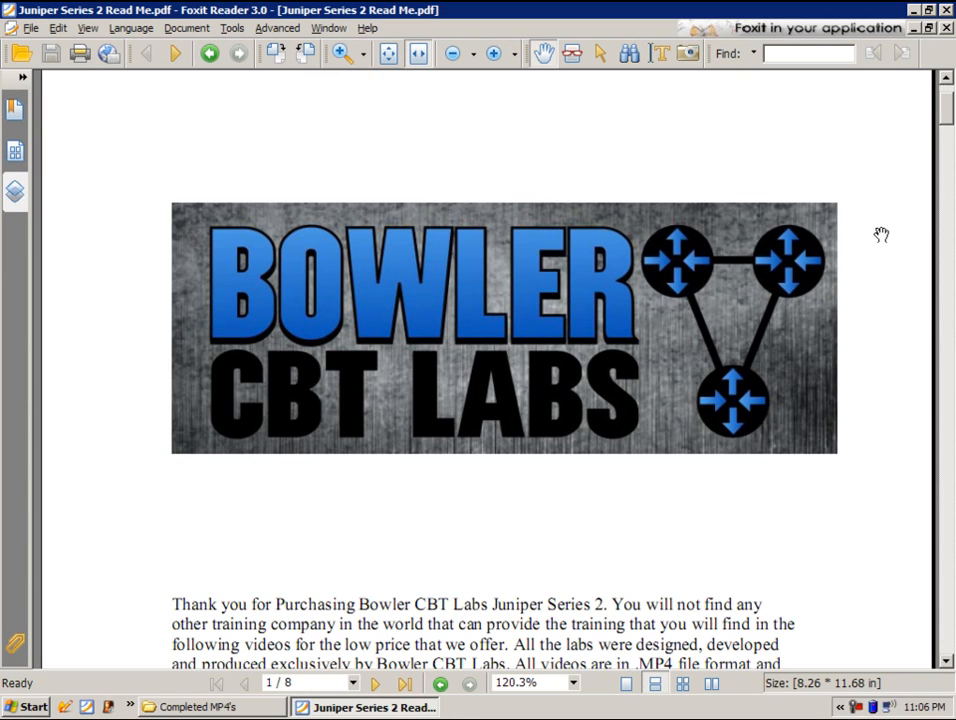
mouse_move(920, 206)
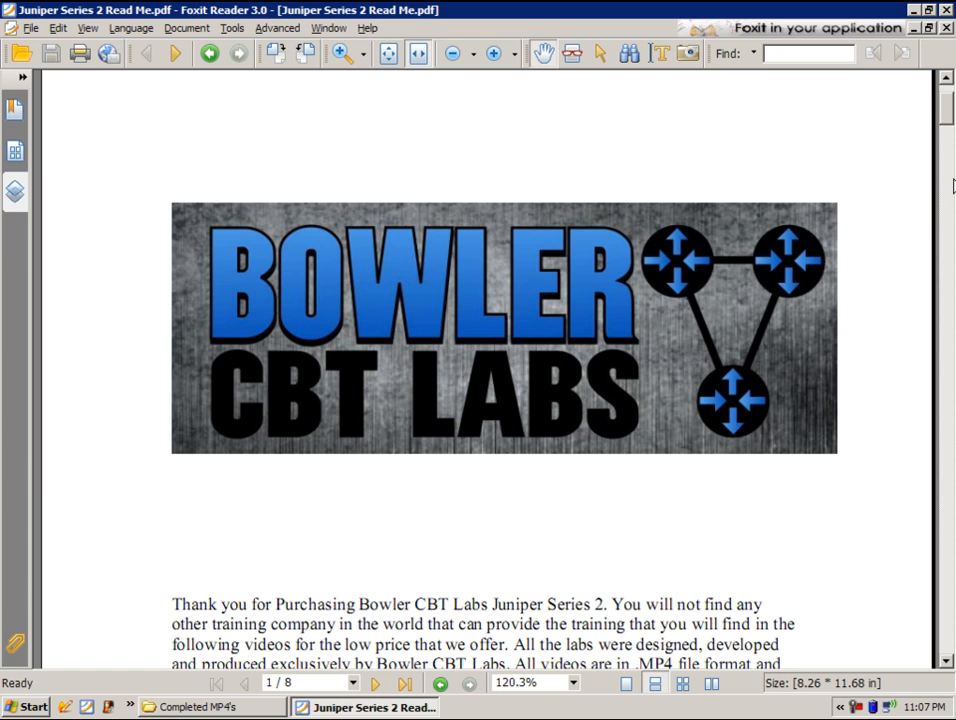
mouse_move(922, 188)
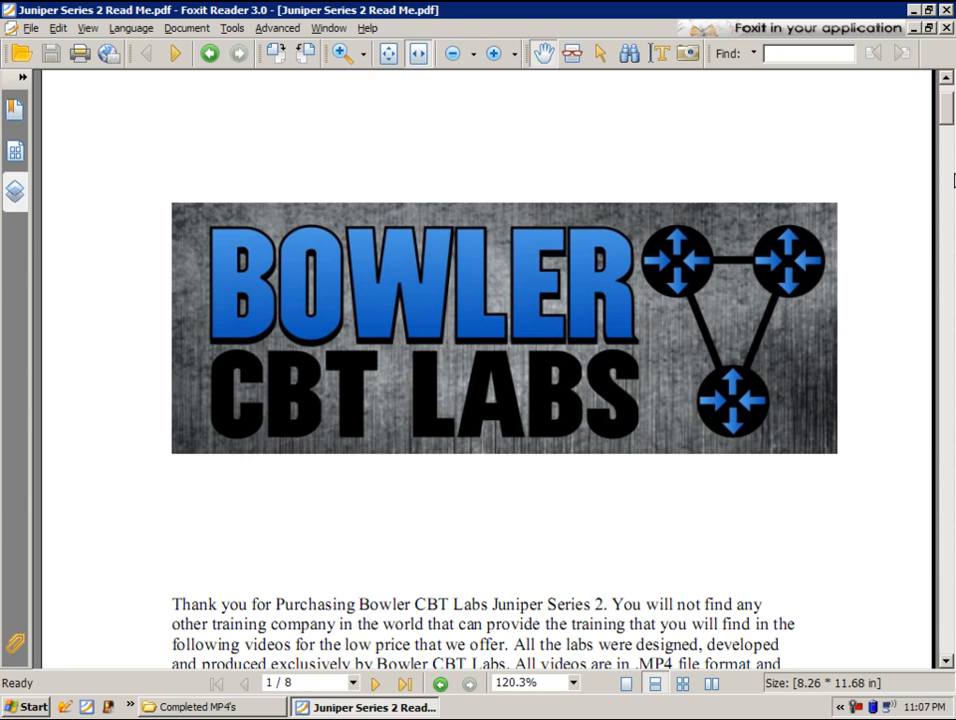
mouse_move(856, 124)
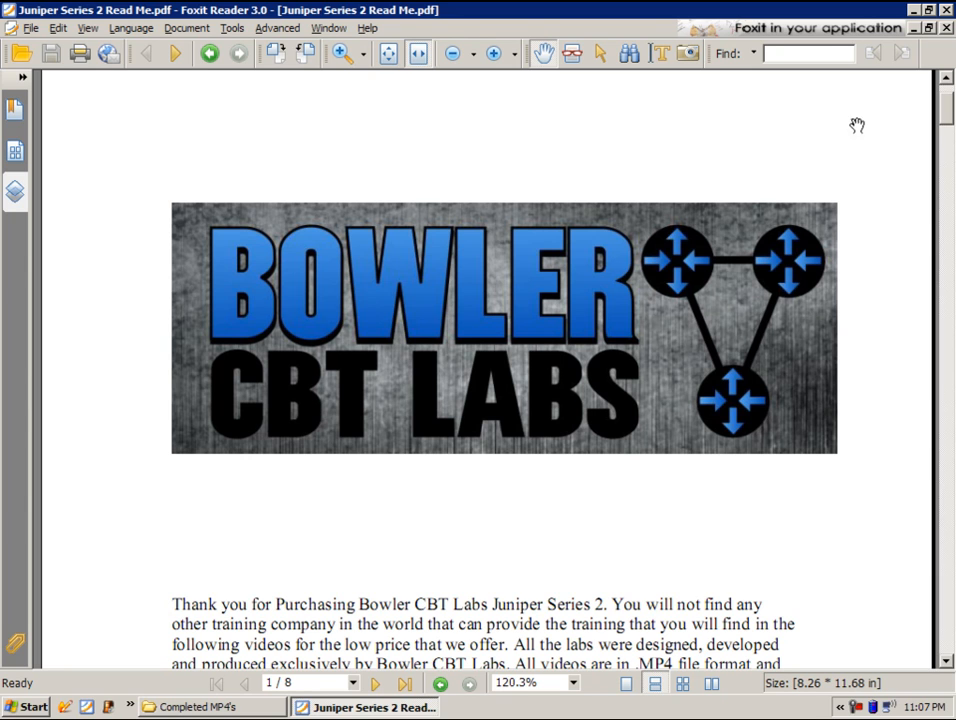
mouse_move(792, 112)
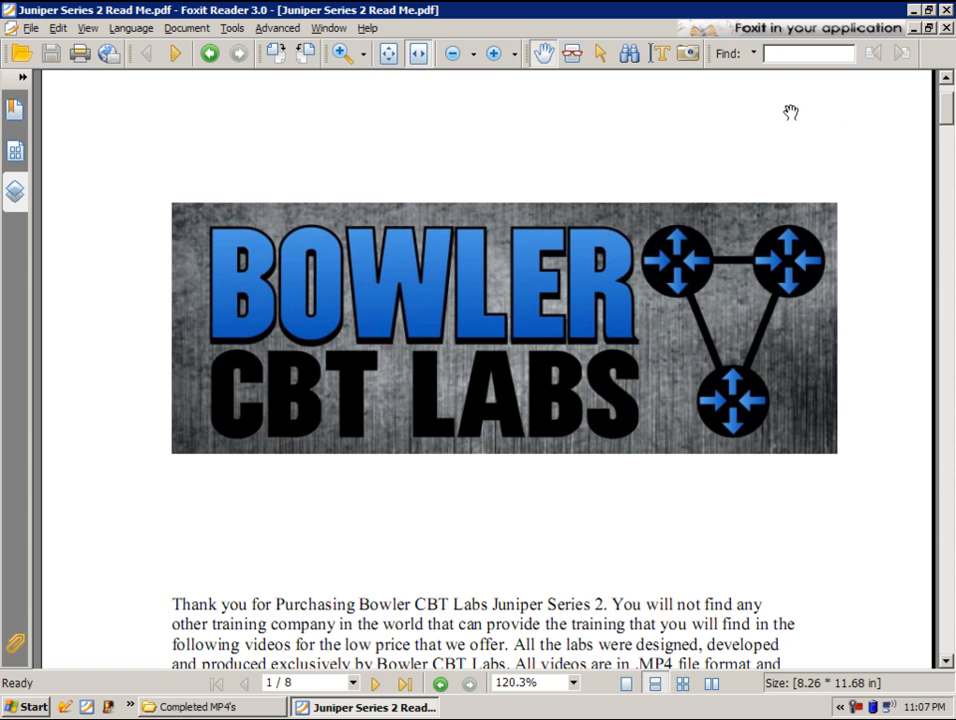
mouse_move(780, 112)
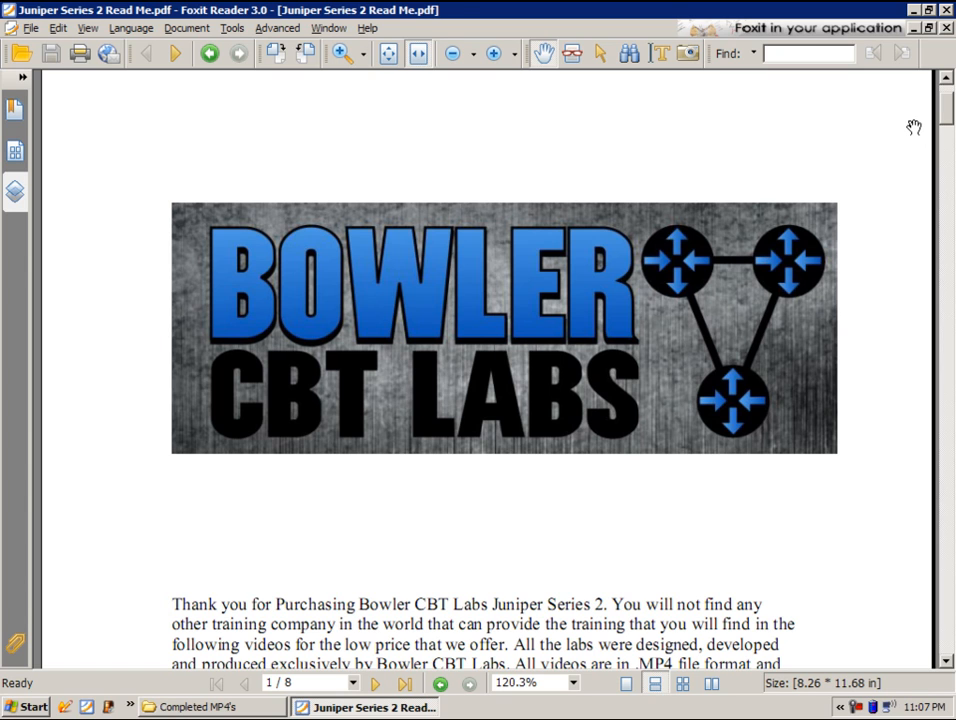
mouse_move(916, 132)
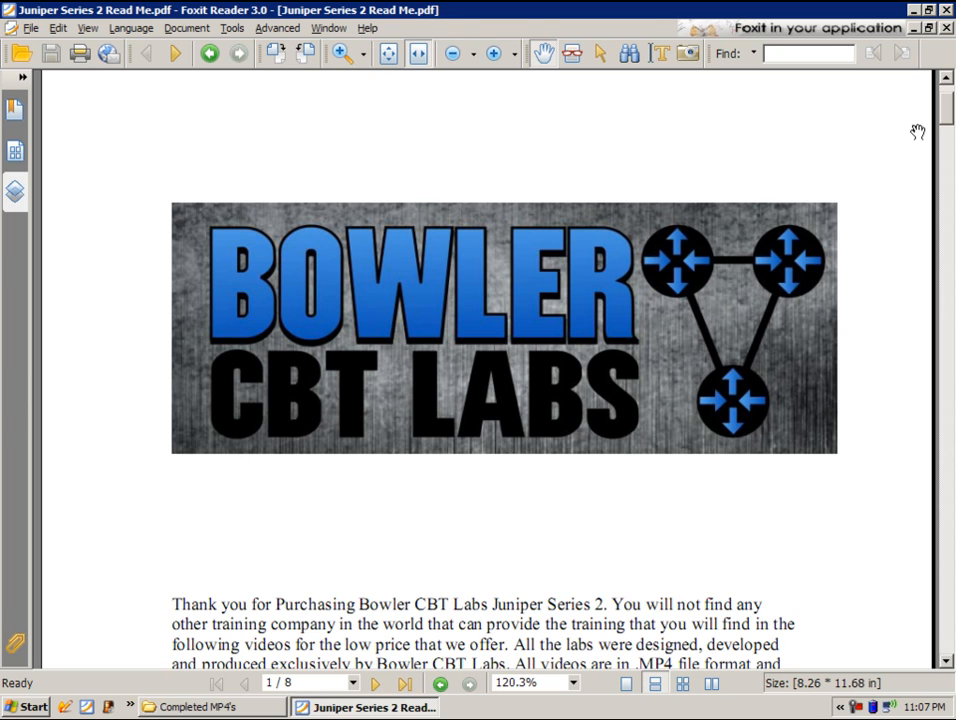
mouse_move(900, 140)
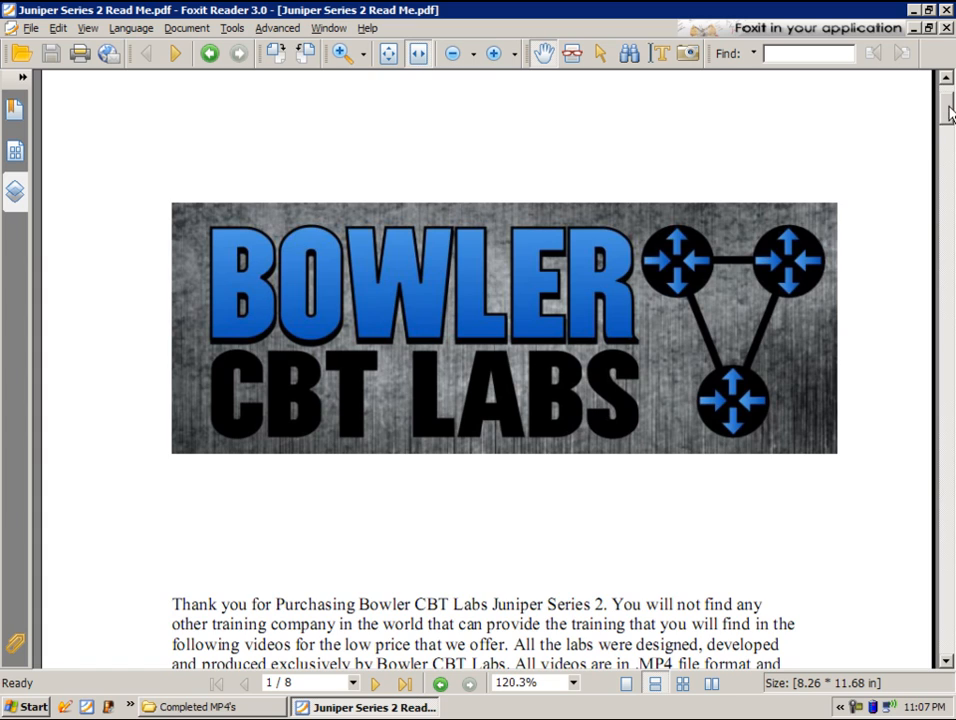
Step: Scroll the Read Me through pages 2–3 to the BGP Lab 7, Lab 8 and IPv6 Lab 1 descriptions
scroll(down, 3)
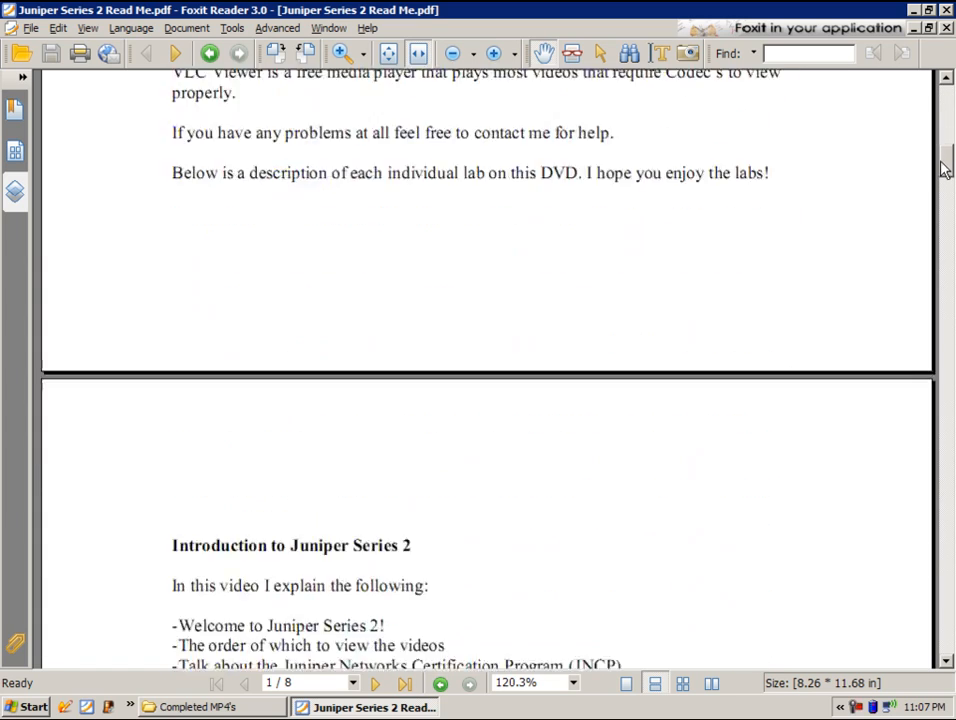
scroll(down, 3)
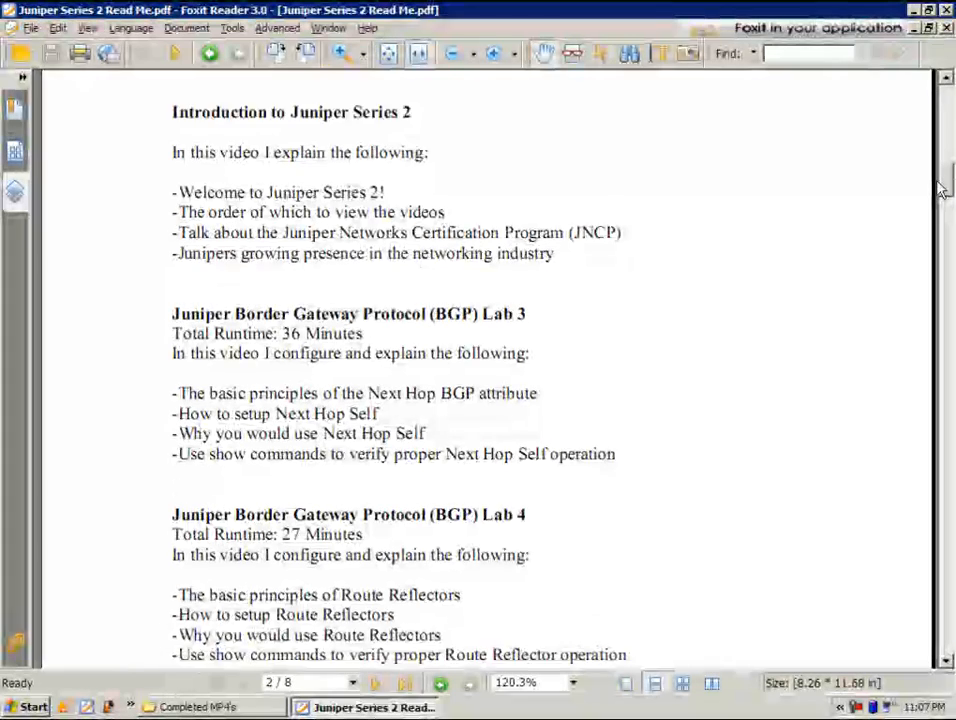
scroll(down, 3)
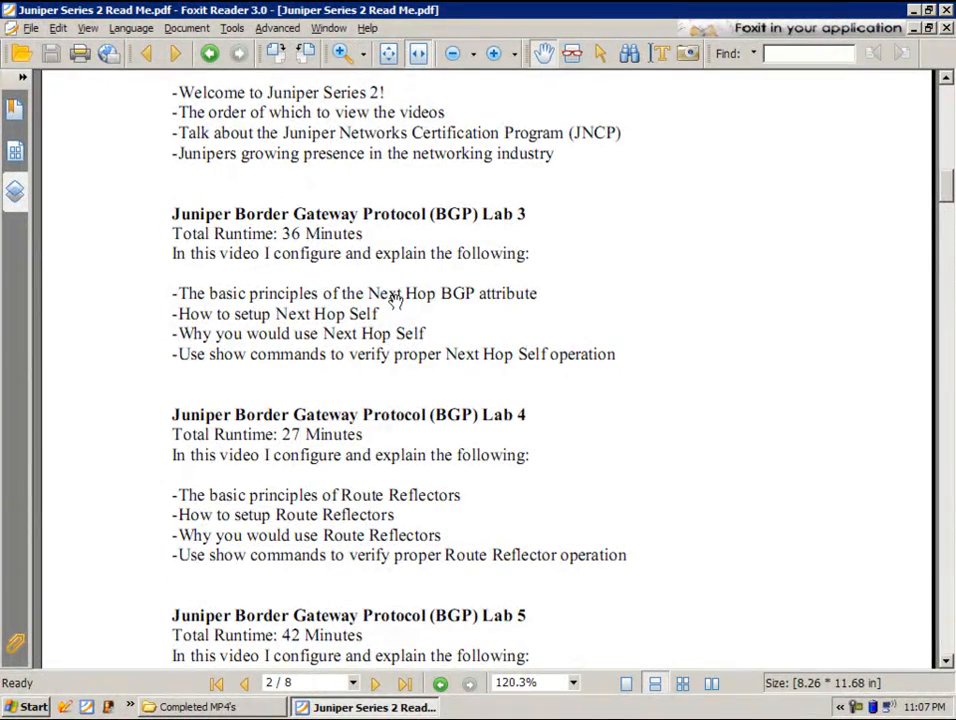
scroll(down, 3)
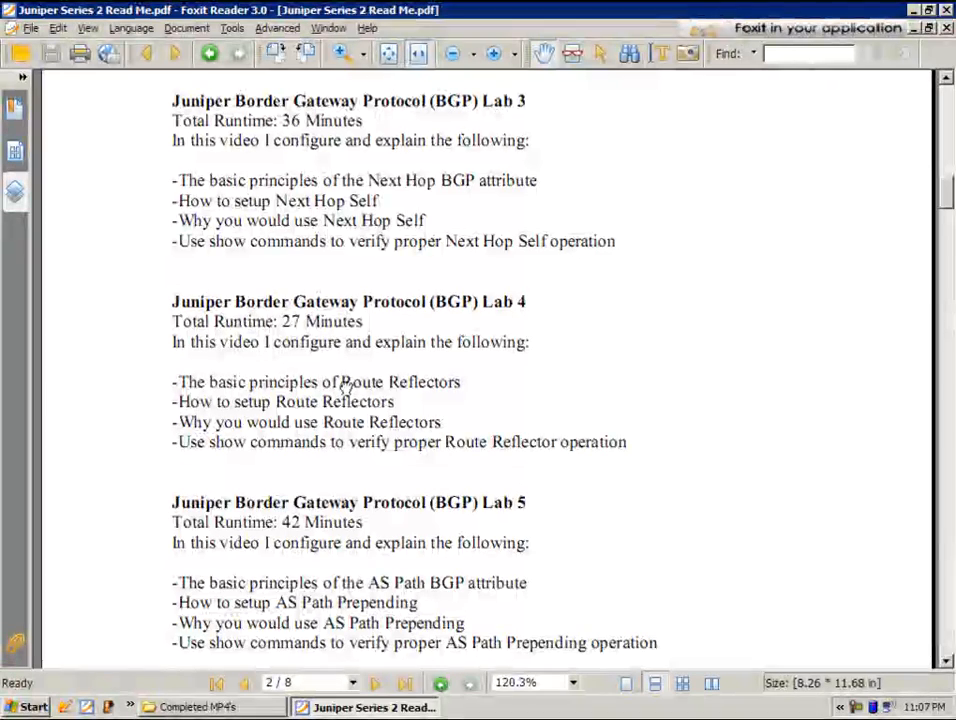
scroll(down, 3)
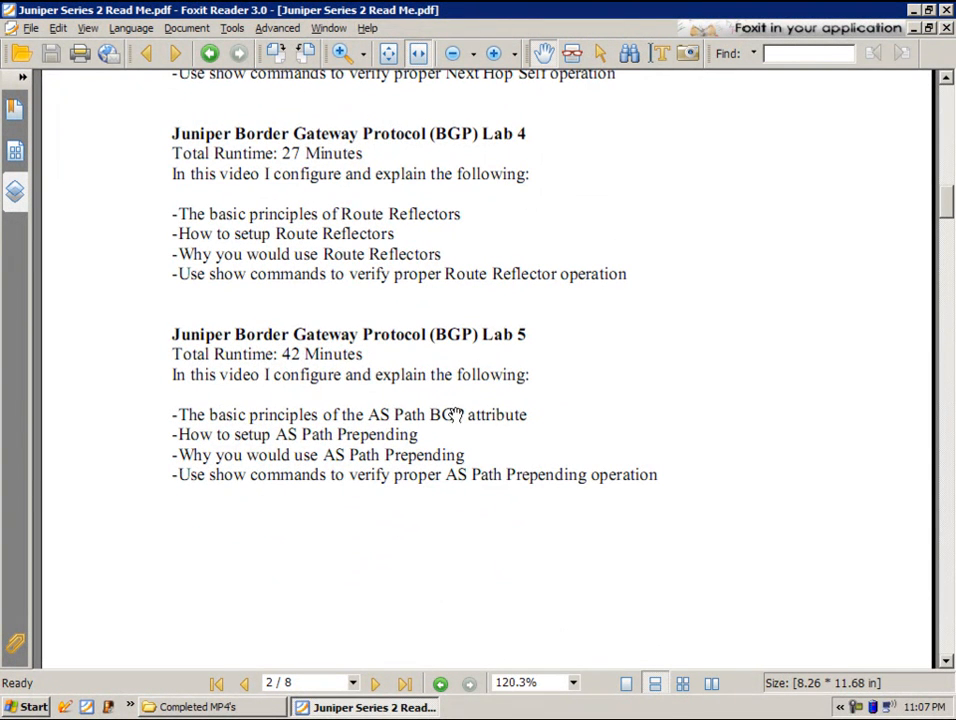
scroll(down, 3)
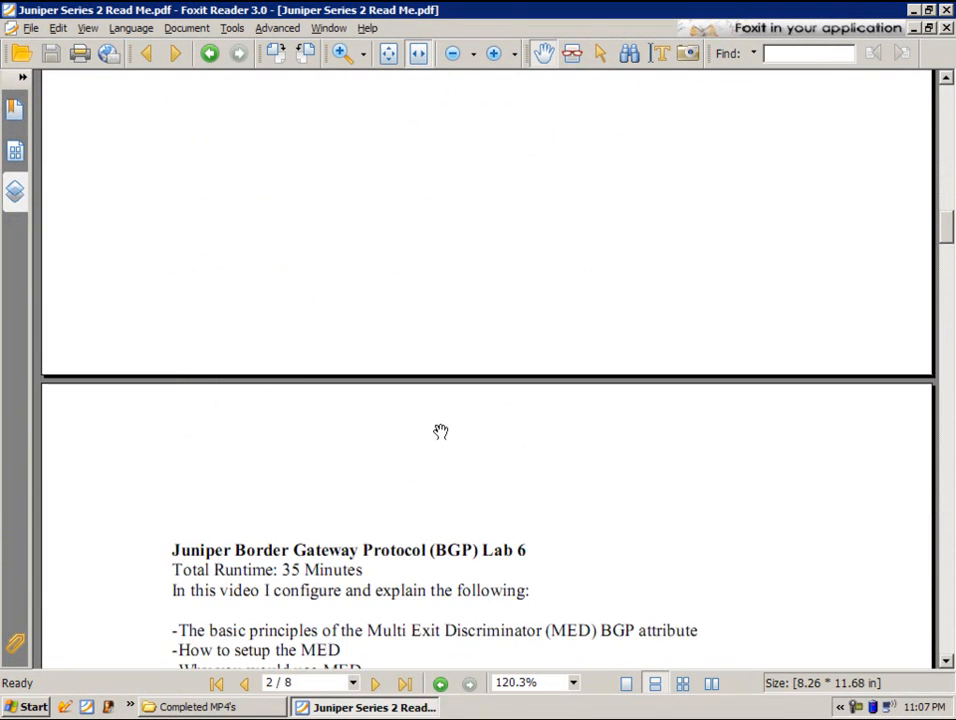
scroll(down, 3)
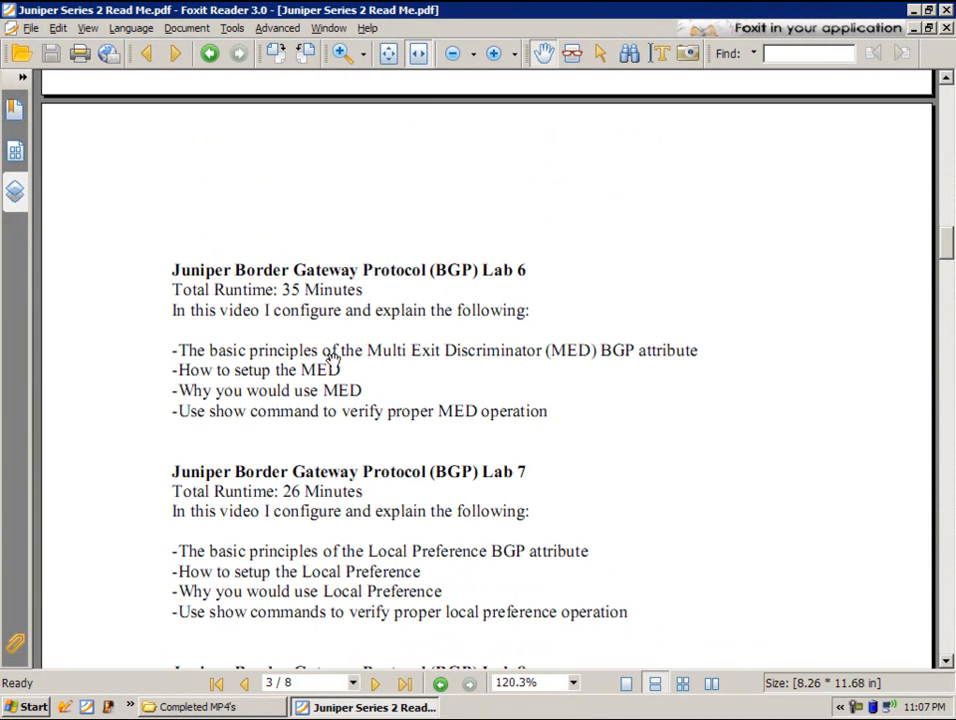
mouse_move(588, 348)
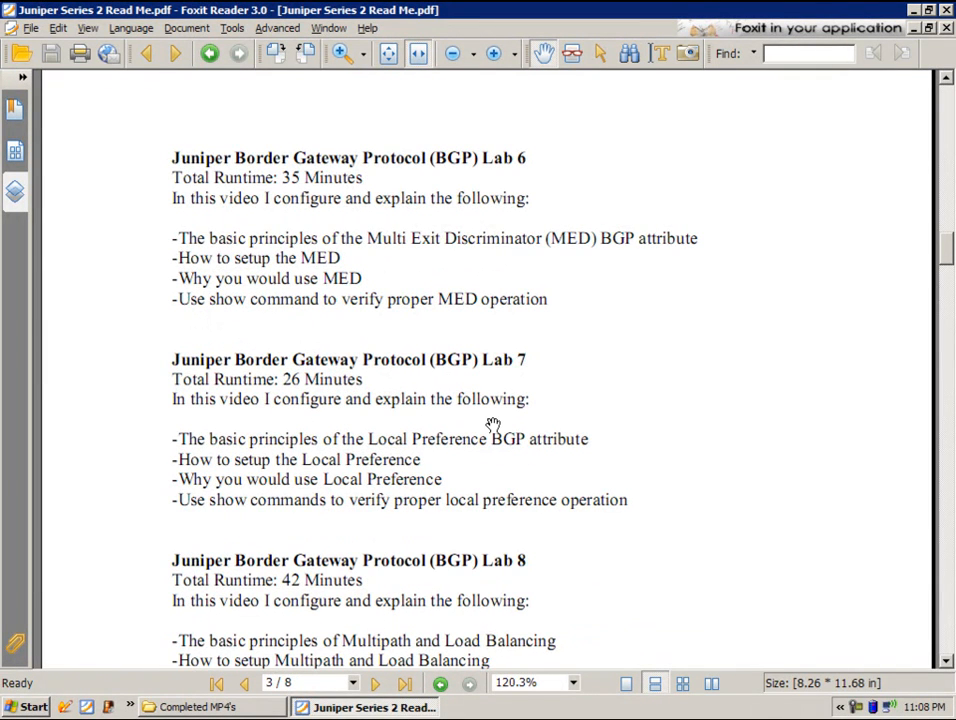
scroll(down, 3)
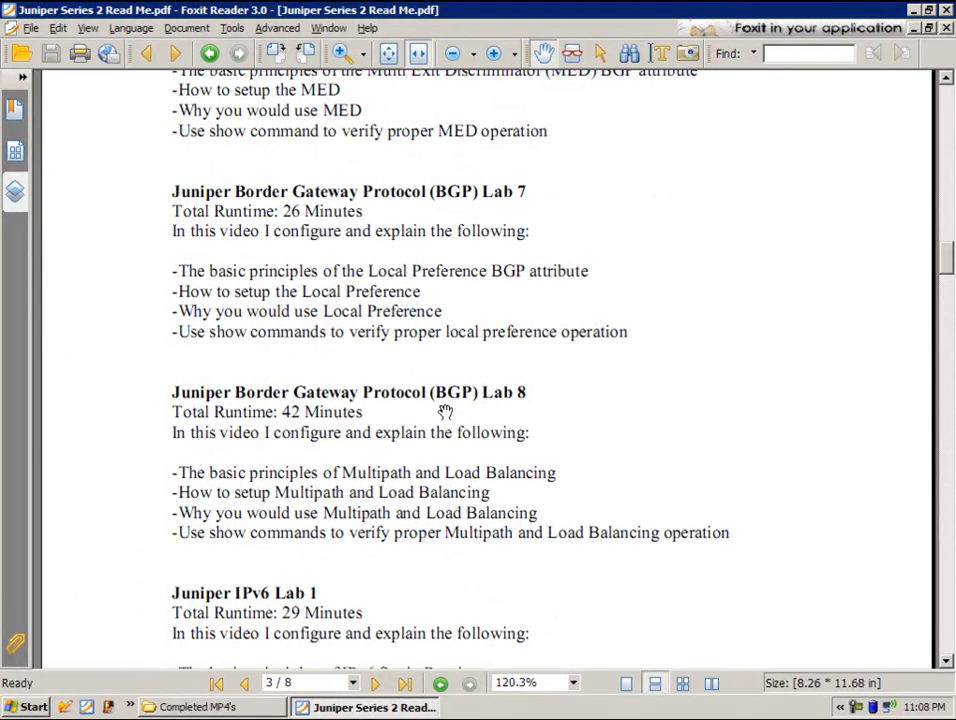
mouse_move(380, 456)
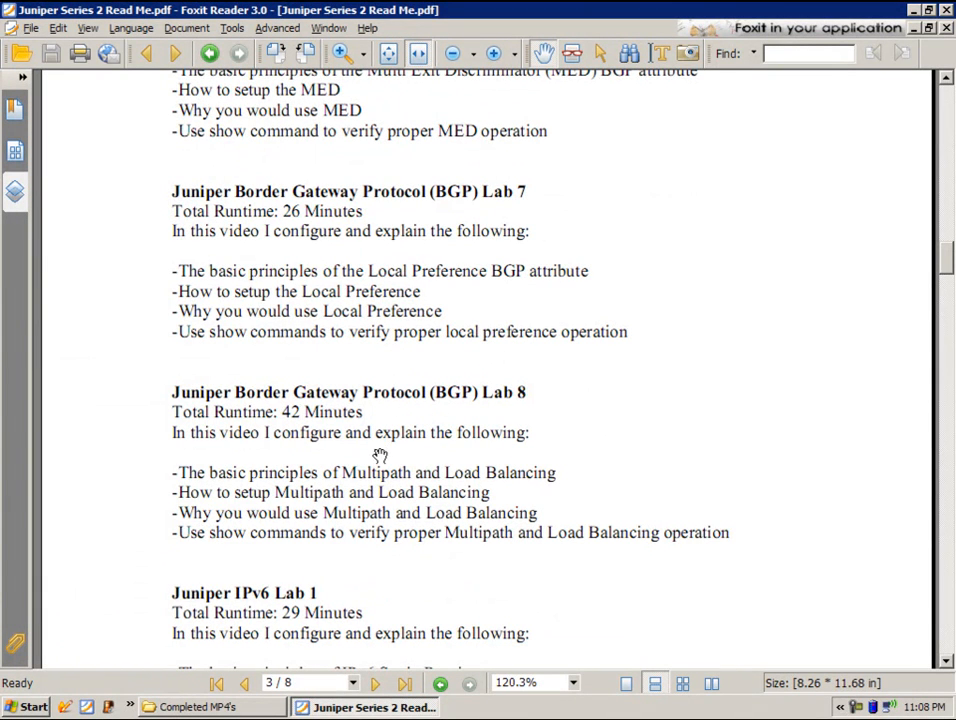
scroll(down, 3)
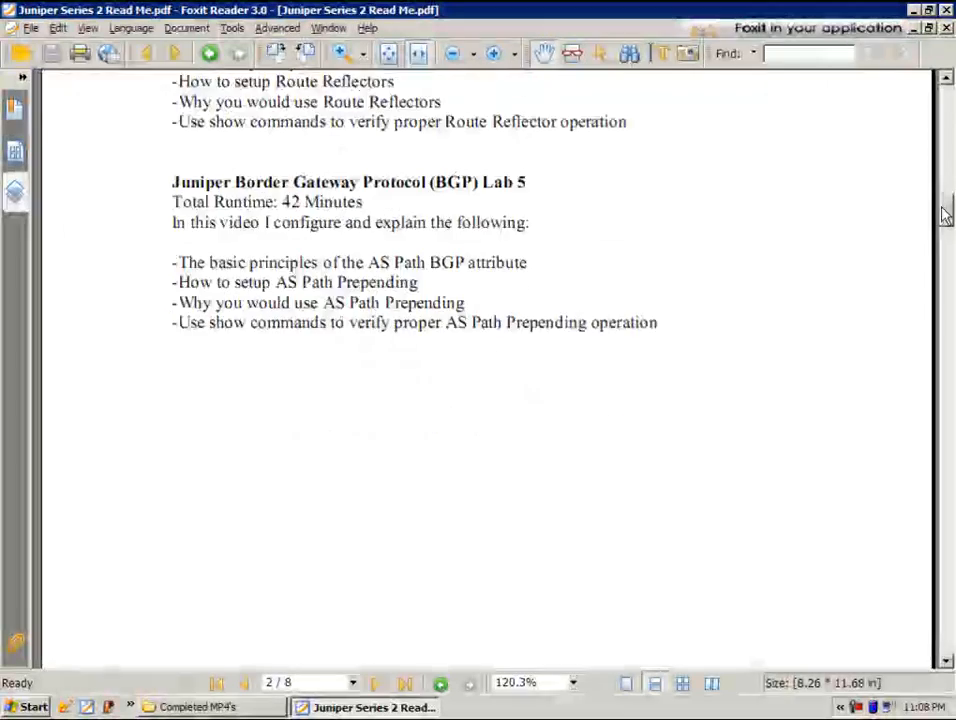
scroll(down, 3)
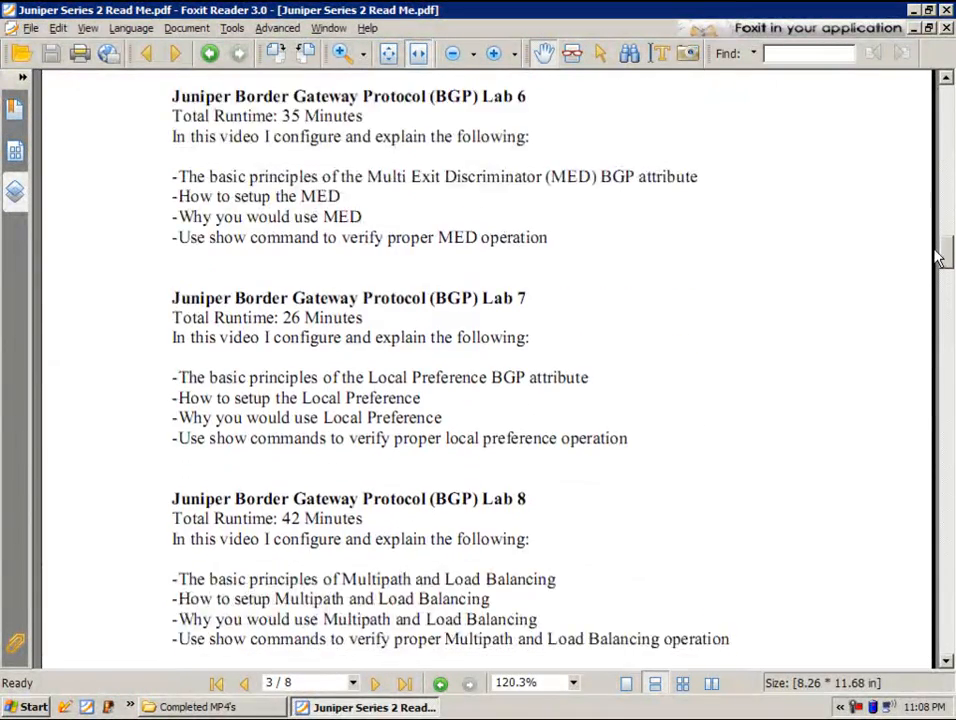
scroll(down, 3)
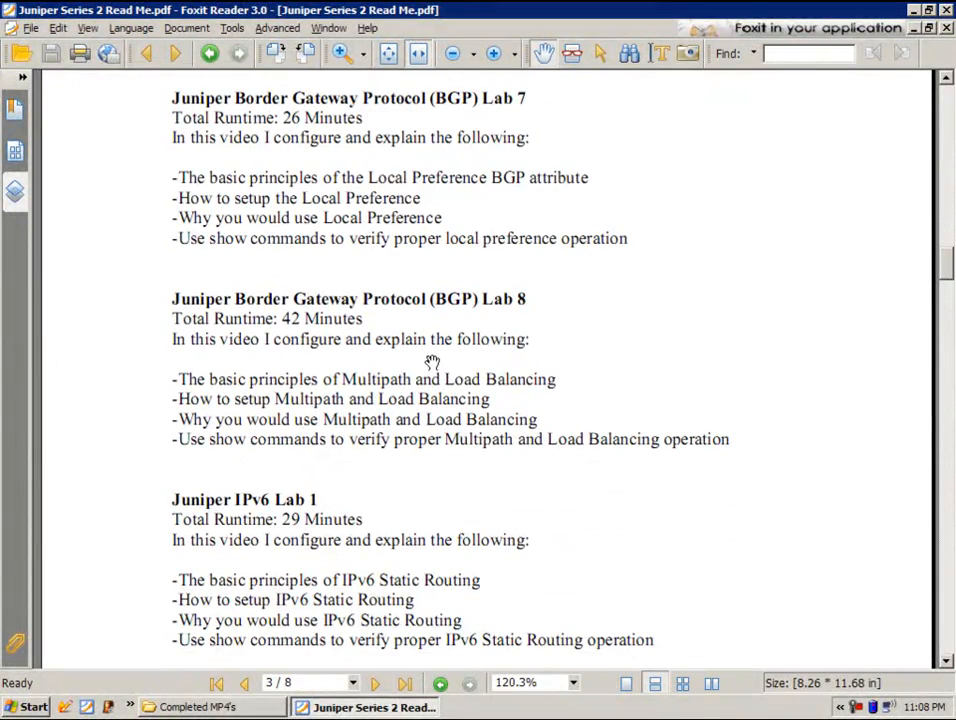
Step: Scroll past the IPv6 and OSPFv3 labs to the IS-IS Lab 1 and Lab 2 descriptions on page 4
scroll(down, 3)
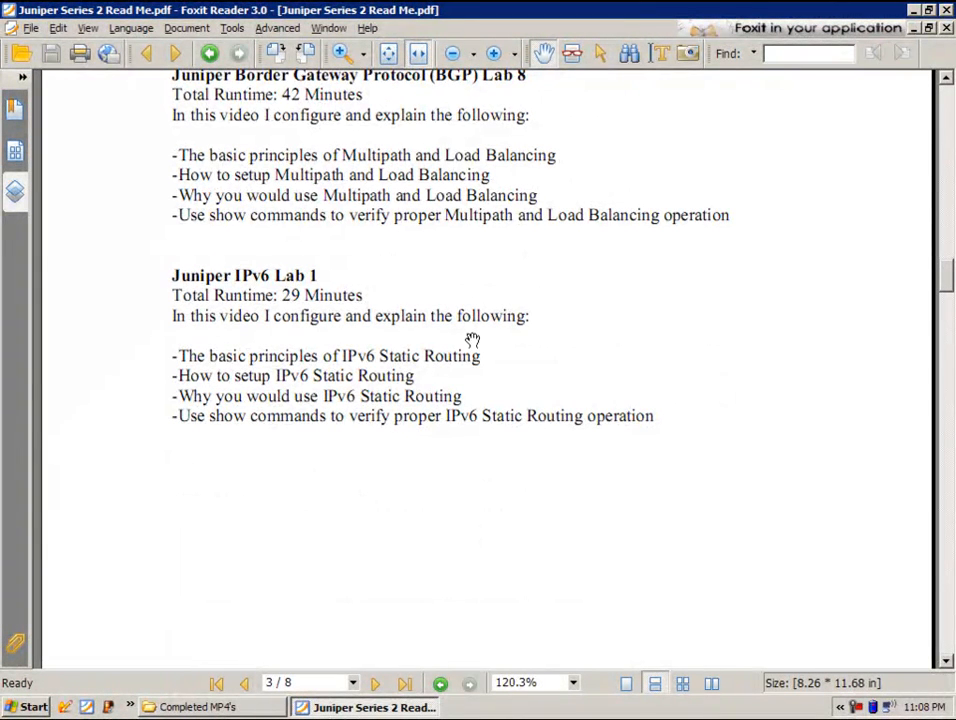
scroll(down, 3)
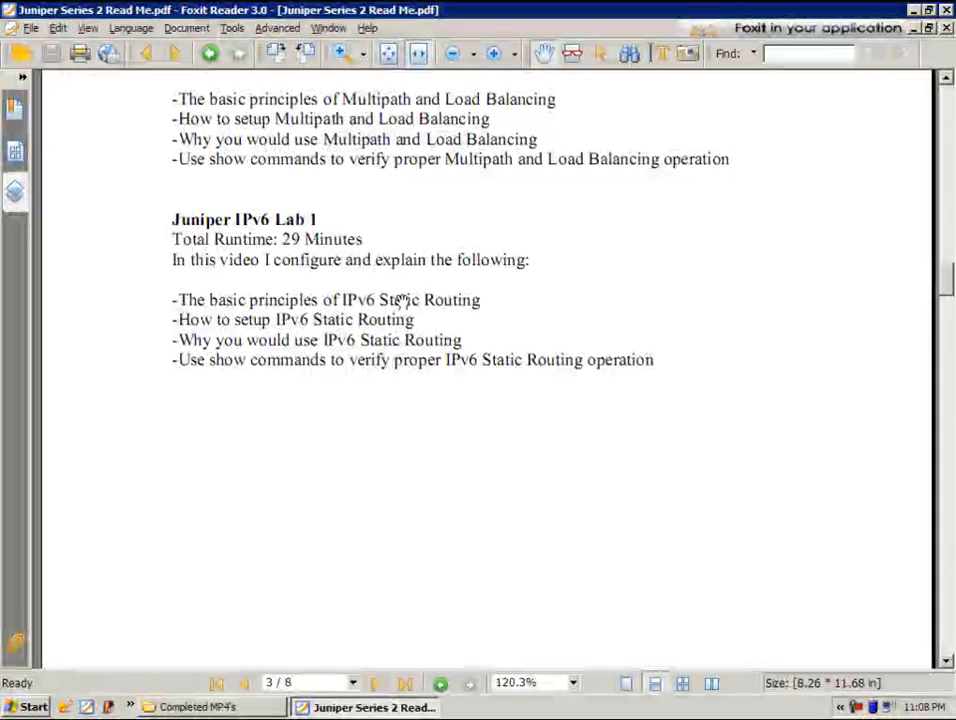
scroll(down, 3)
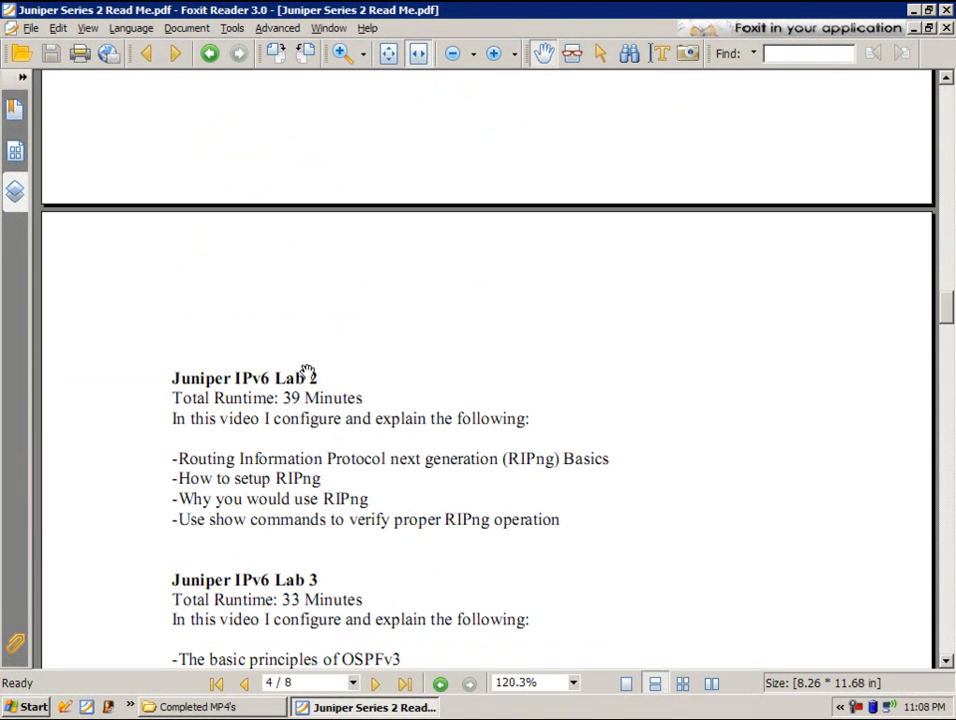
mouse_move(392, 436)
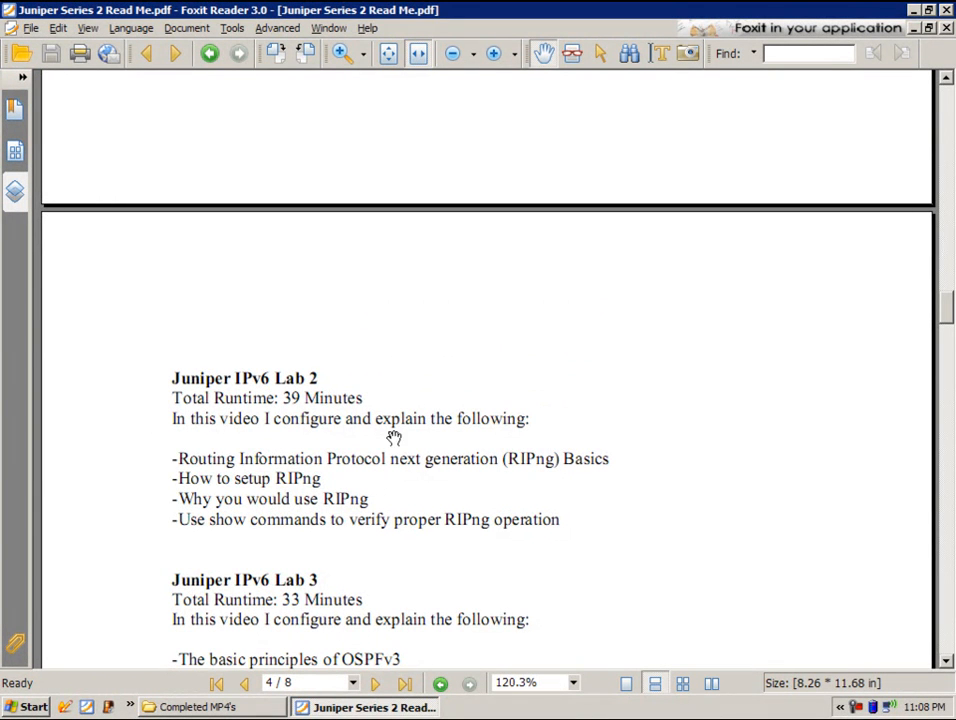
mouse_move(452, 448)
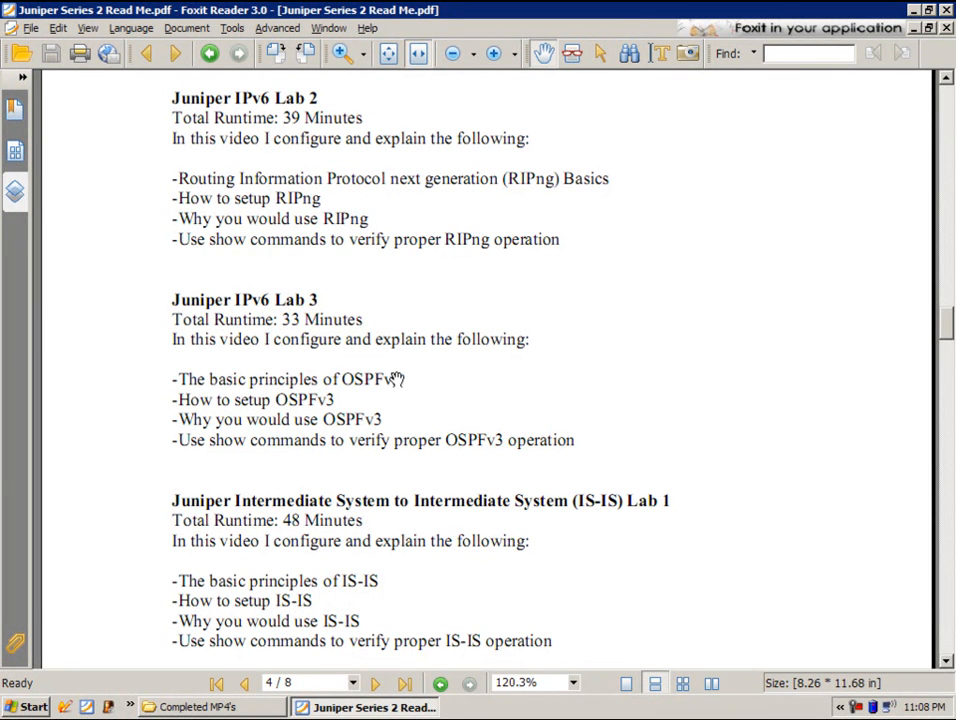
mouse_move(390, 338)
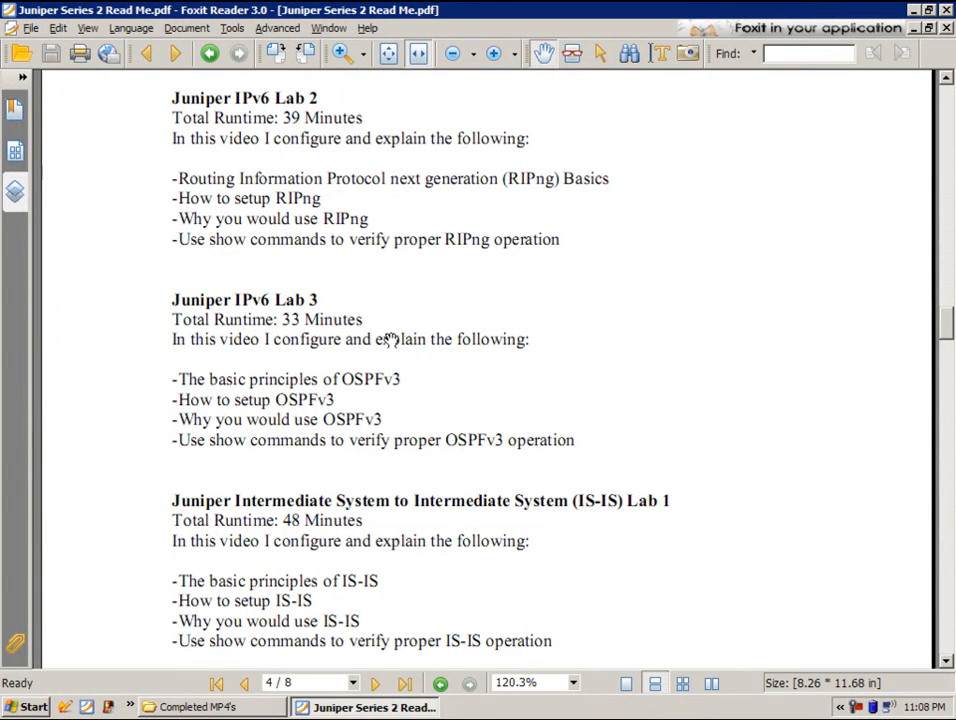
mouse_move(498, 320)
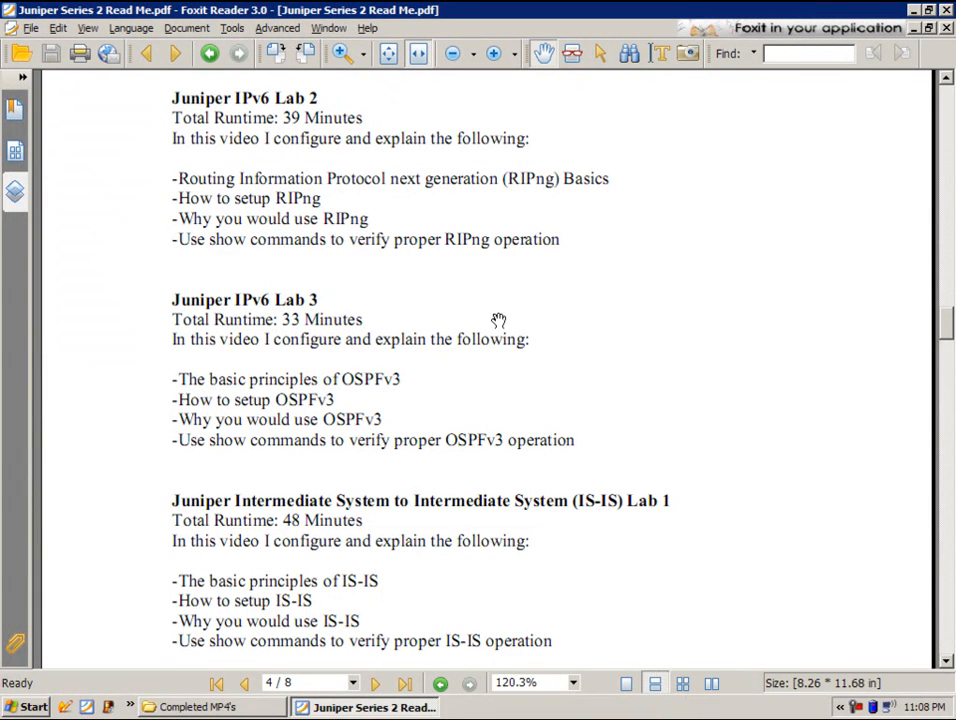
scroll(down, 3)
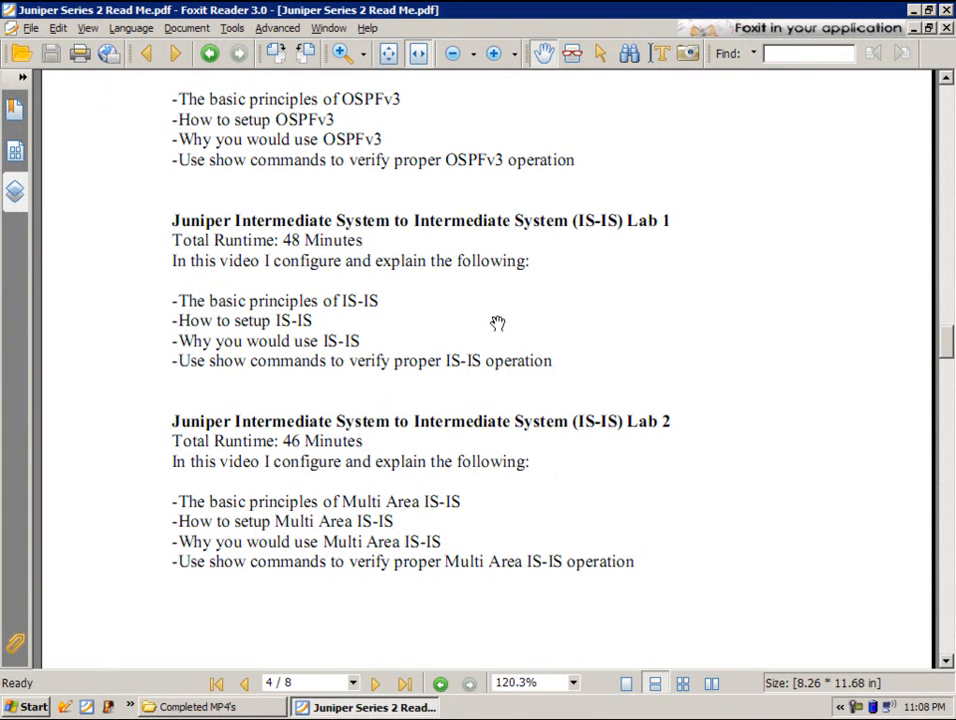
Step: Scroll to page 5 showing IS-IS Lab 3 and the OSPF Lab 3, 4 and 5 descriptions
scroll(down, 3)
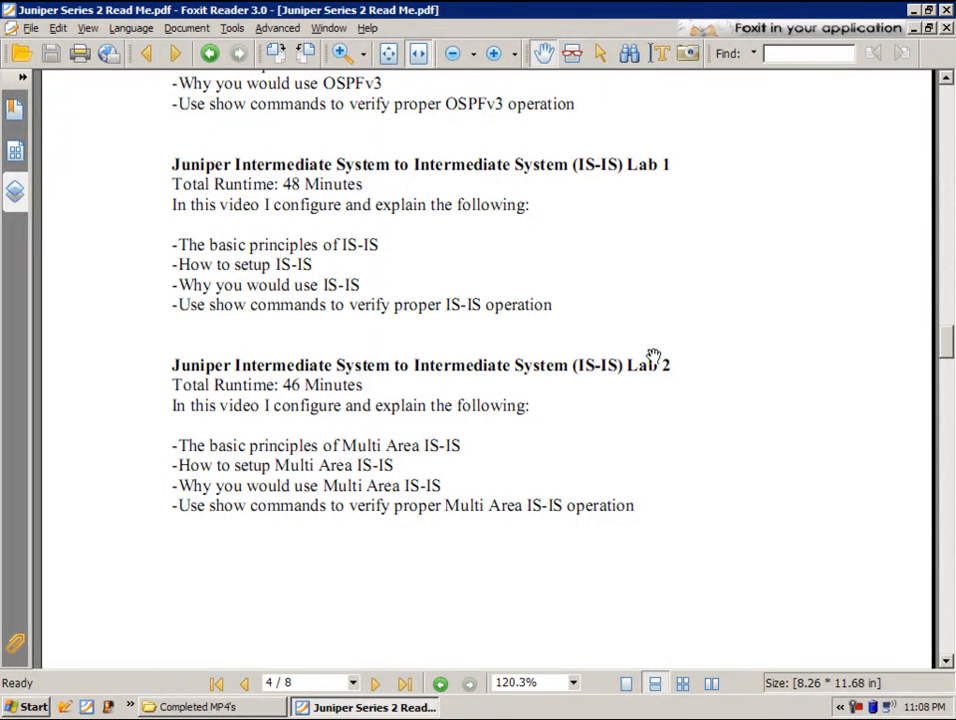
mouse_move(888, 248)
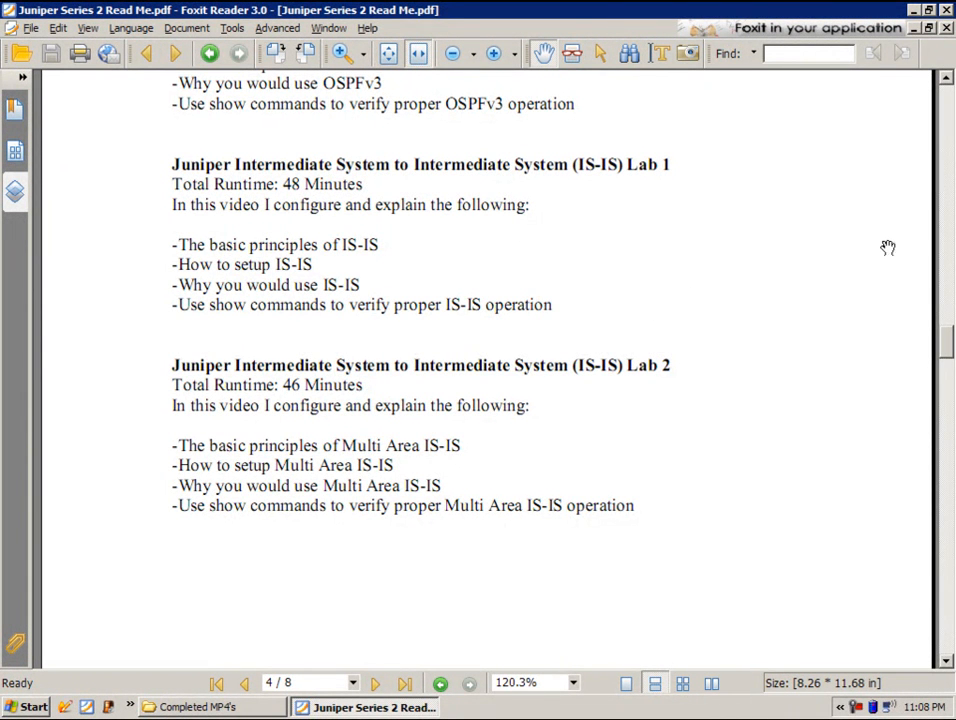
mouse_move(856, 272)
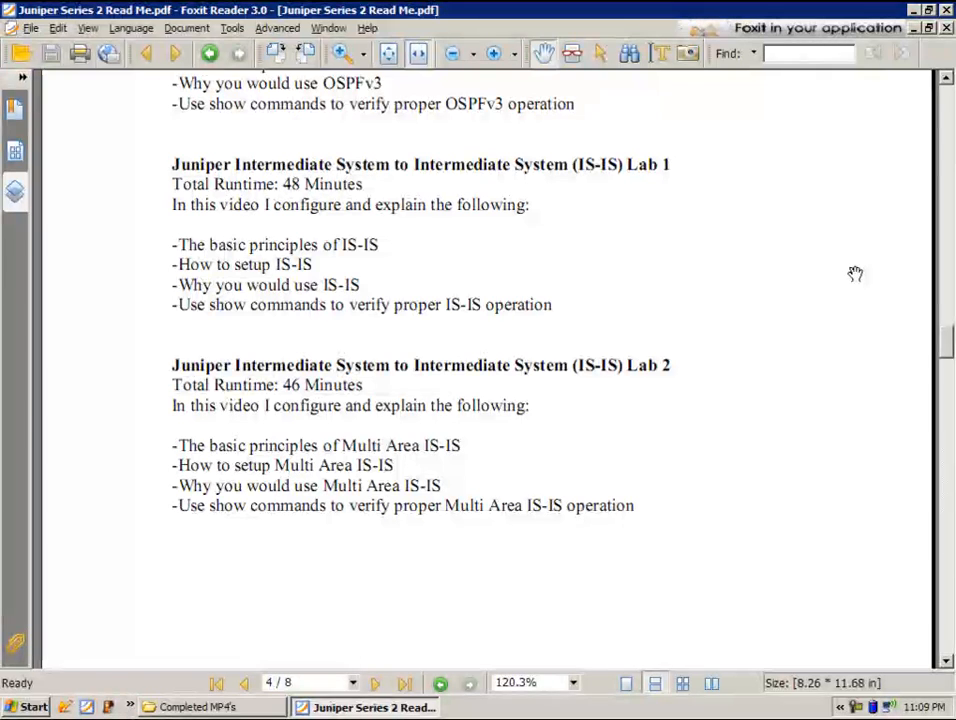
mouse_move(816, 284)
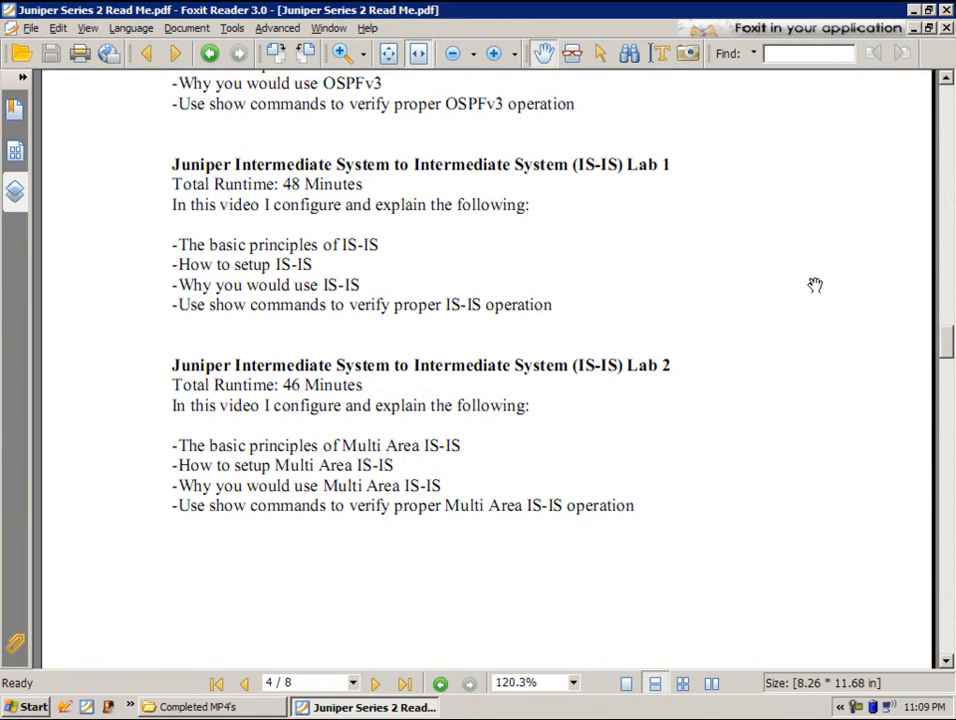
mouse_move(576, 308)
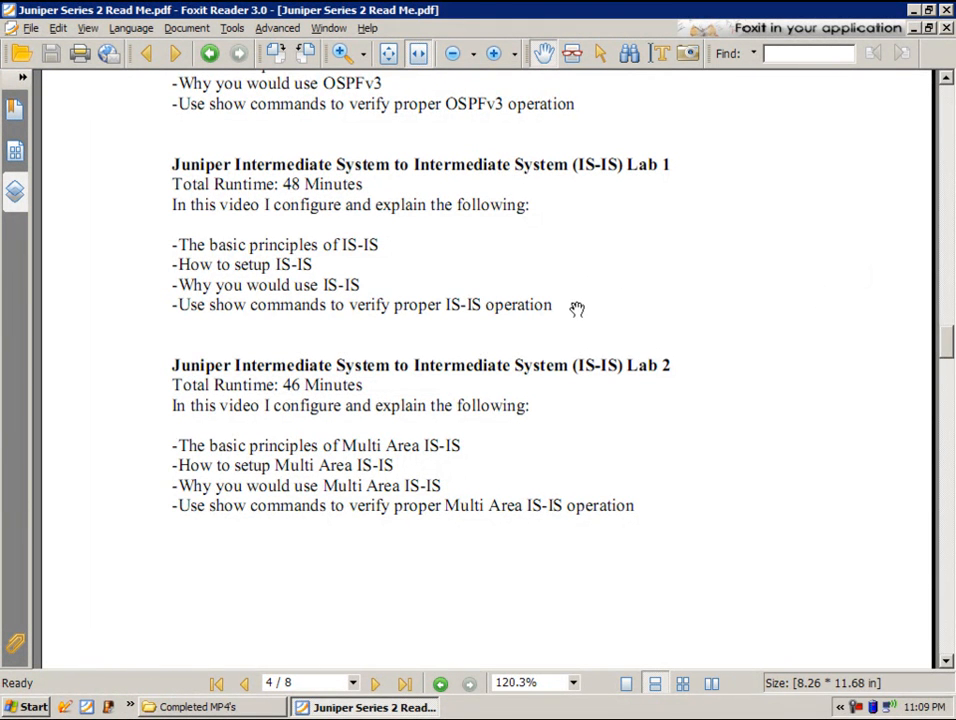
mouse_move(638, 338)
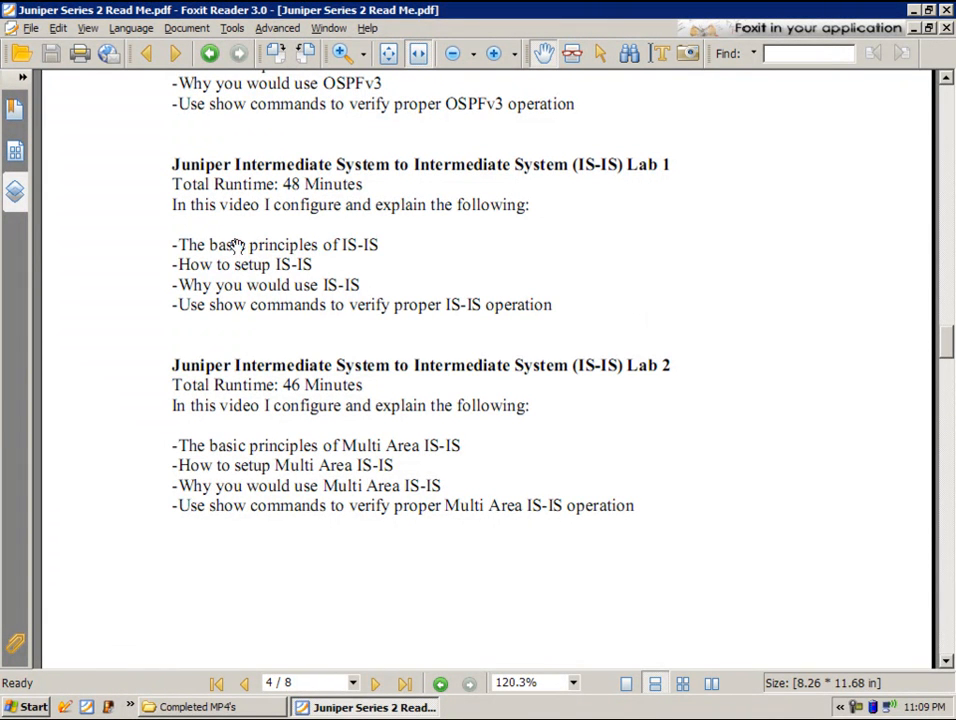
scroll(down, 3)
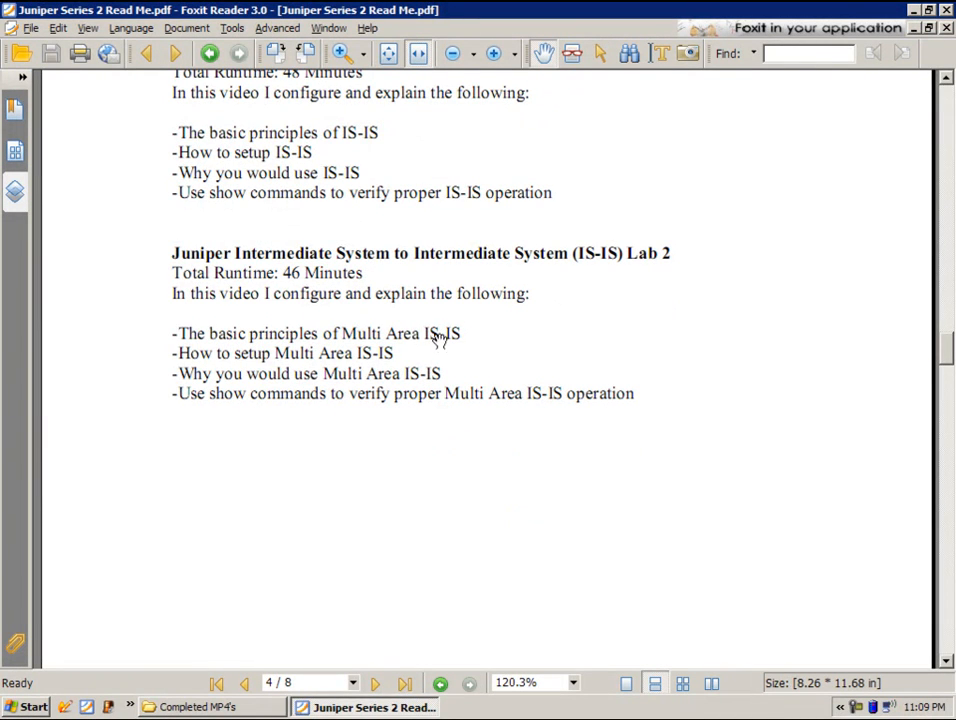
mouse_move(430, 376)
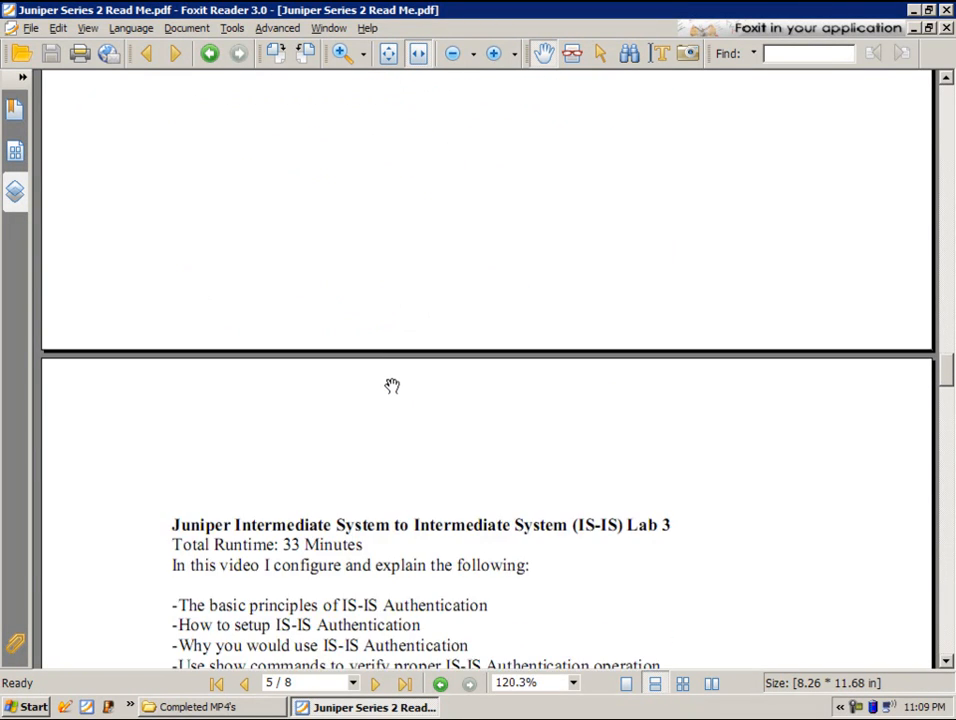
scroll(down, 3)
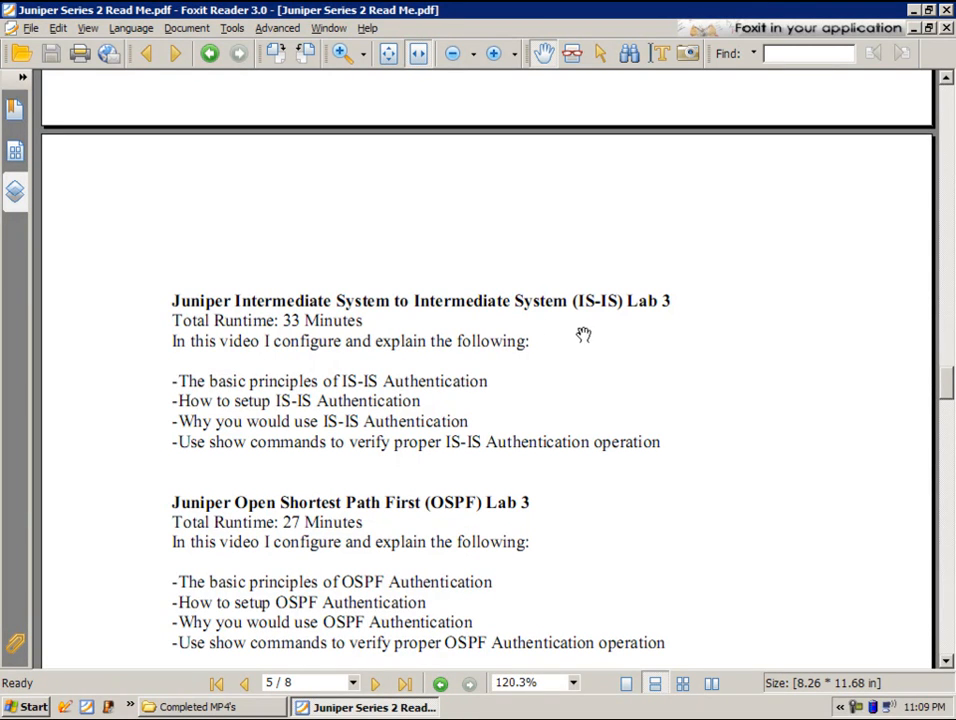
mouse_move(414, 418)
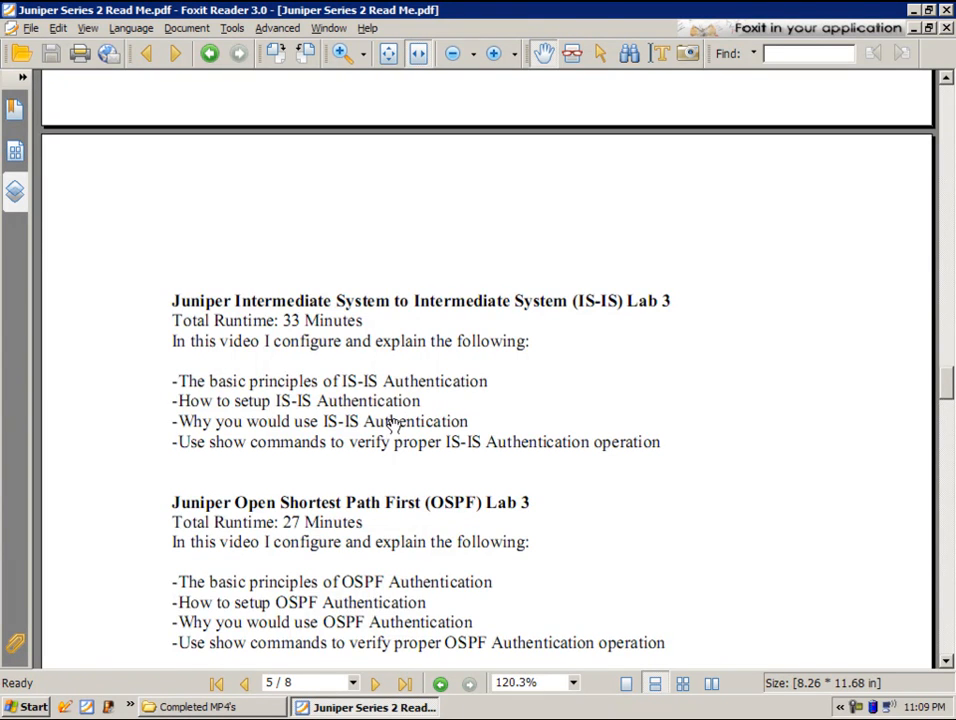
scroll(down, 3)
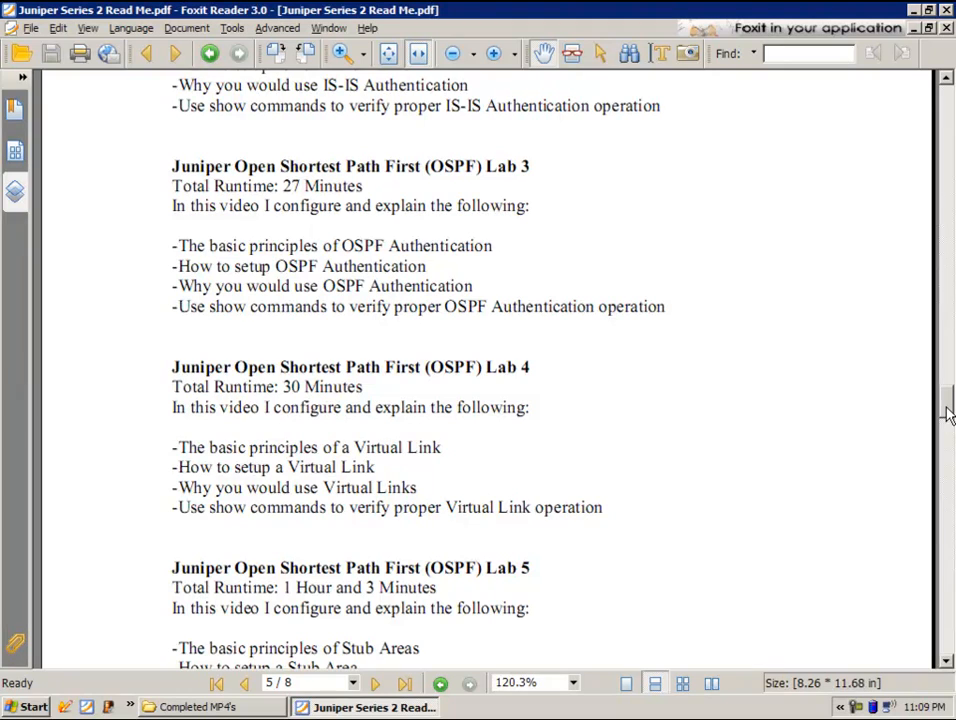
Step: Scroll through OSPF Labs 6–8, RIPv2 Lab 2 and the Copyright Agreement, then back toward page 1
scroll(down, 3)
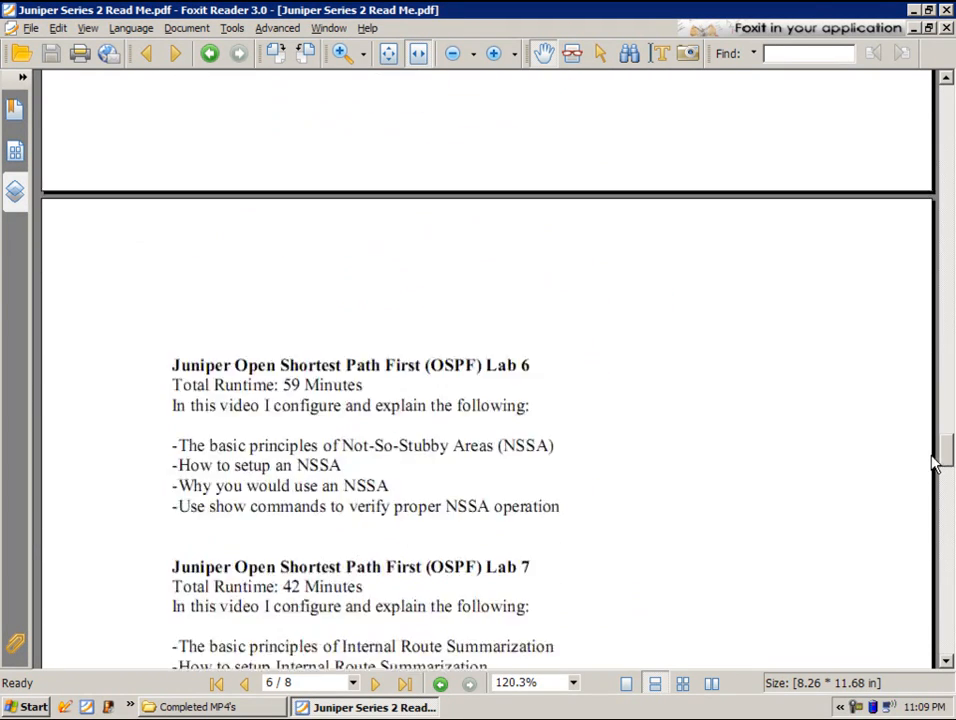
scroll(down, 3)
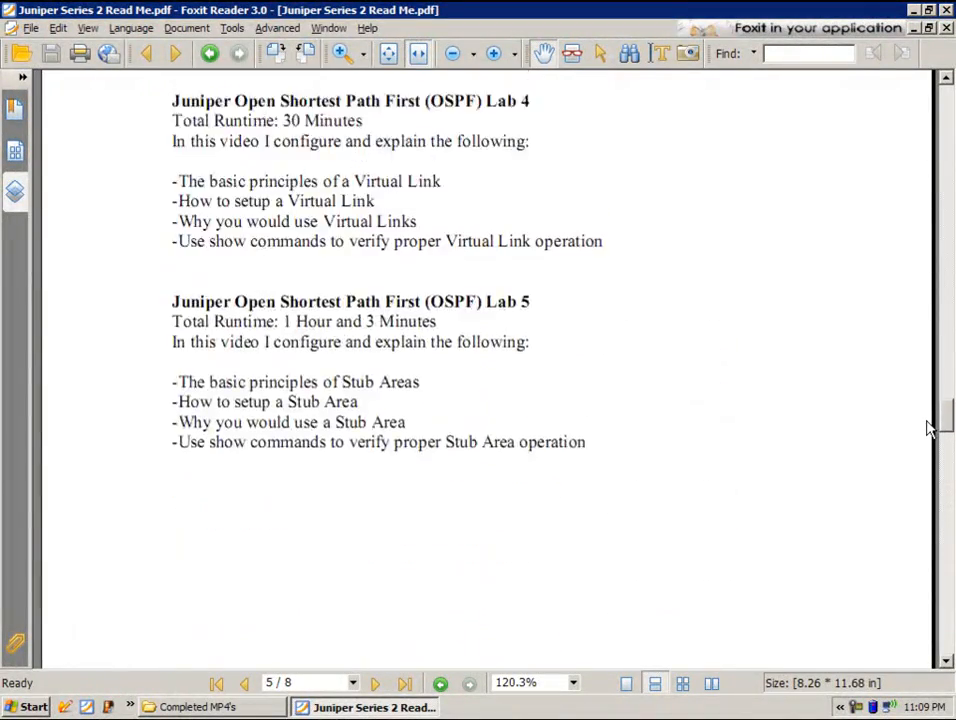
scroll(up, 3)
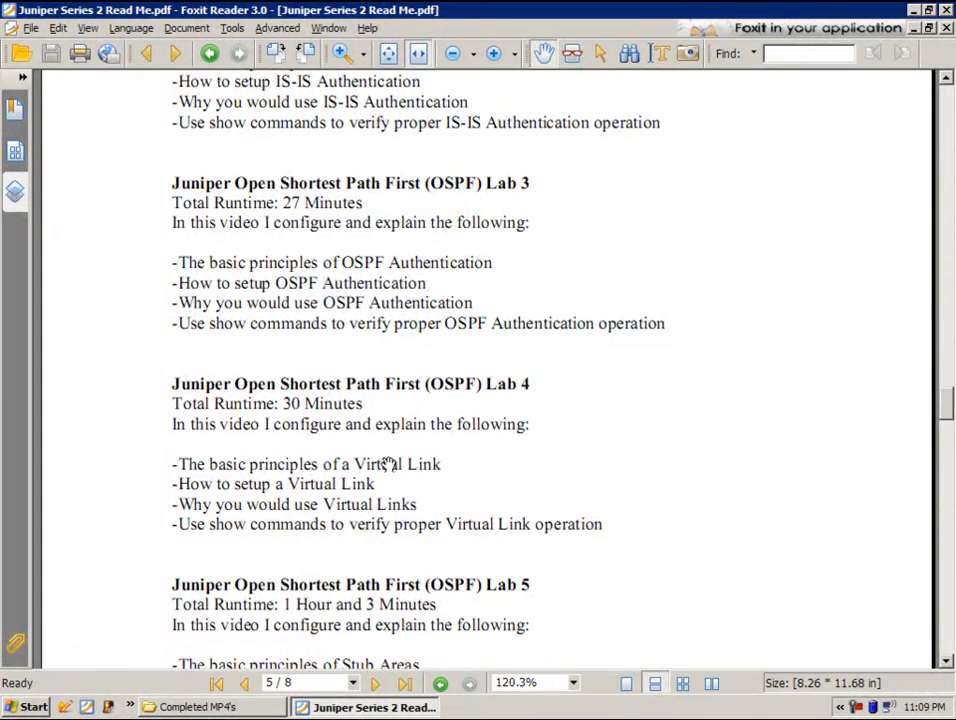
scroll(down, 3)
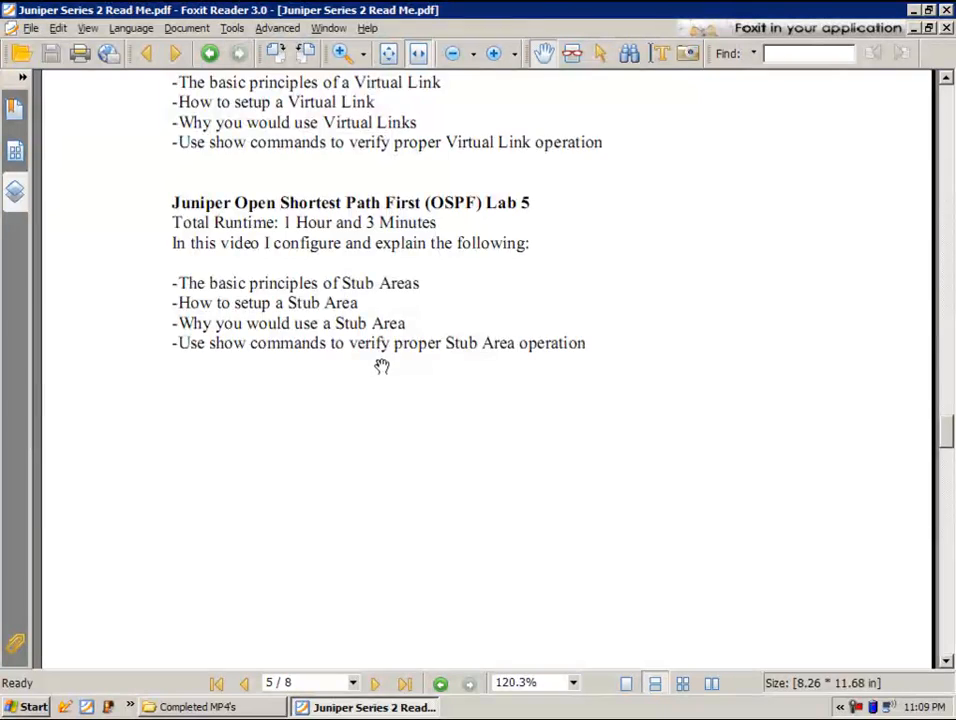
scroll(down, 3)
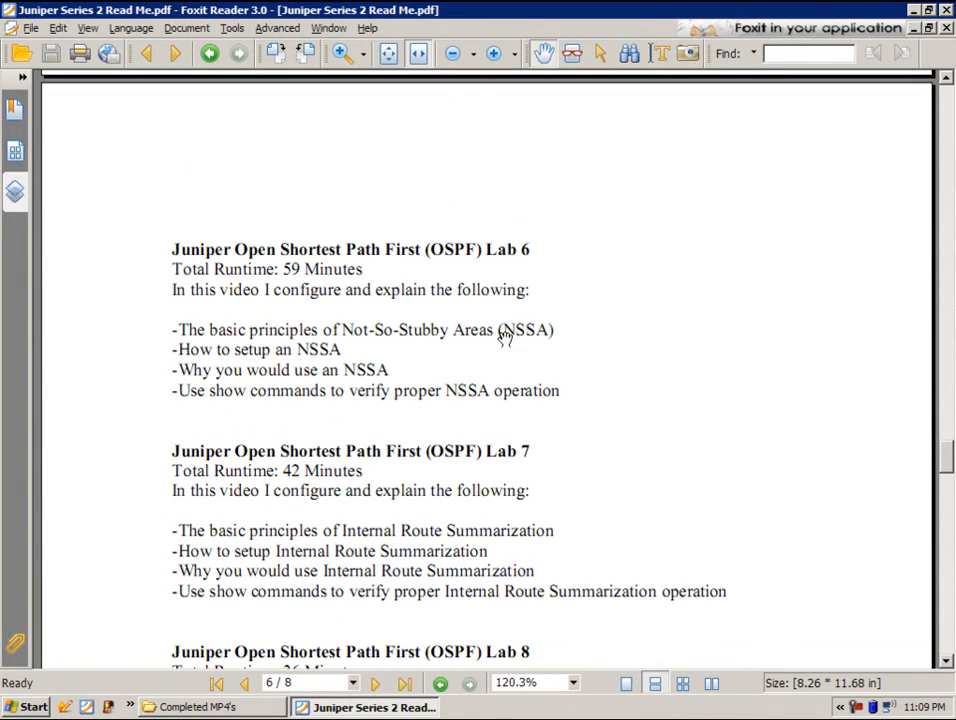
scroll(down, 3)
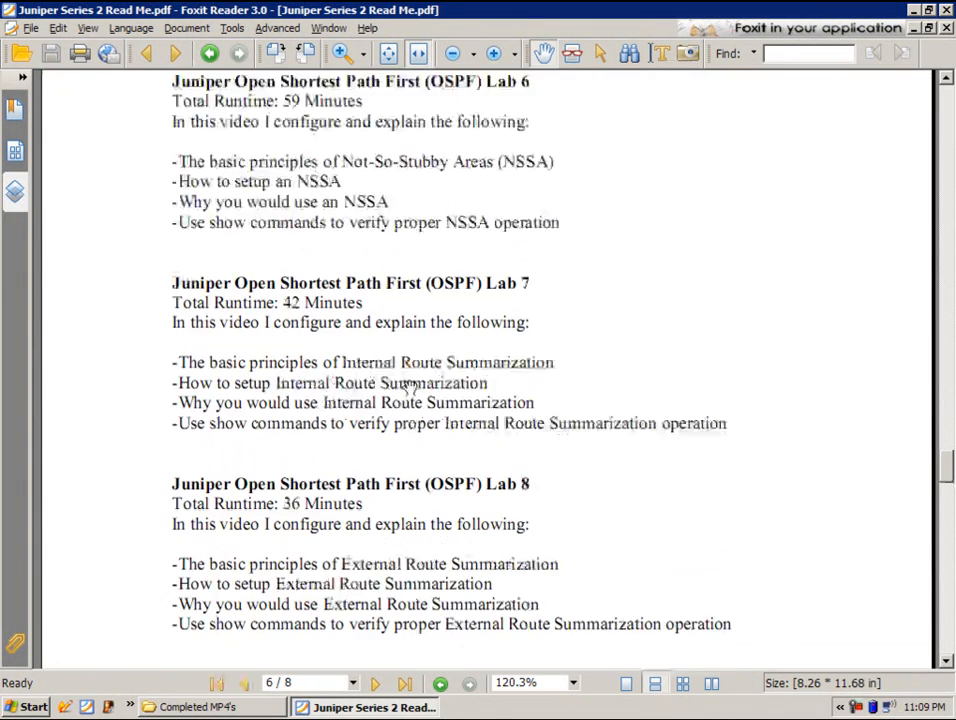
scroll(down, 3)
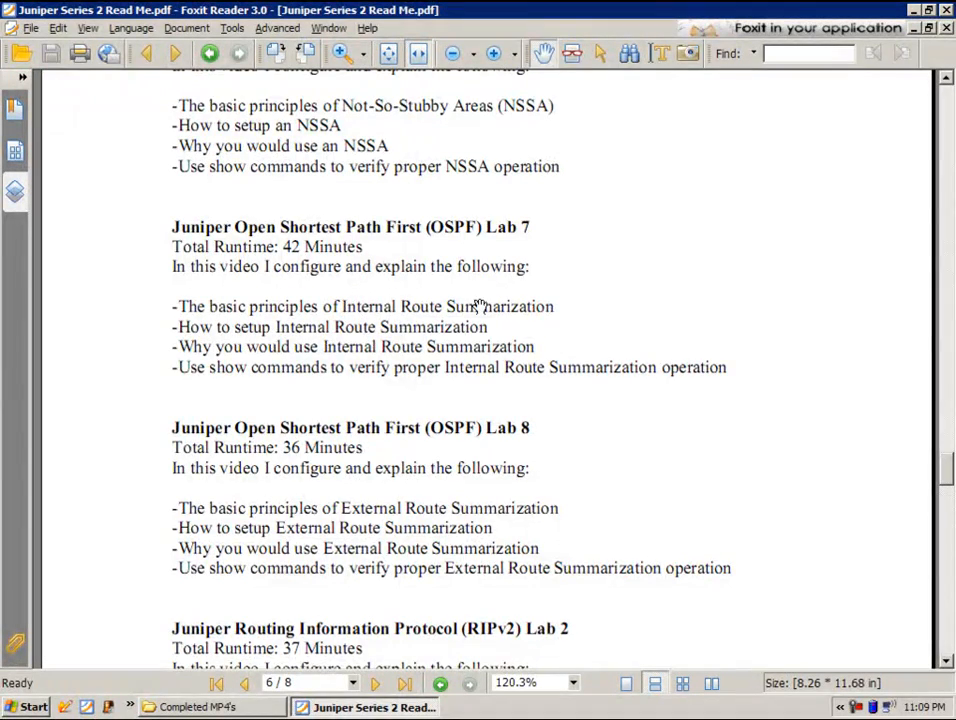
scroll(down, 3)
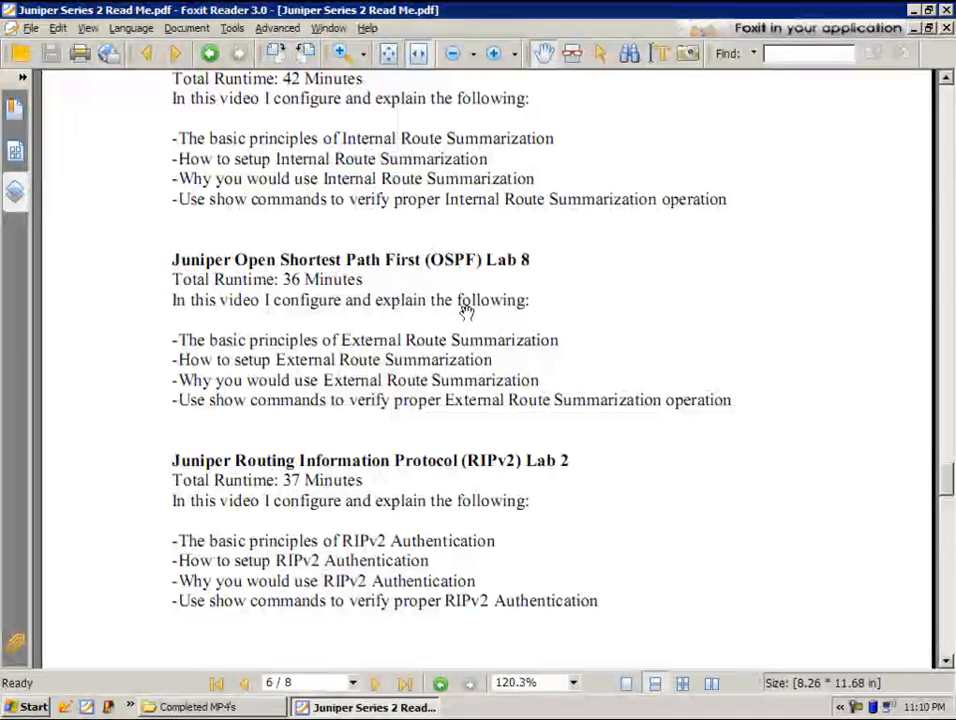
scroll(down, 3)
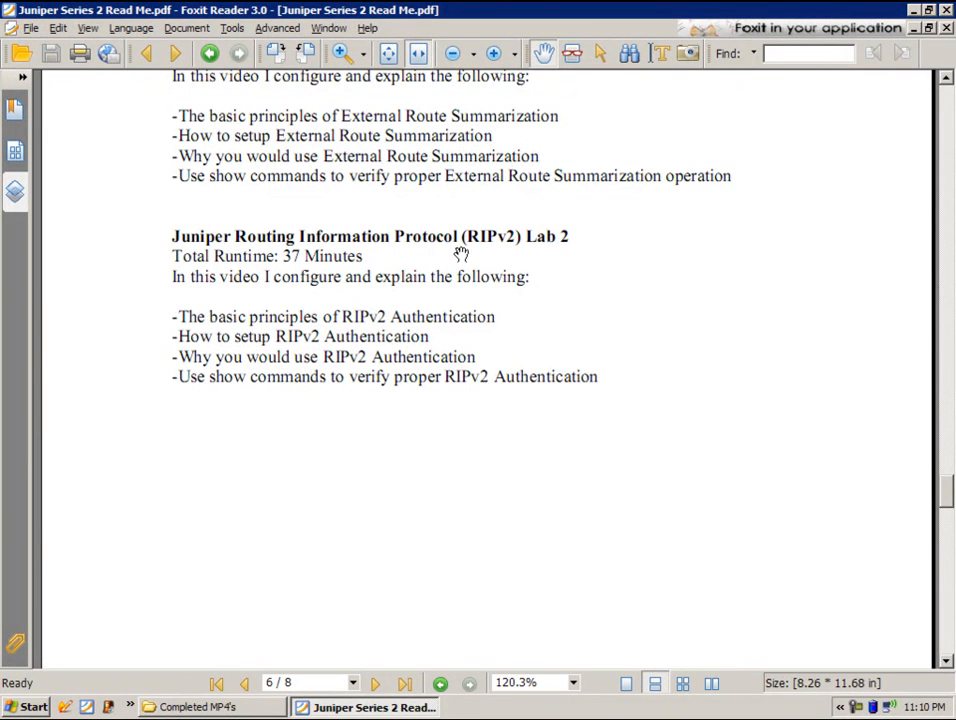
scroll(down, 3)
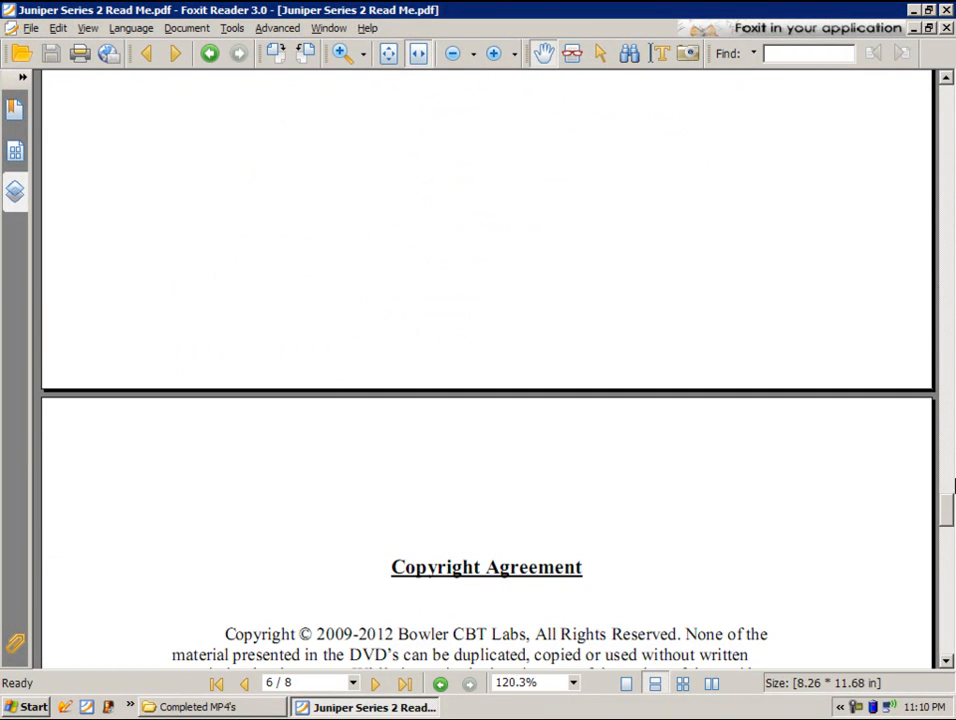
scroll(up, 3)
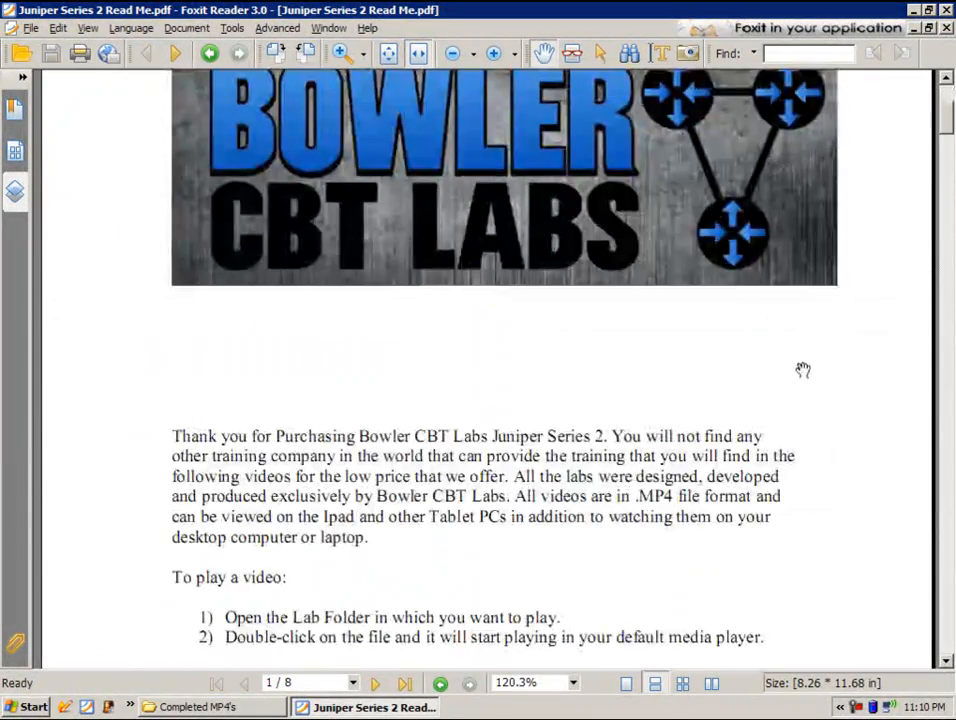
mouse_move(784, 408)
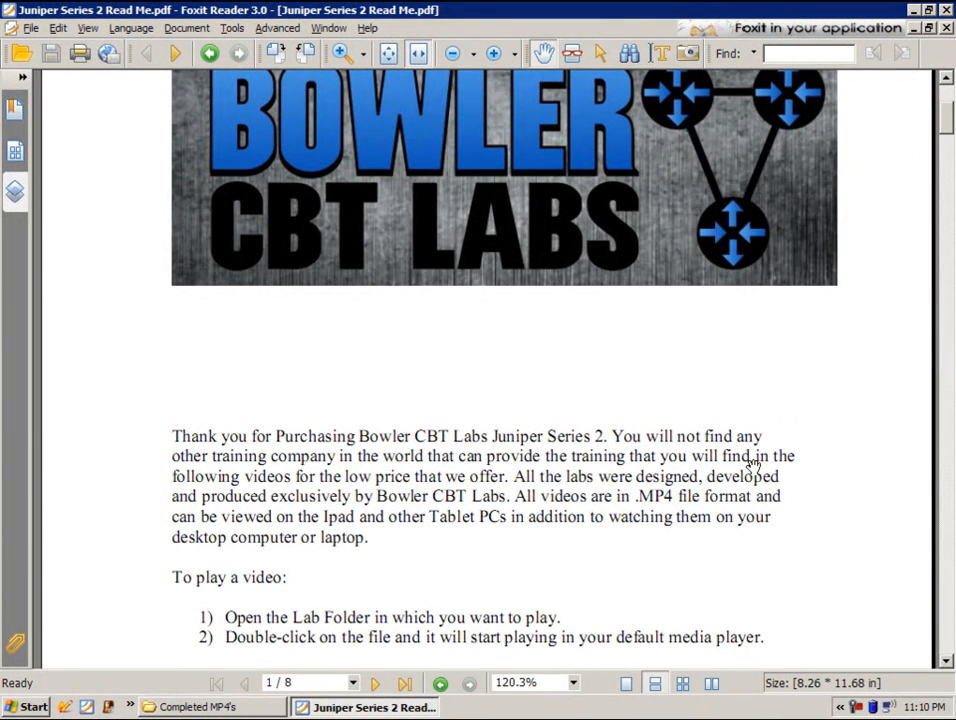
mouse_move(782, 496)
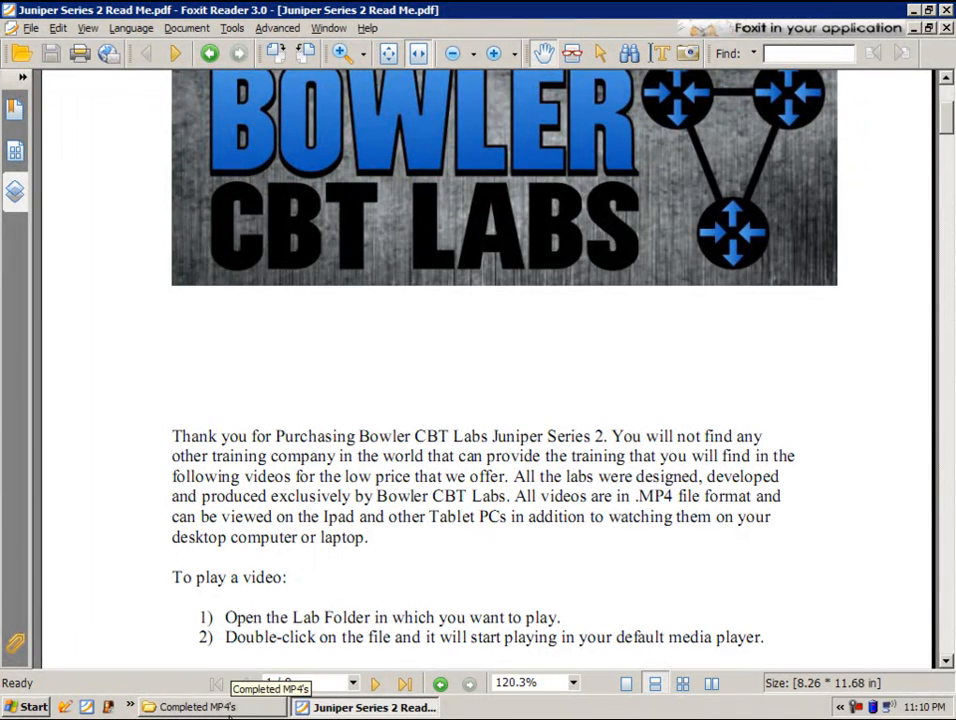
Step: Open the Juniper Series 2 Initial Configs folder from the Completed MP4's window
click(196, 708)
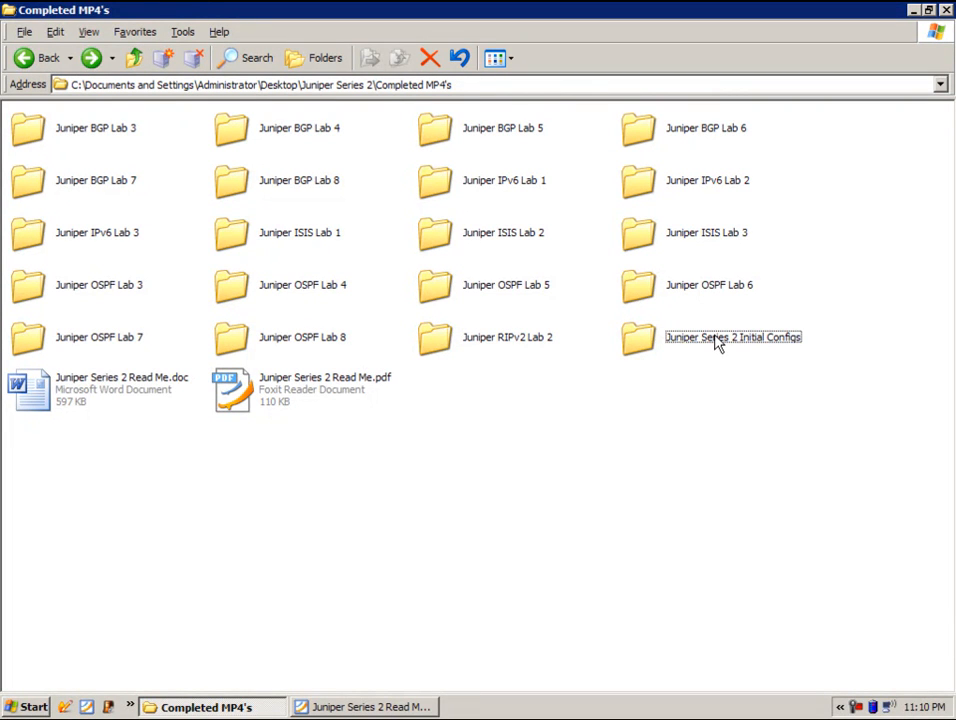
mouse_move(732, 336)
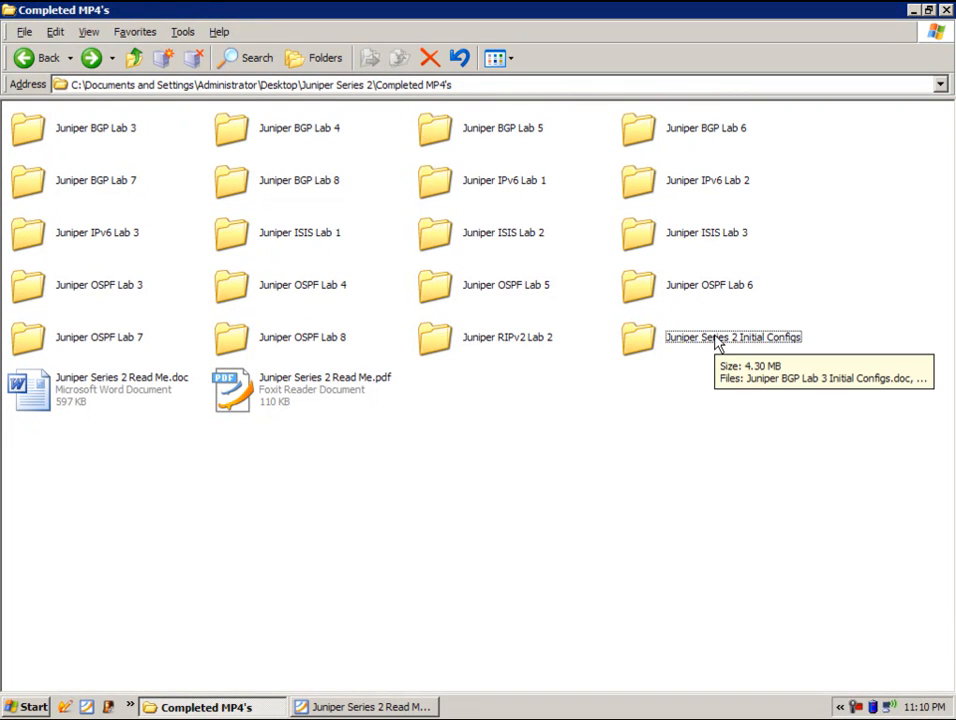
double_click(732, 336)
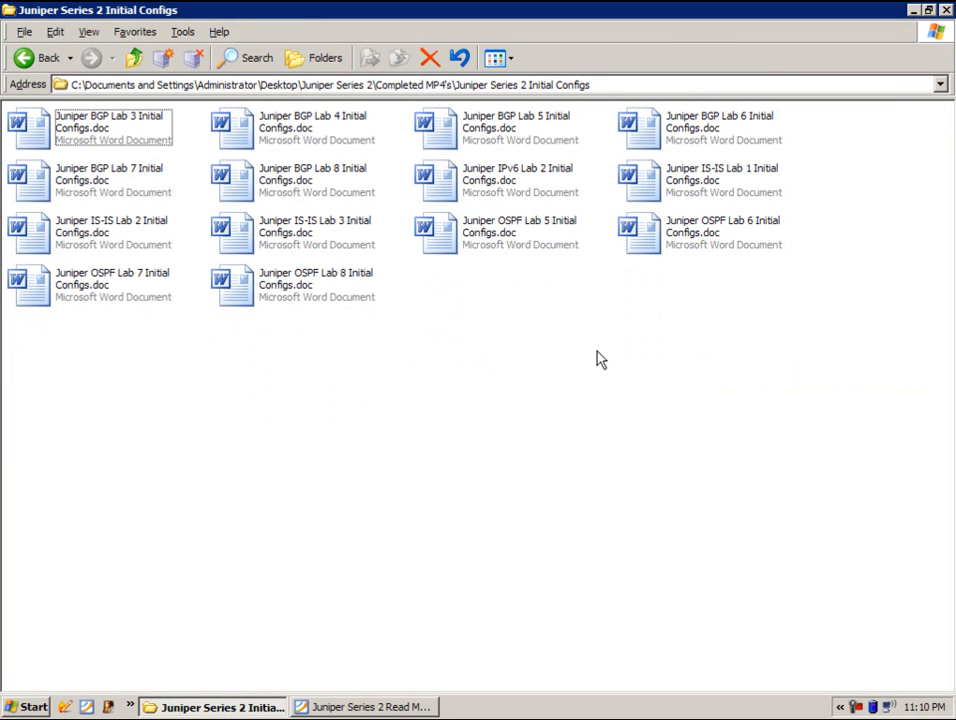
mouse_move(170, 312)
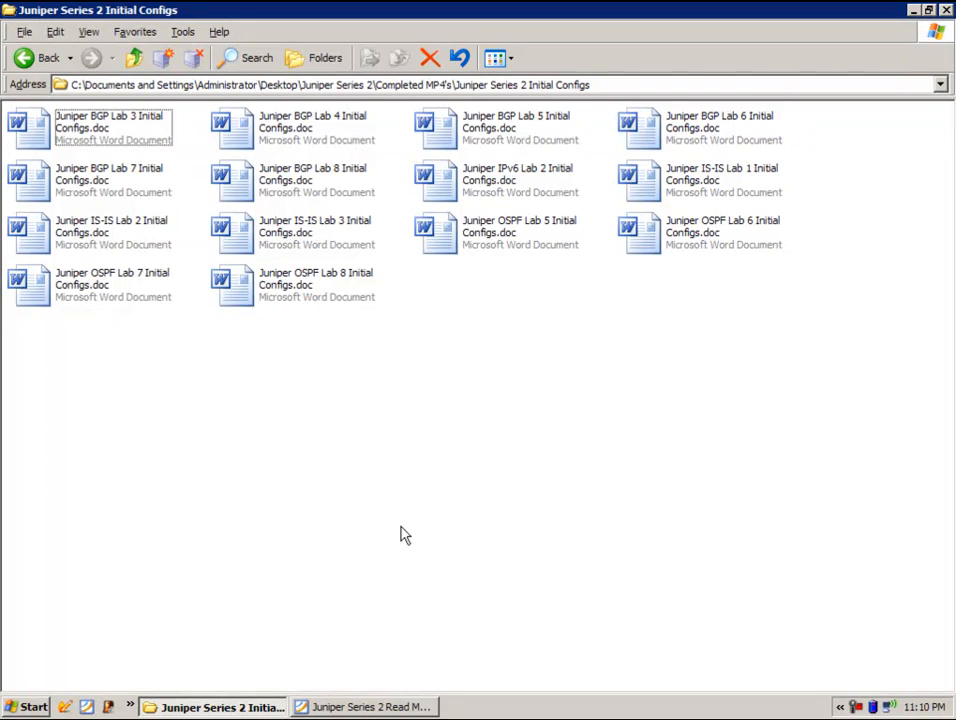
mouse_move(428, 460)
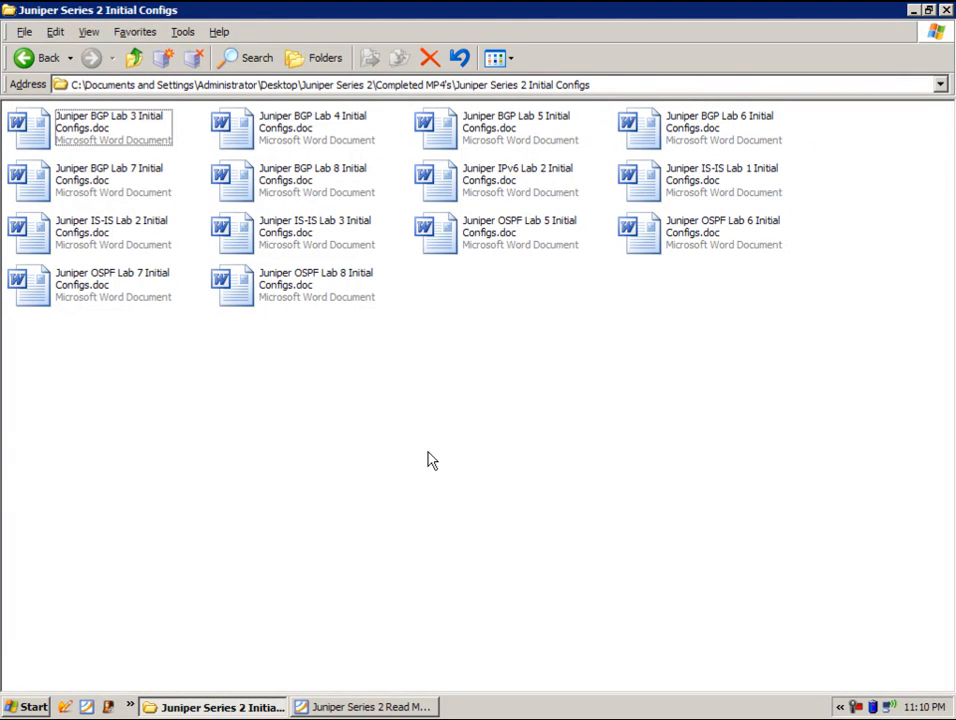
mouse_move(444, 448)
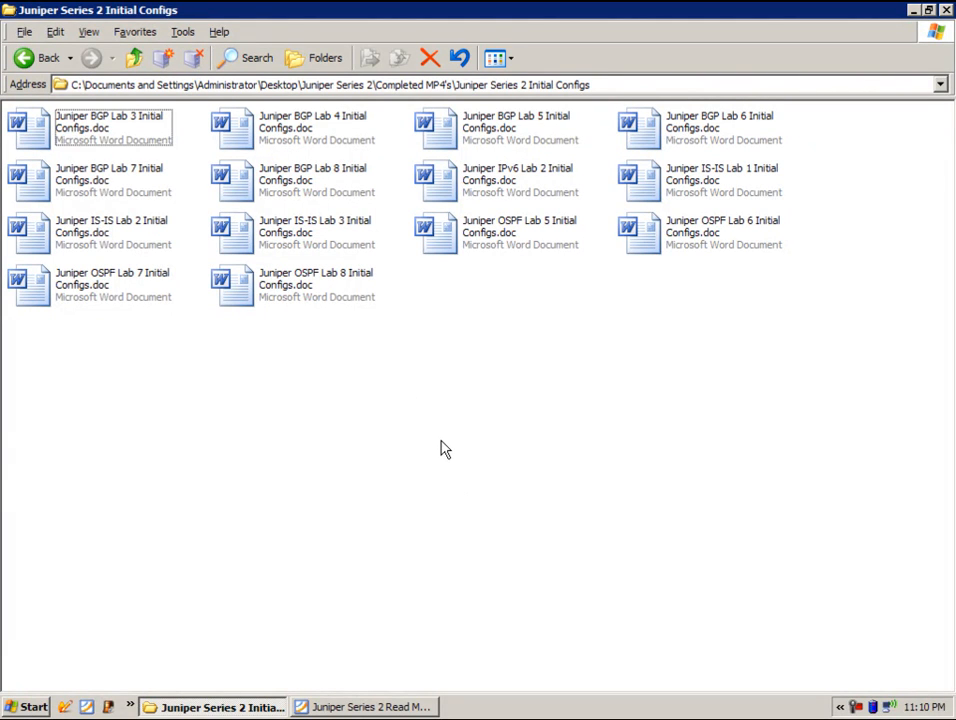
mouse_move(490, 458)
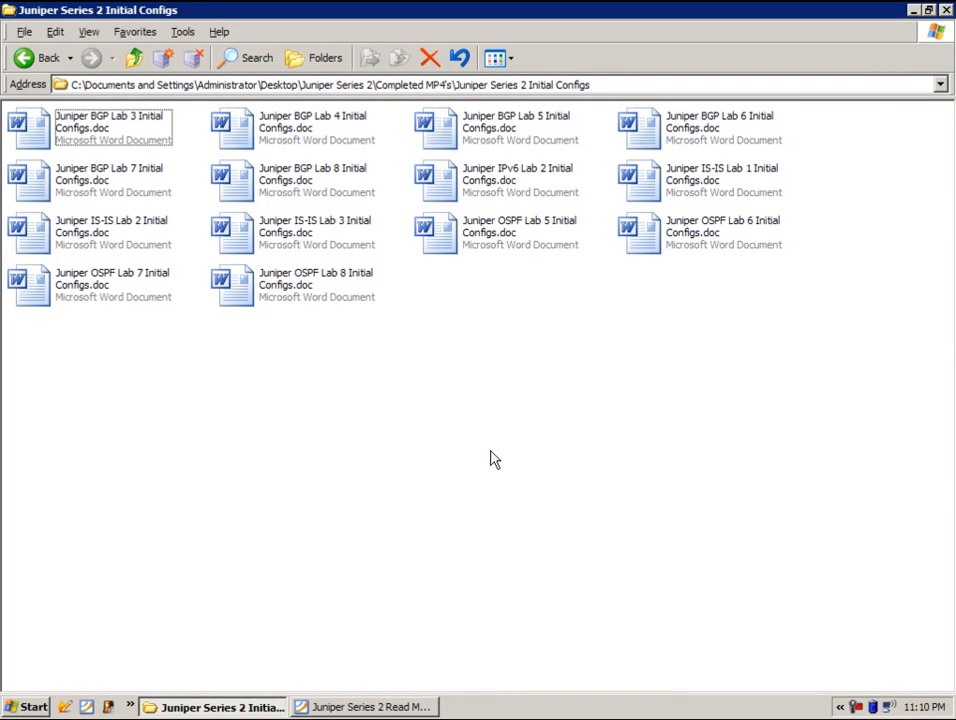
mouse_move(626, 376)
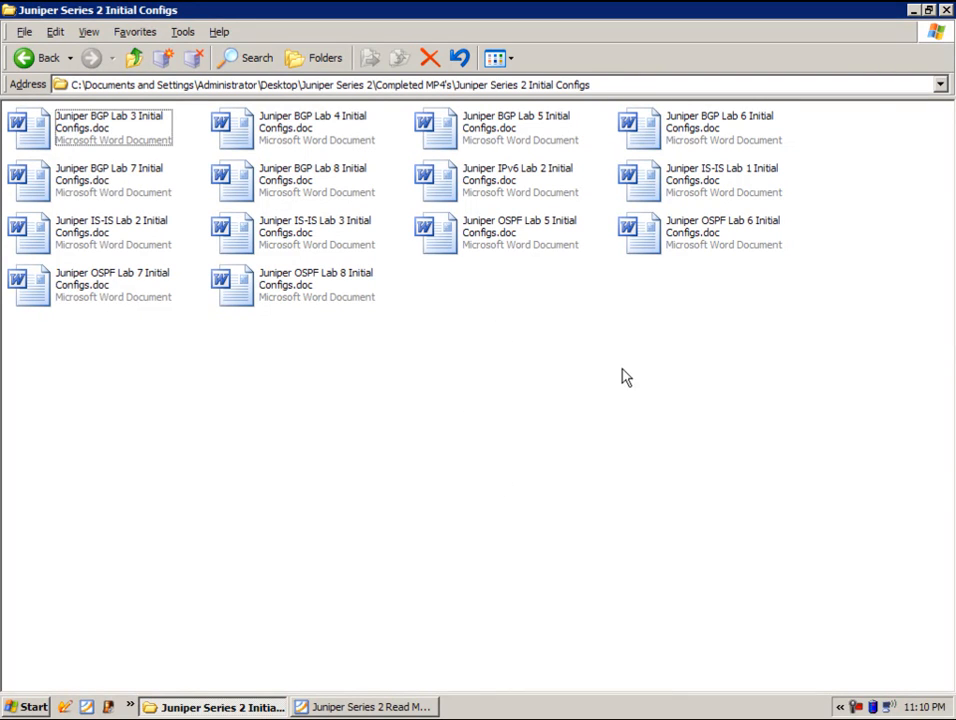
mouse_move(444, 188)
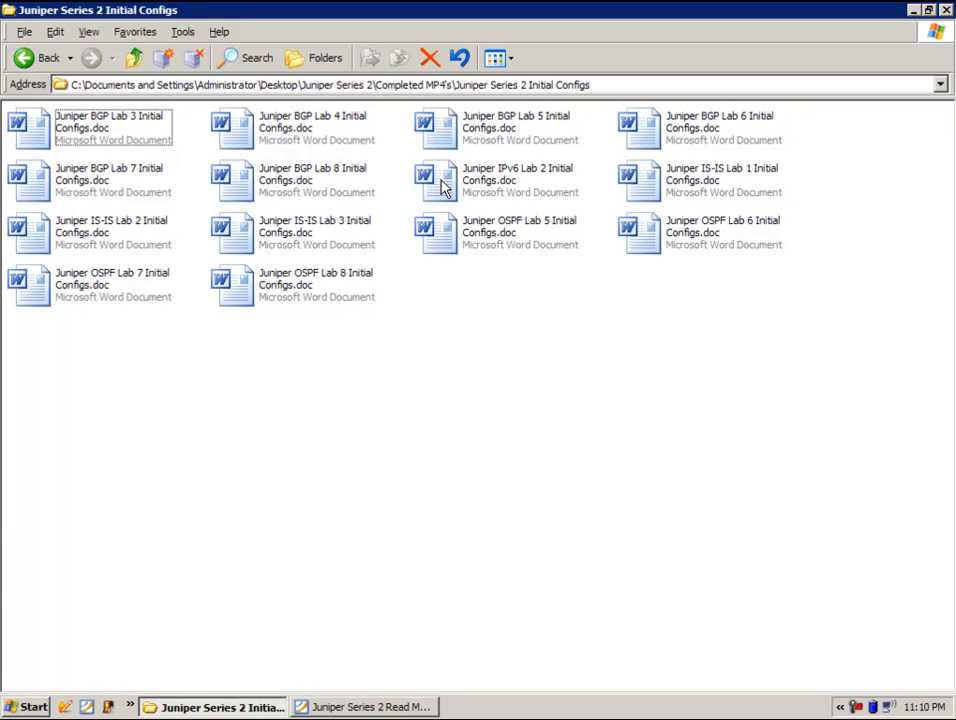
mouse_move(316, 160)
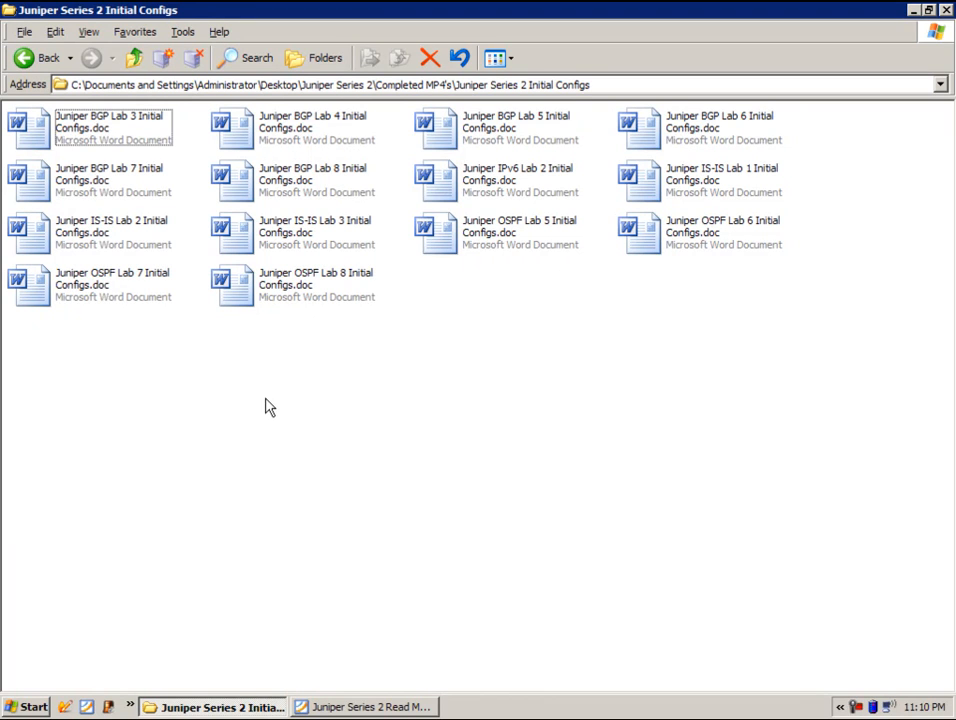
mouse_move(448, 380)
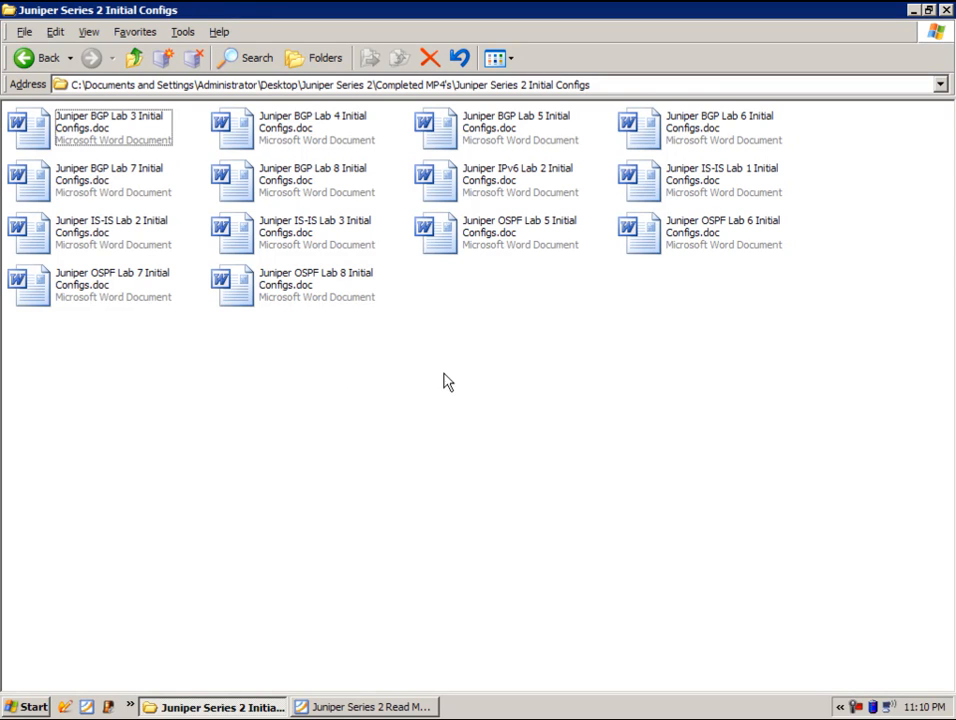
mouse_move(472, 434)
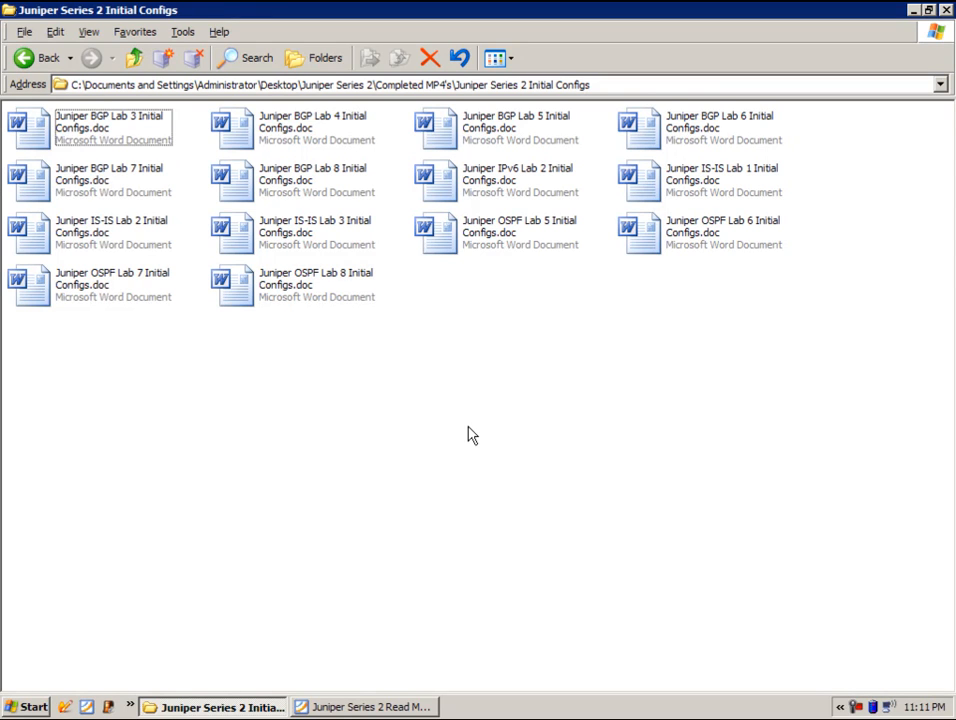
mouse_move(660, 436)
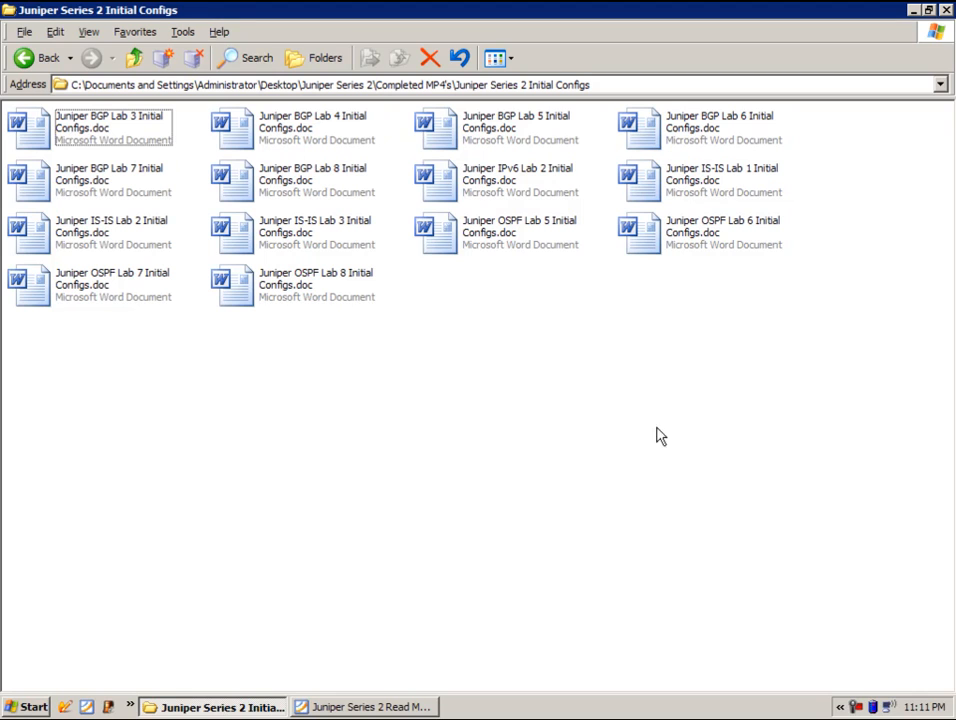
mouse_move(622, 428)
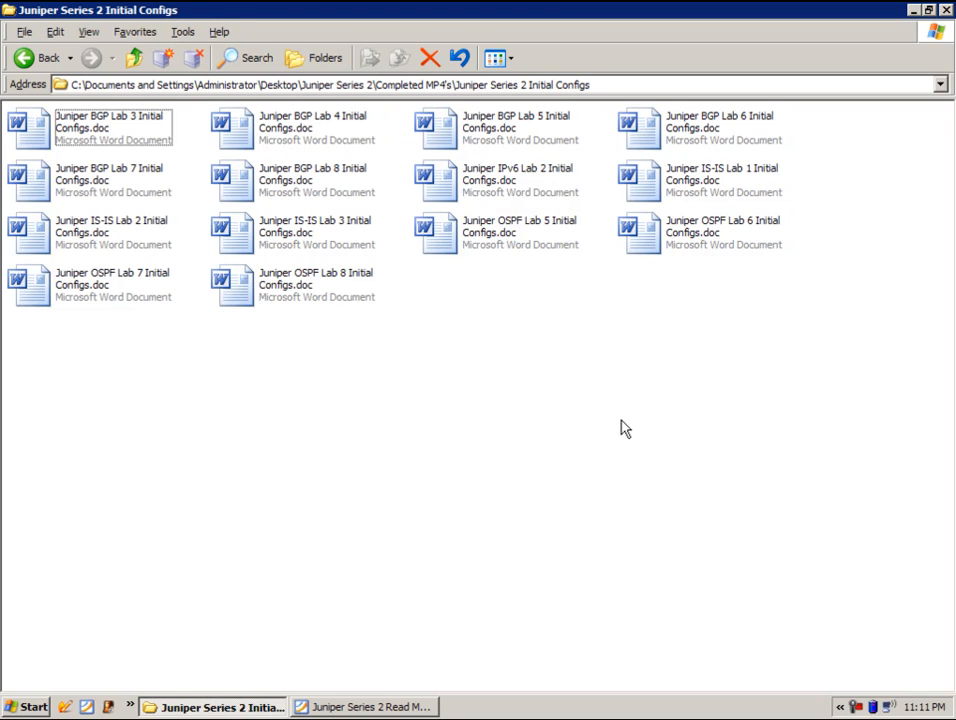
mouse_move(316, 130)
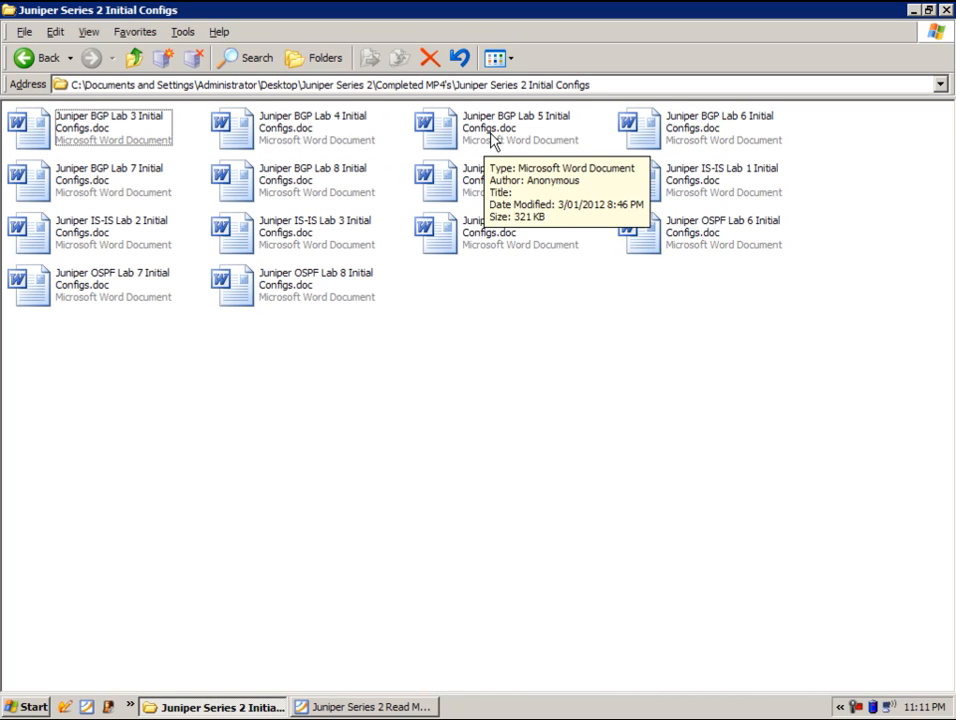
double_click(516, 128)
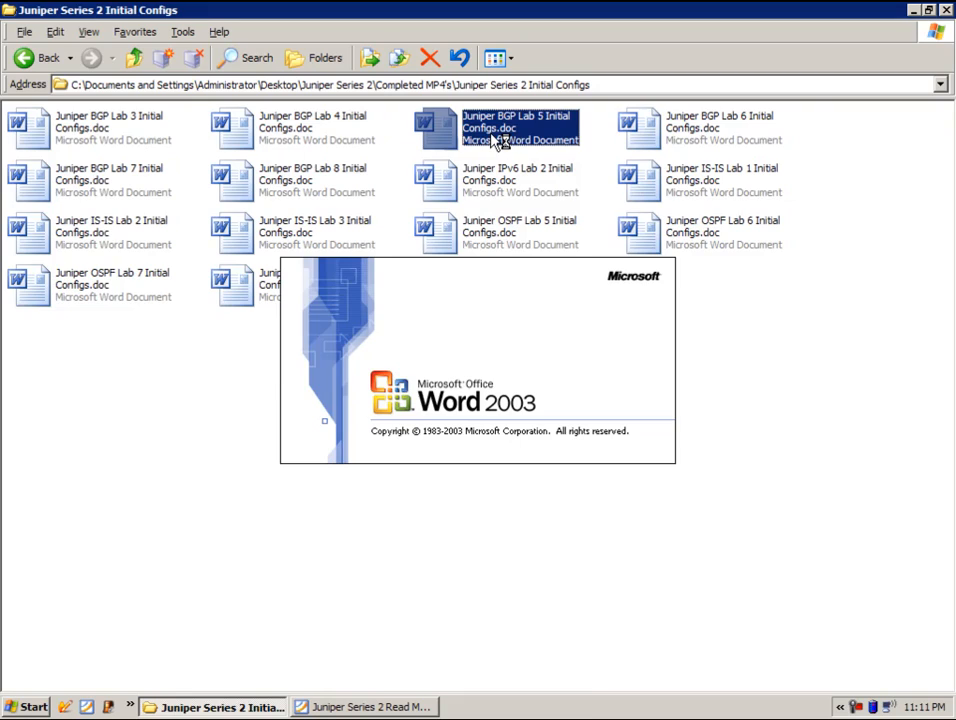
double_click(518, 128)
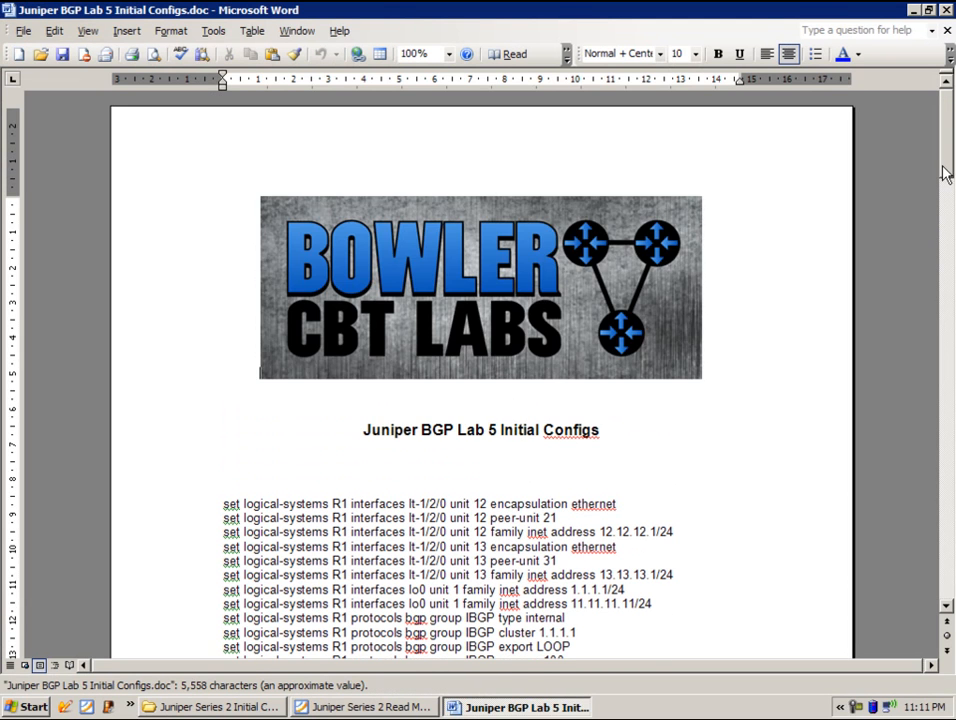
scroll(down, 3)
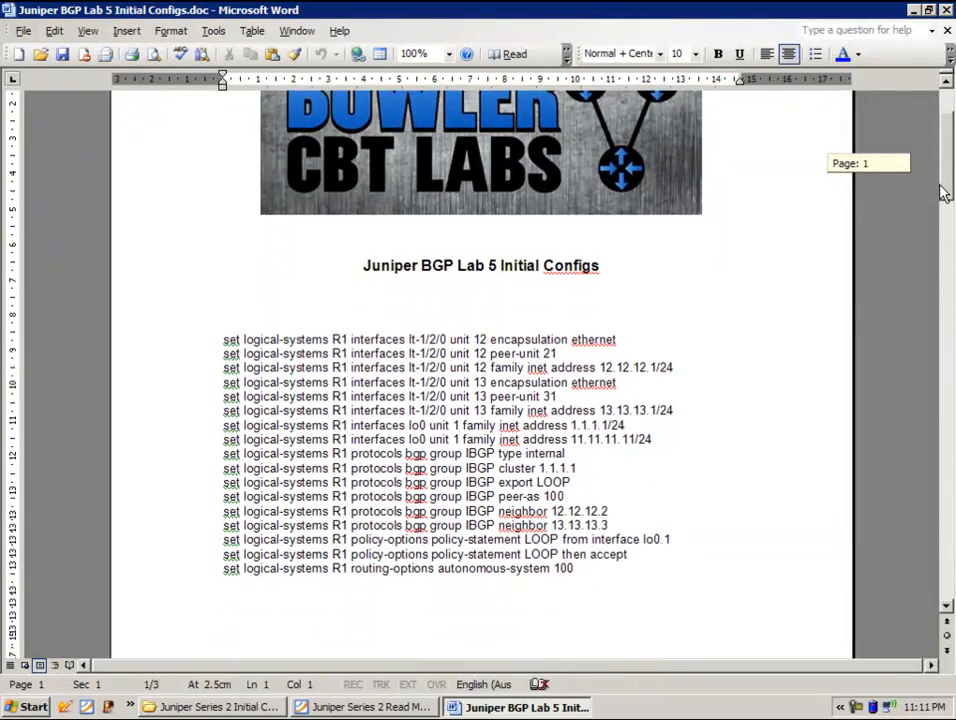
scroll(down, 3)
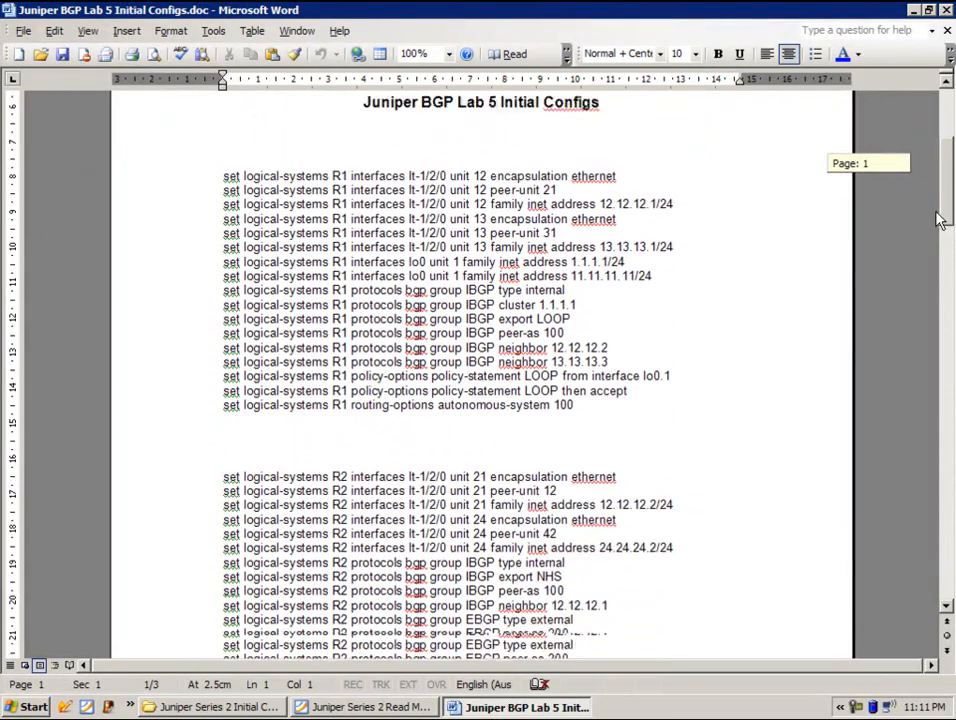
scroll(down, 3)
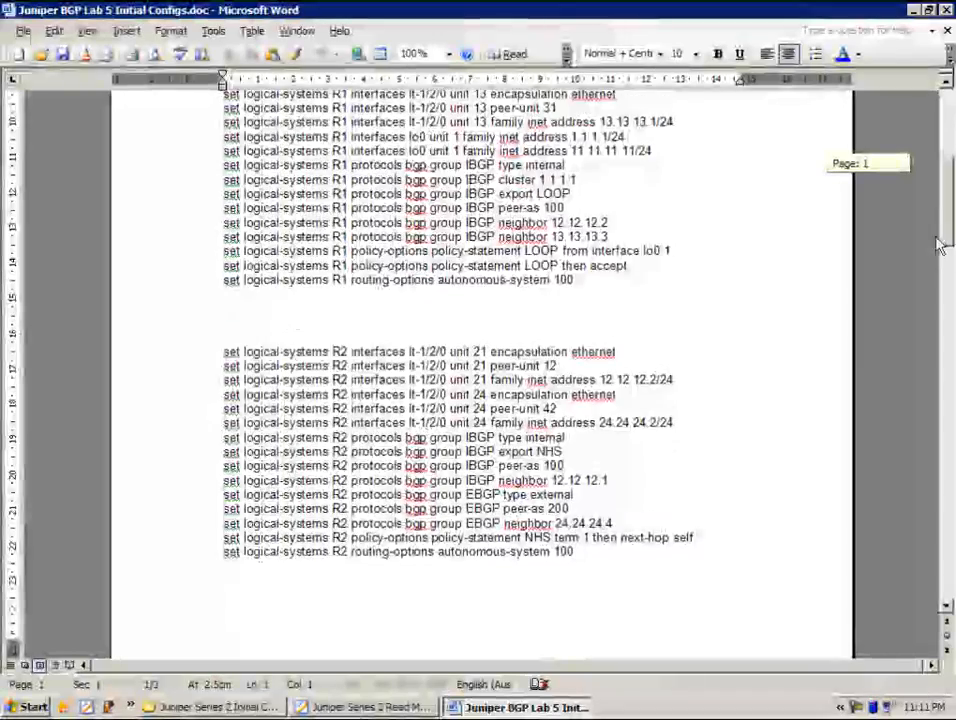
scroll(down, 3)
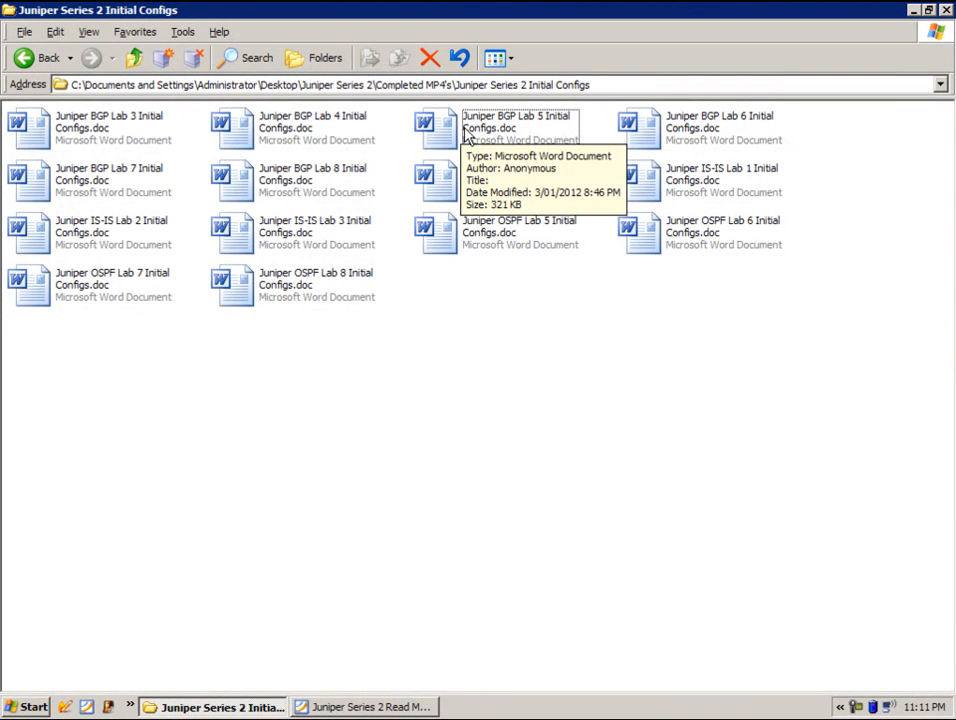
Step: Open Juniper BGP Lab 5 Initial Configs.doc in Word and review its R1 and R2 commands
click(518, 122)
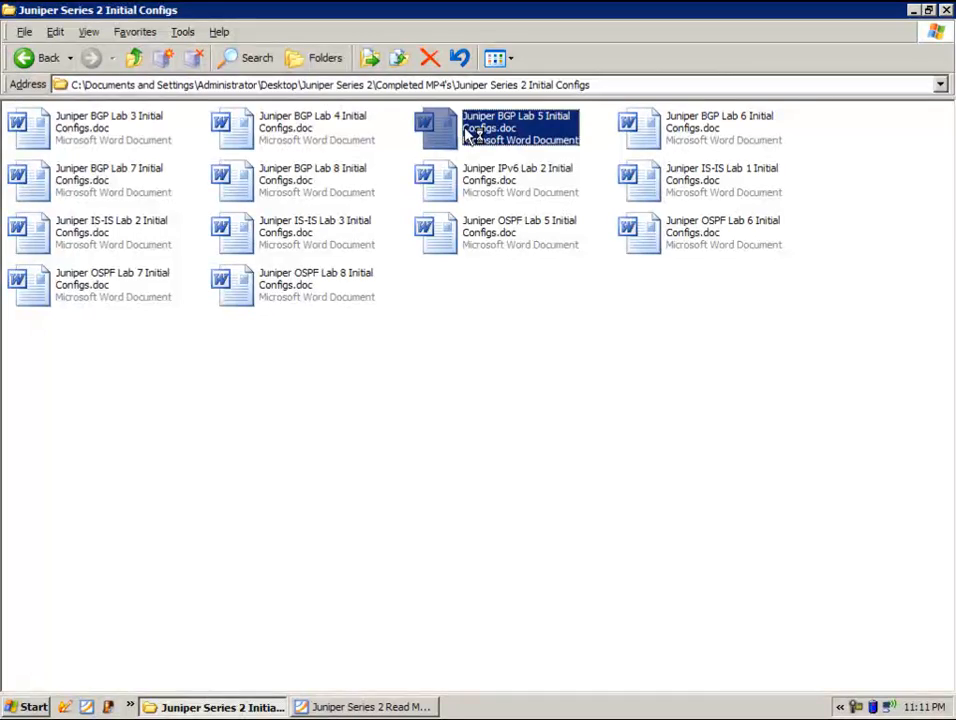
double_click(516, 128)
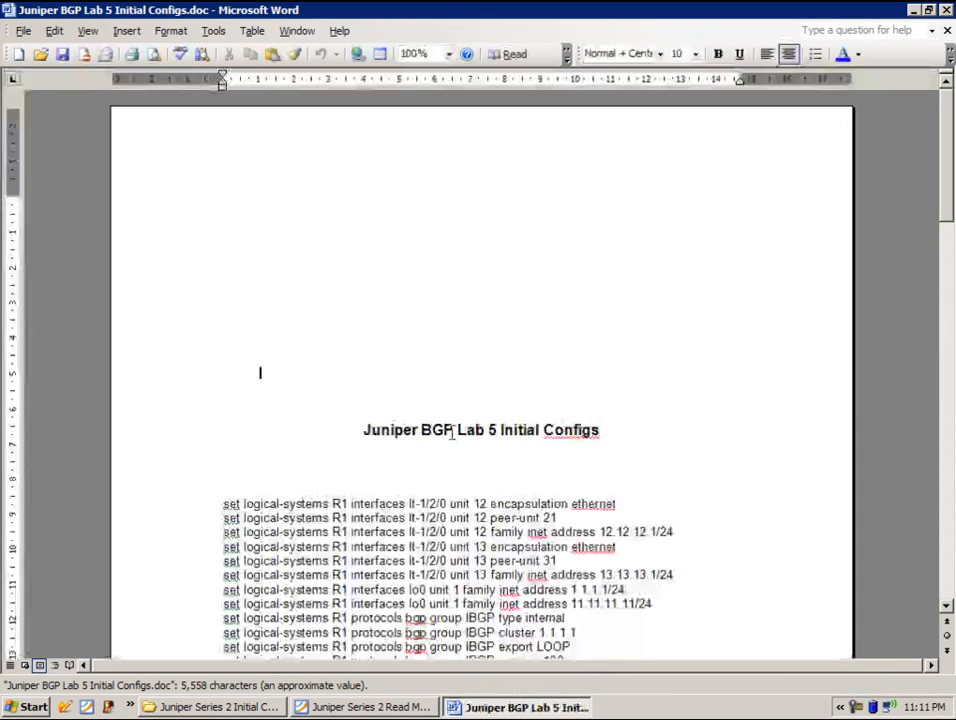
scroll(down, 3)
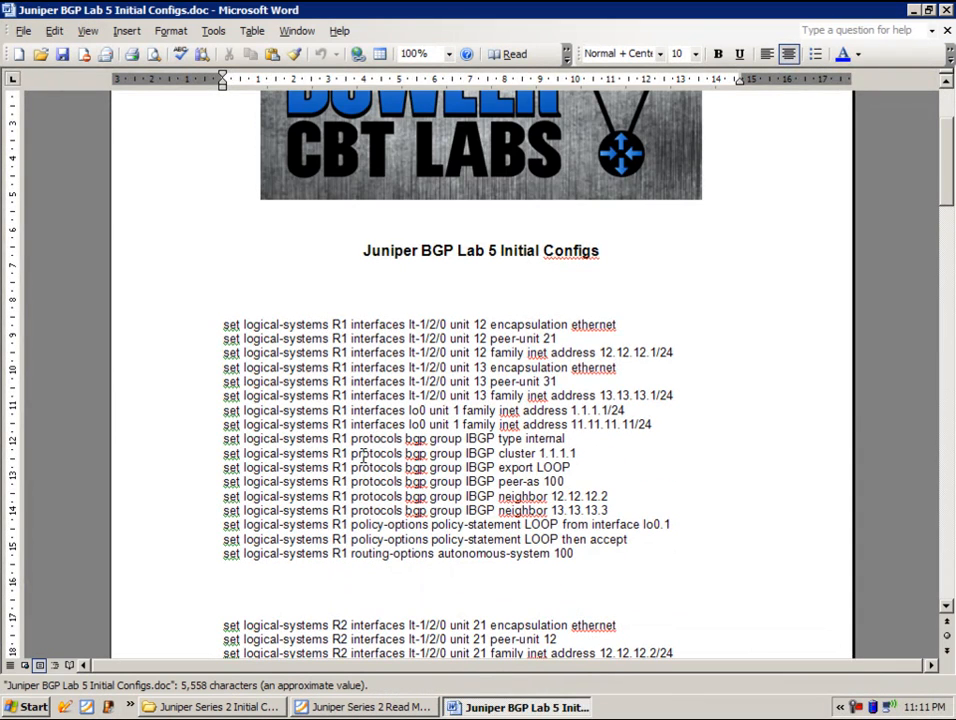
double_click(380, 368)
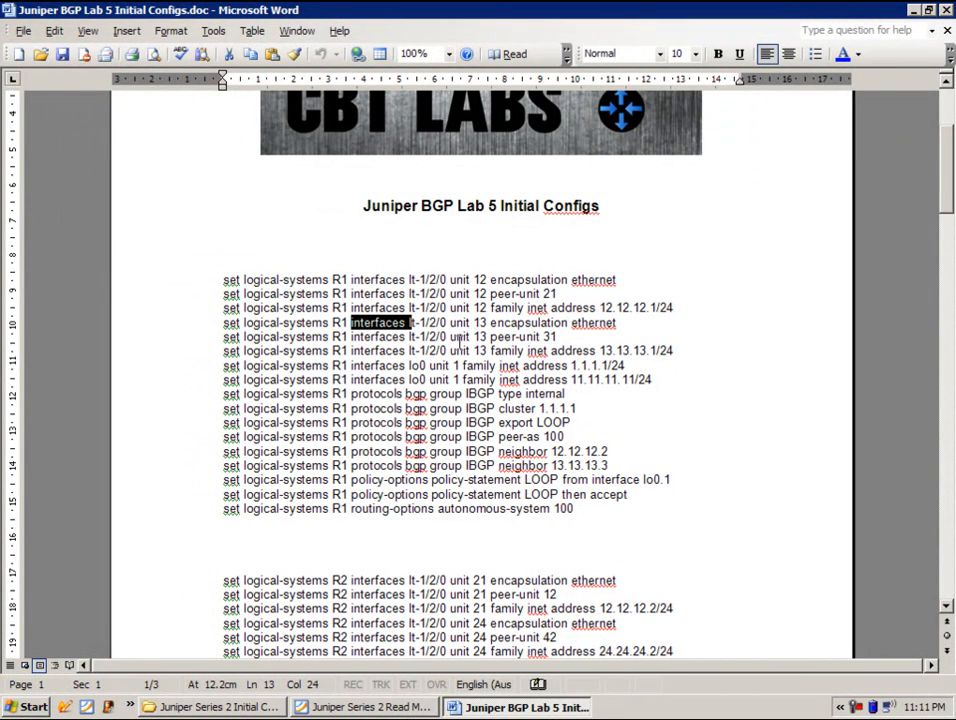
click(412, 280)
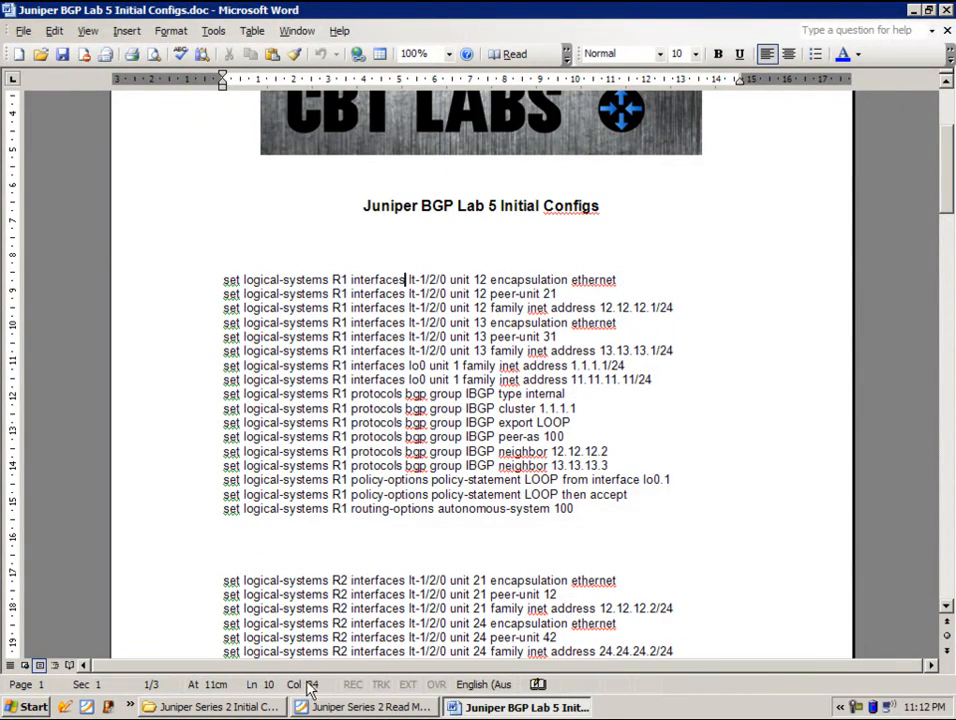
click(374, 708)
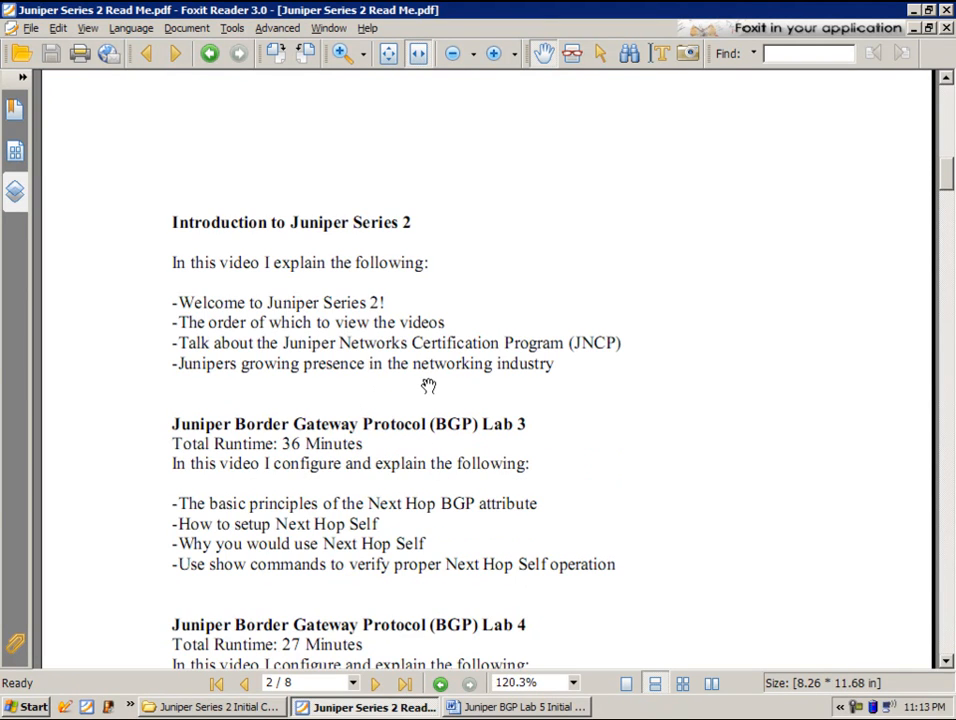
Step: Scroll the Read Me past the title page to the Introduction and BGP Labs 3 and 4 descriptions
scroll(down, 3)
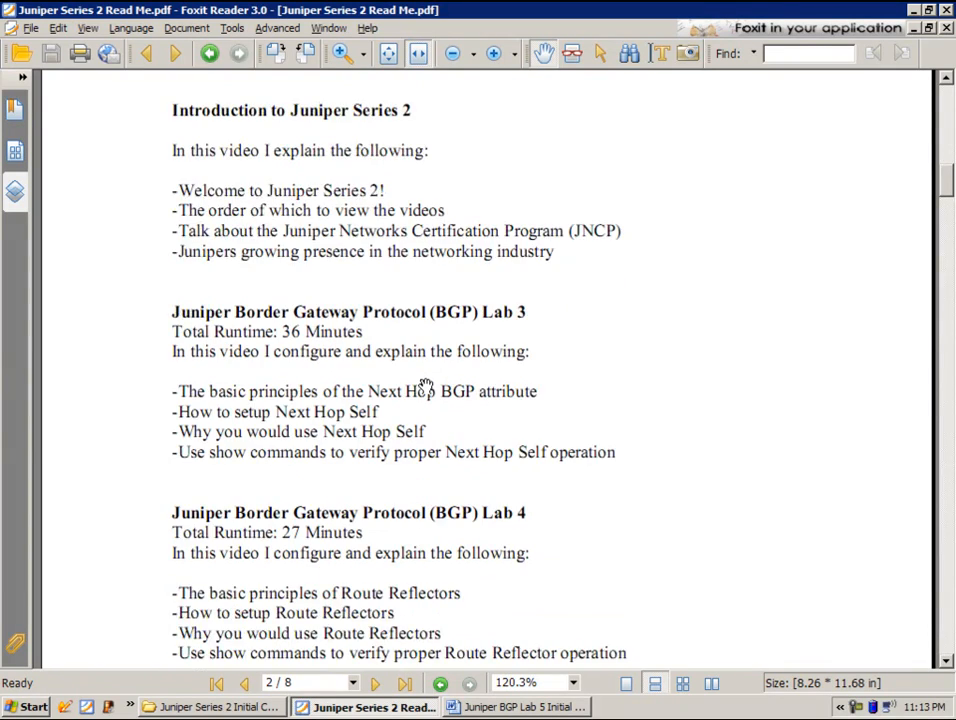
click(244, 684)
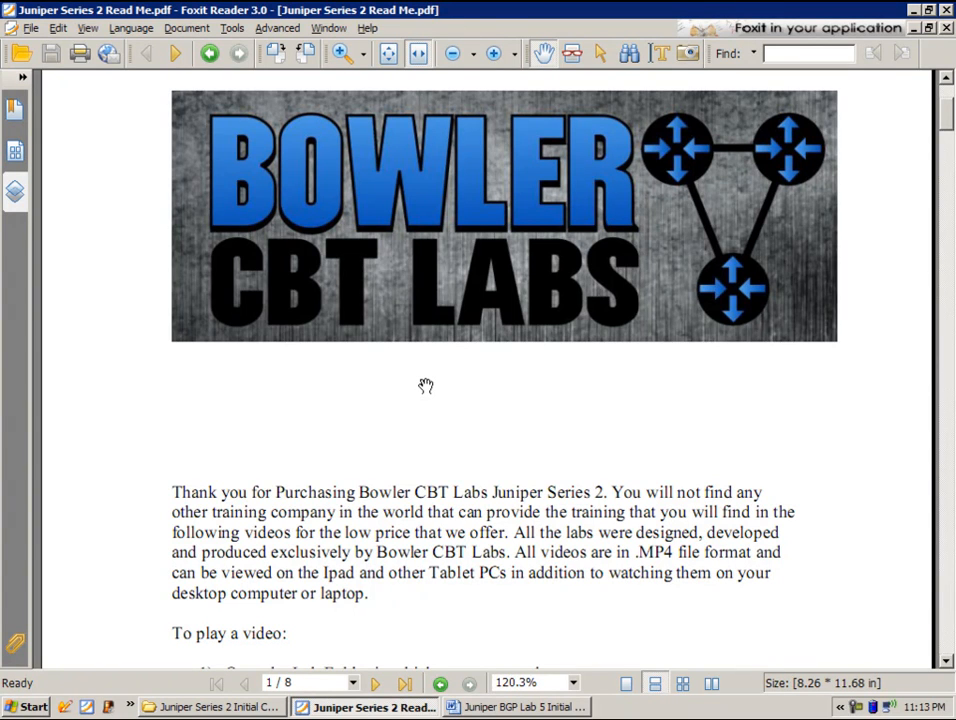
mouse_move(416, 388)
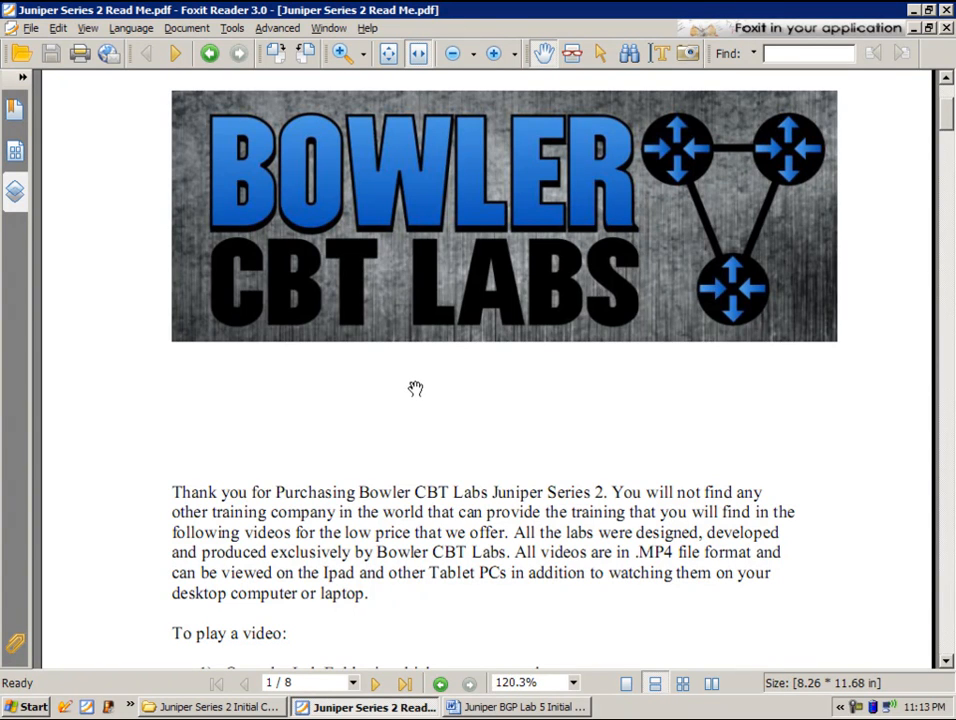
mouse_move(456, 410)
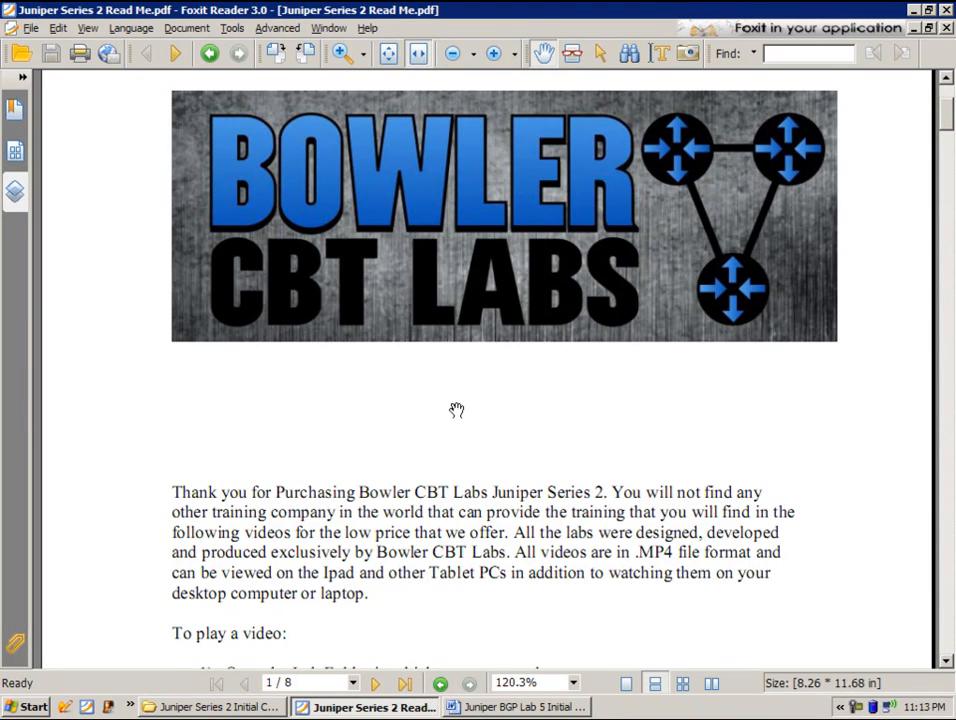
scroll(down, 3)
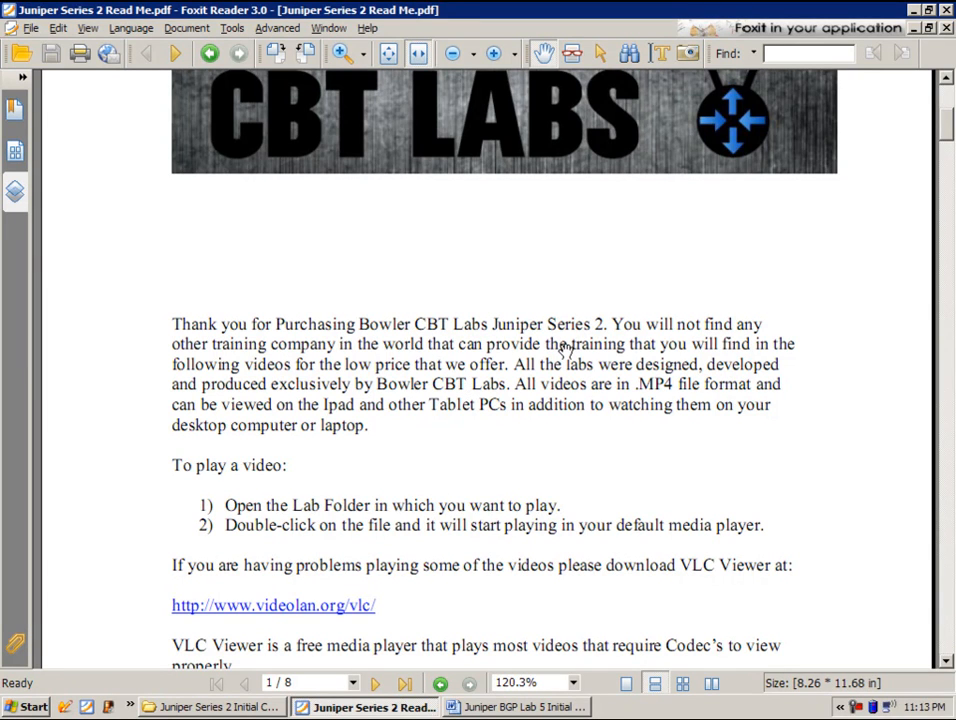
mouse_move(590, 292)
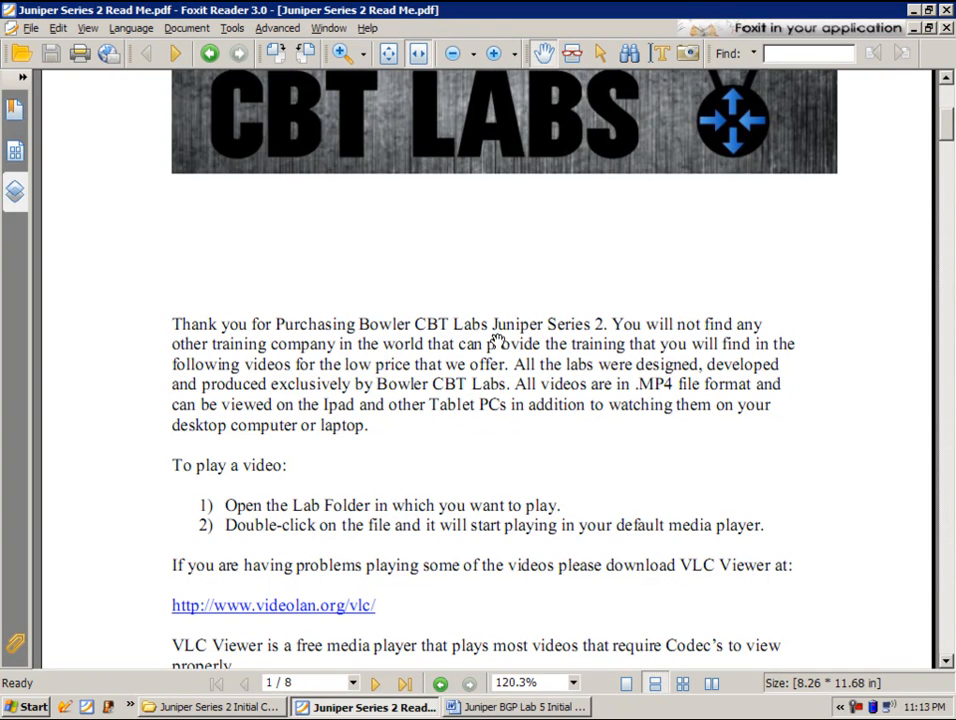
mouse_move(652, 288)
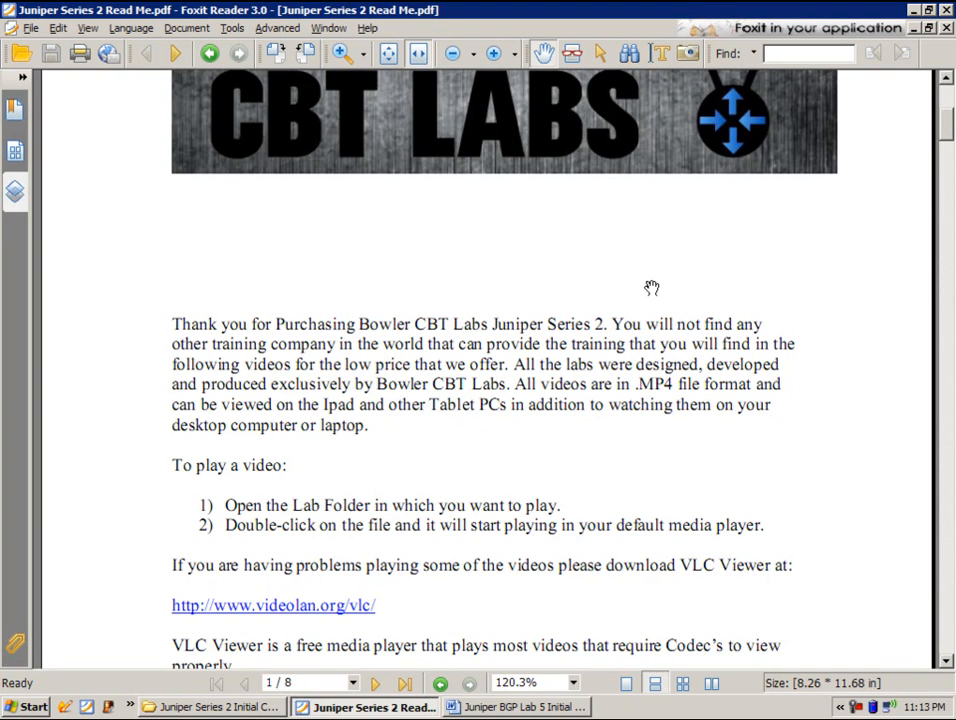
mouse_move(620, 276)
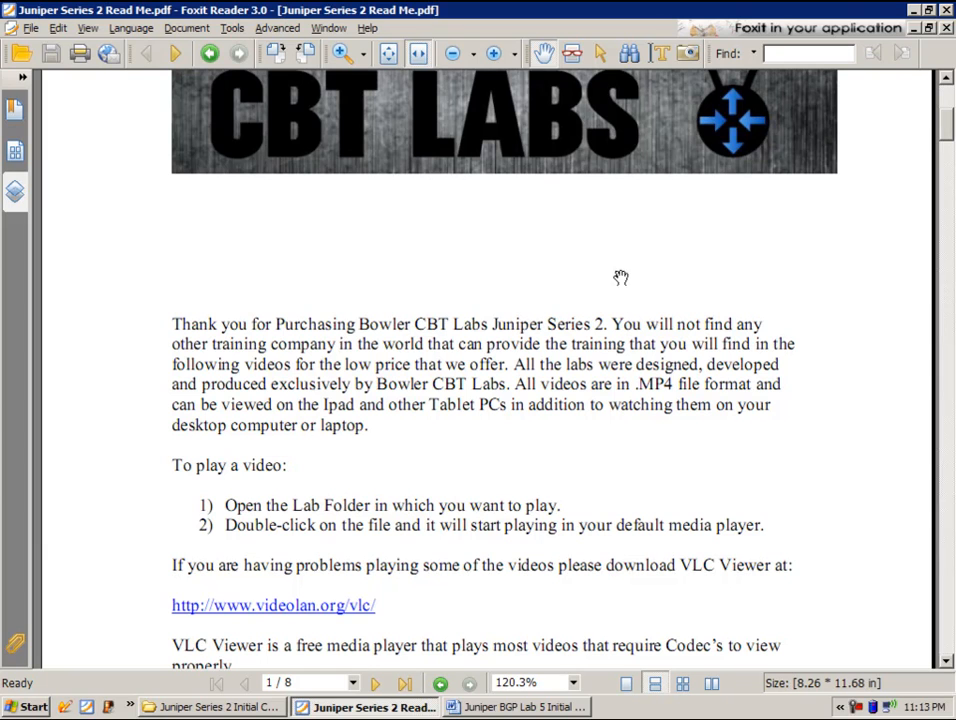
mouse_move(488, 304)
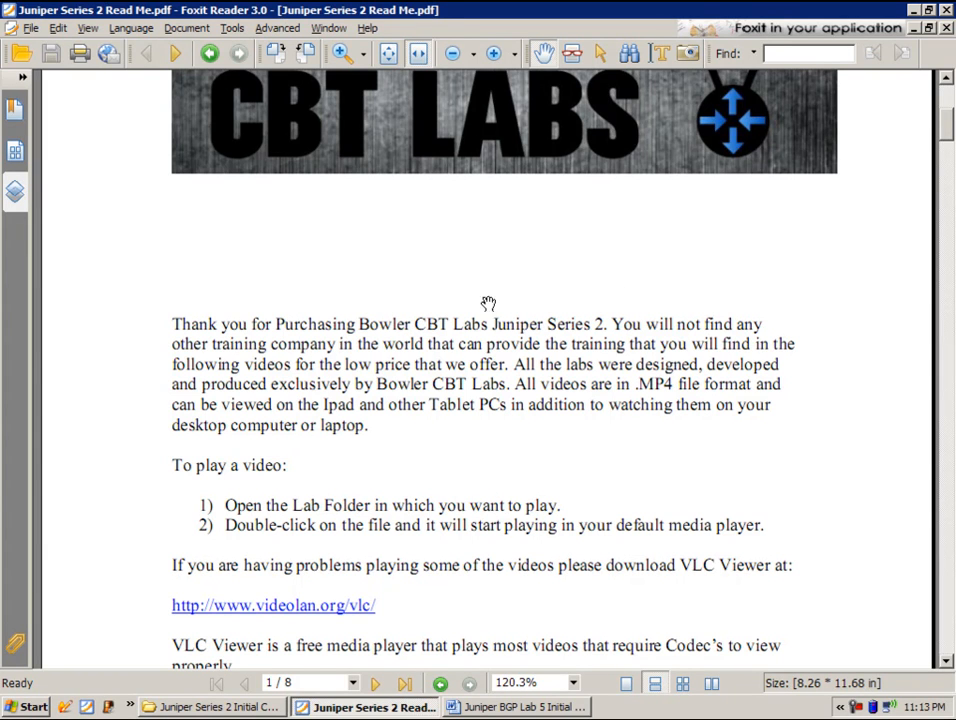
mouse_move(504, 308)
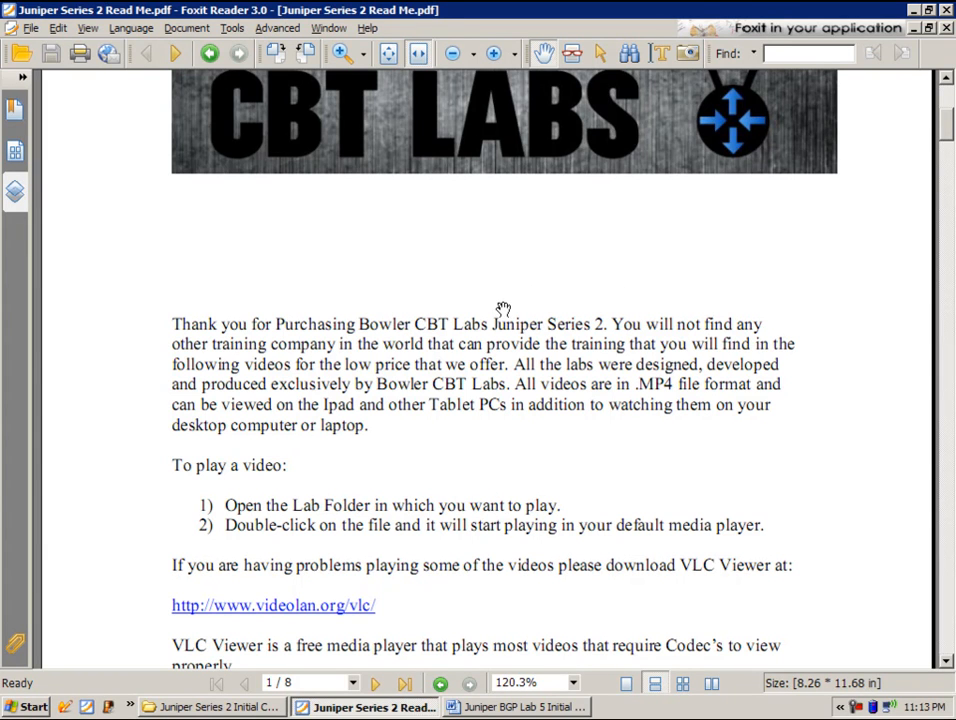
scroll(down, 3)
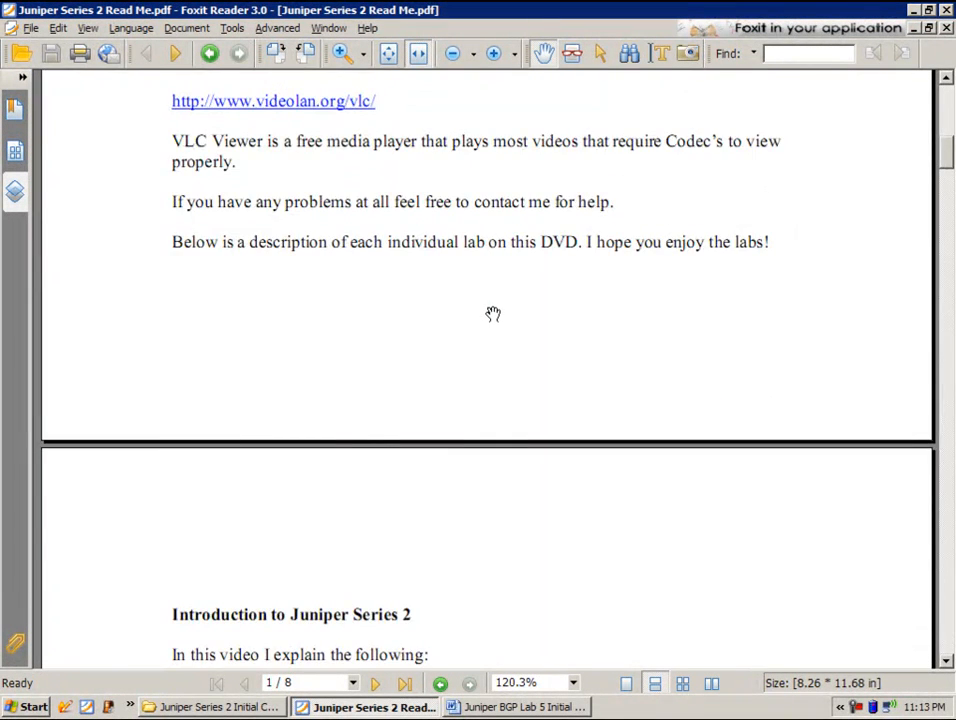
scroll(down, 3)
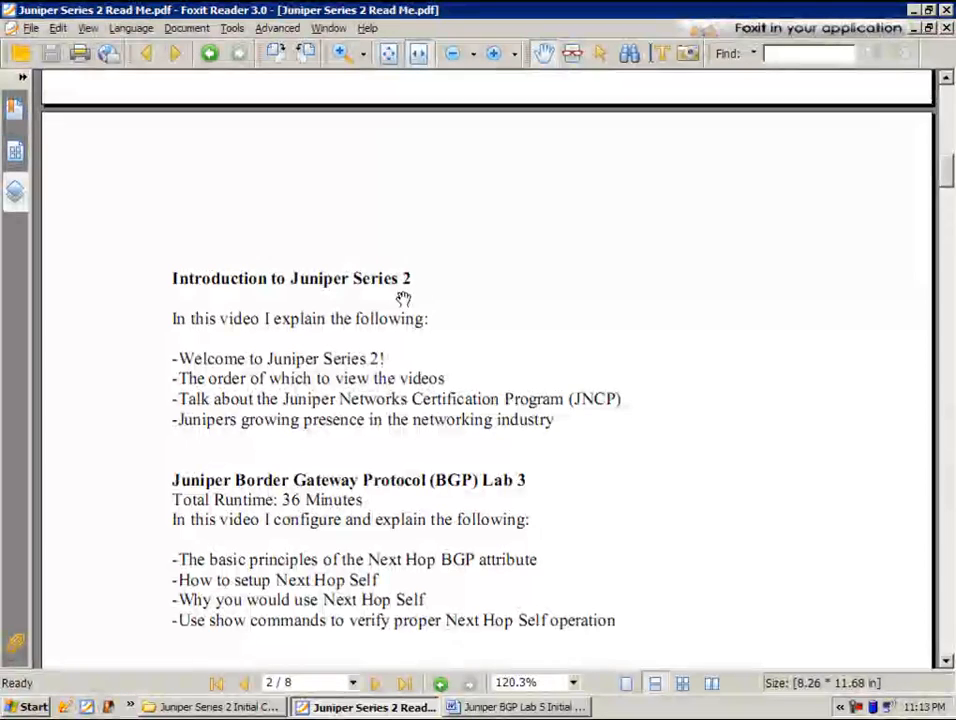
scroll(down, 3)
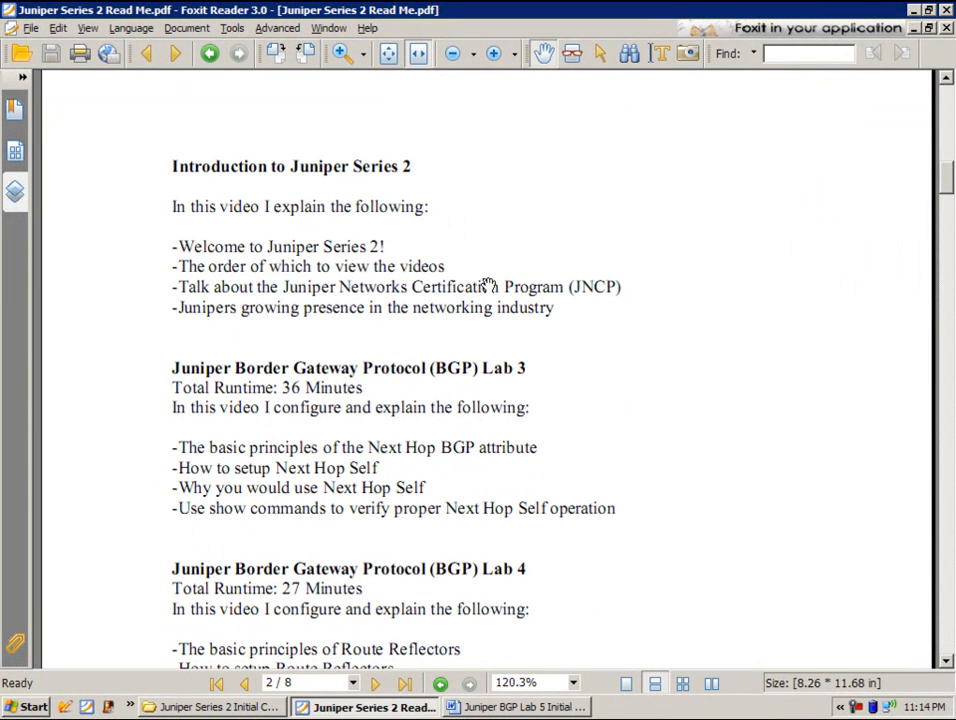
mouse_move(464, 276)
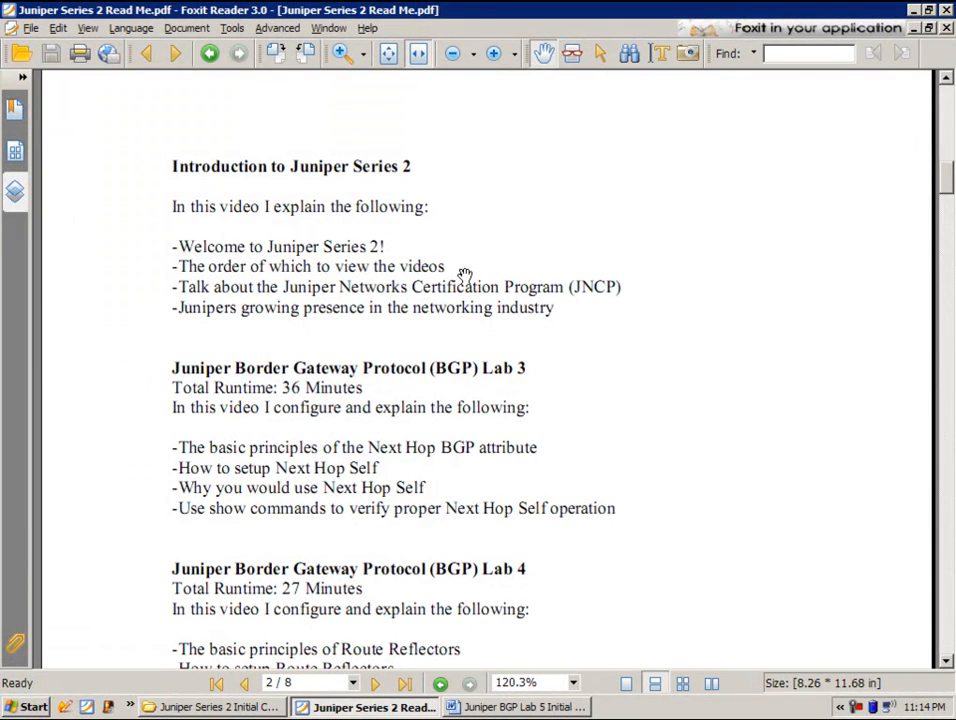
scroll(down, 3)
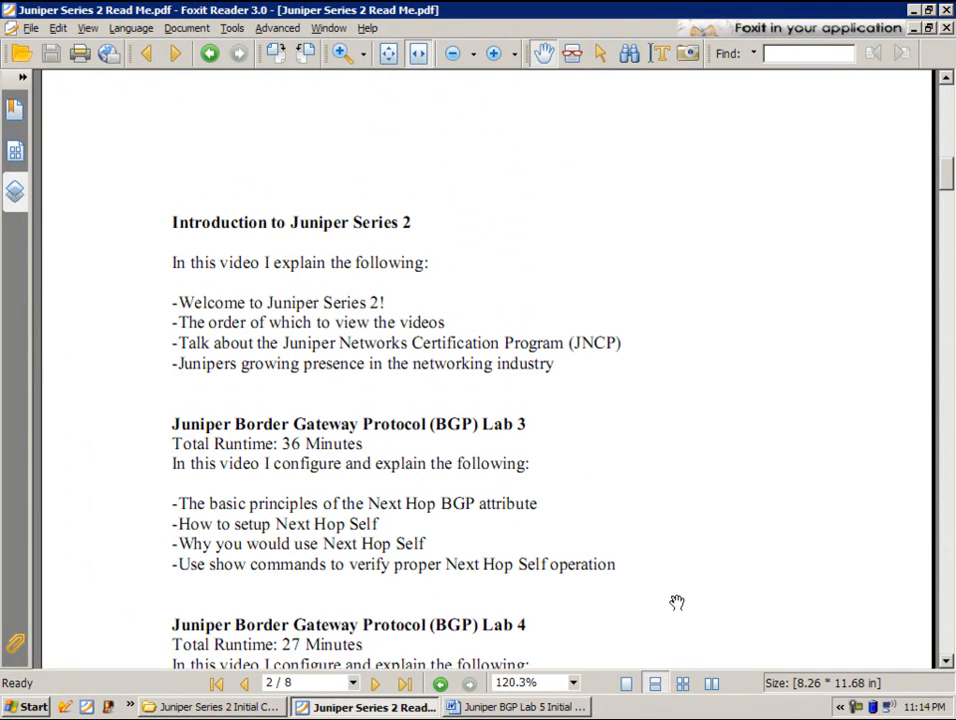
mouse_move(608, 520)
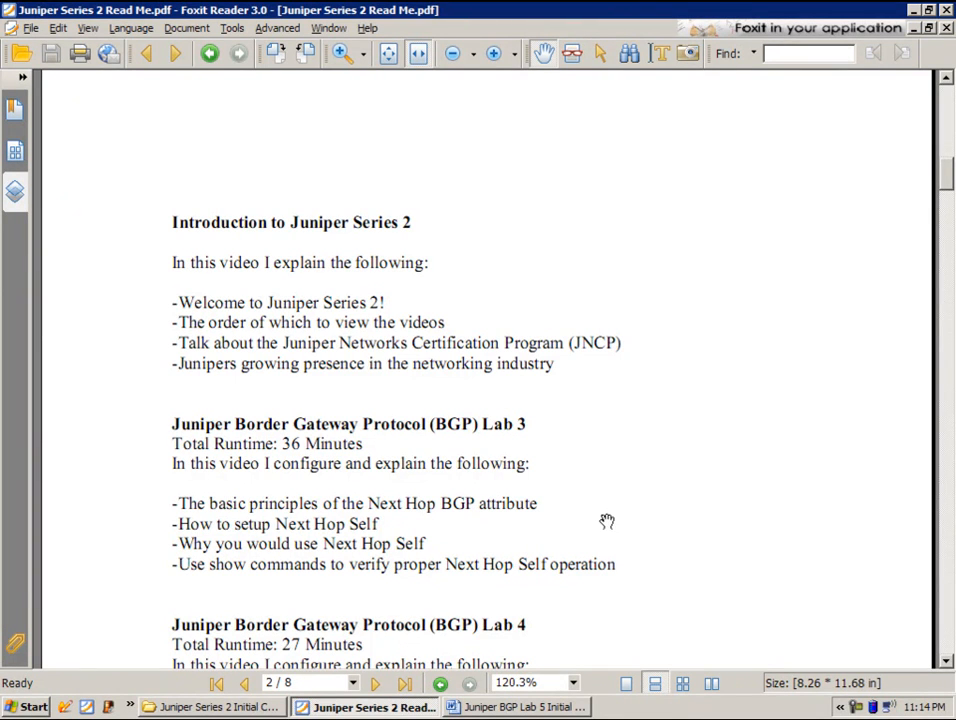
mouse_move(664, 388)
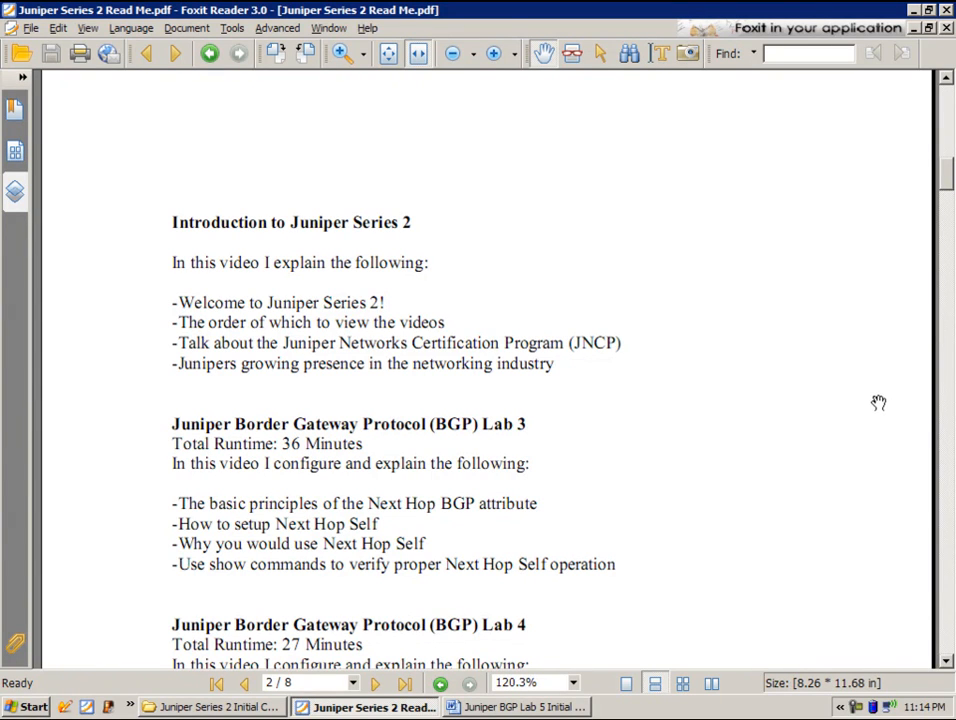
mouse_move(784, 352)
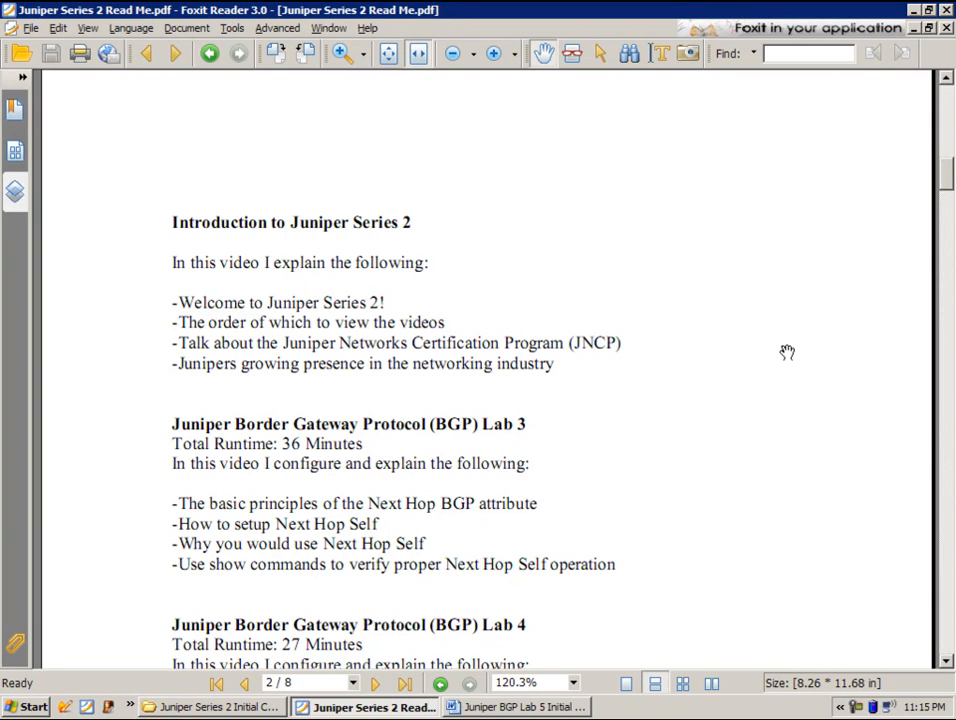
mouse_move(806, 292)
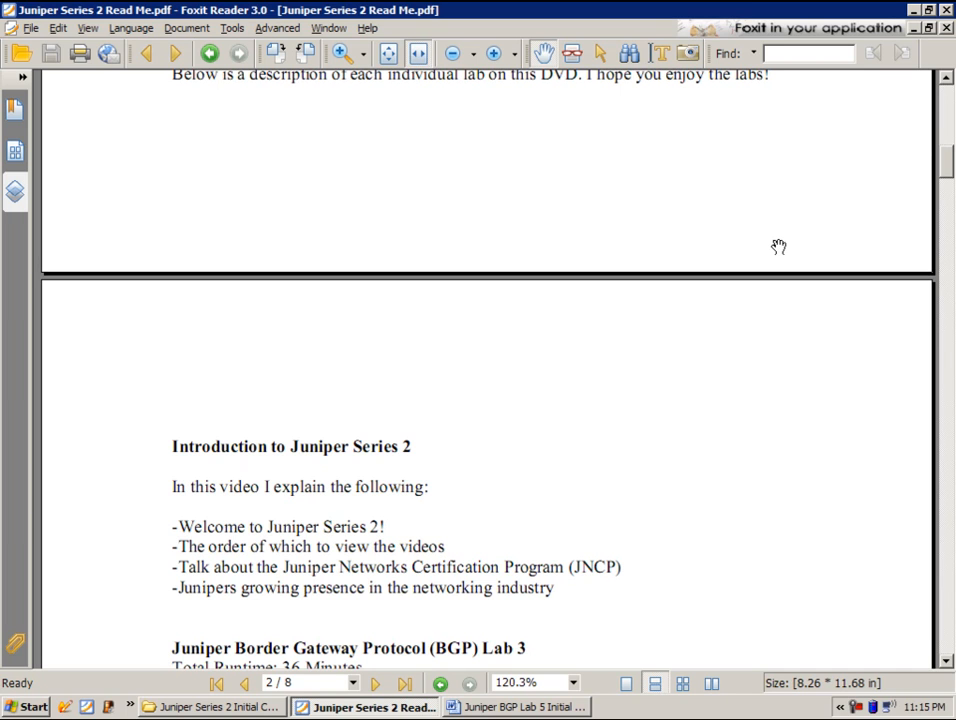
mouse_move(706, 188)
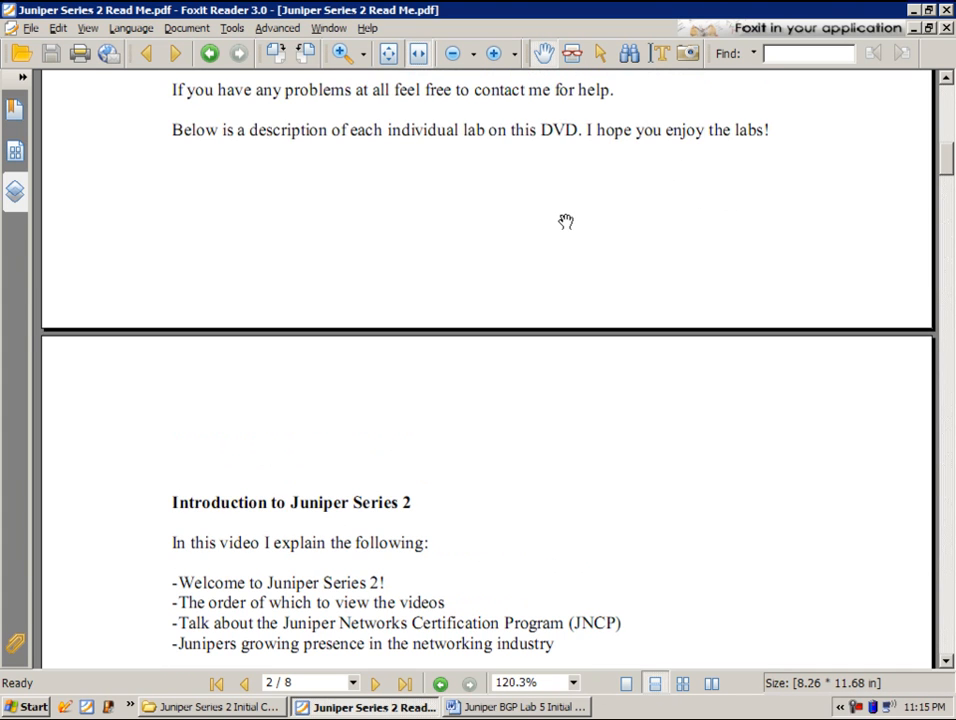
Step: Scroll to the end of page 1's welcome text above the Introduction to Juniper Series 2
scroll(down, 3)
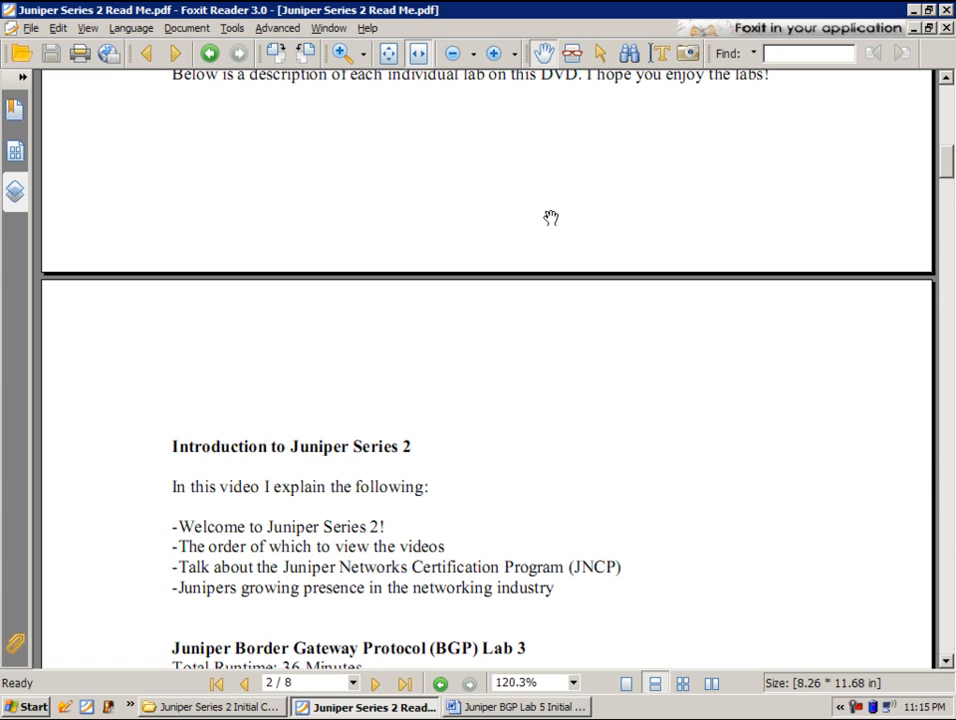
mouse_move(528, 232)
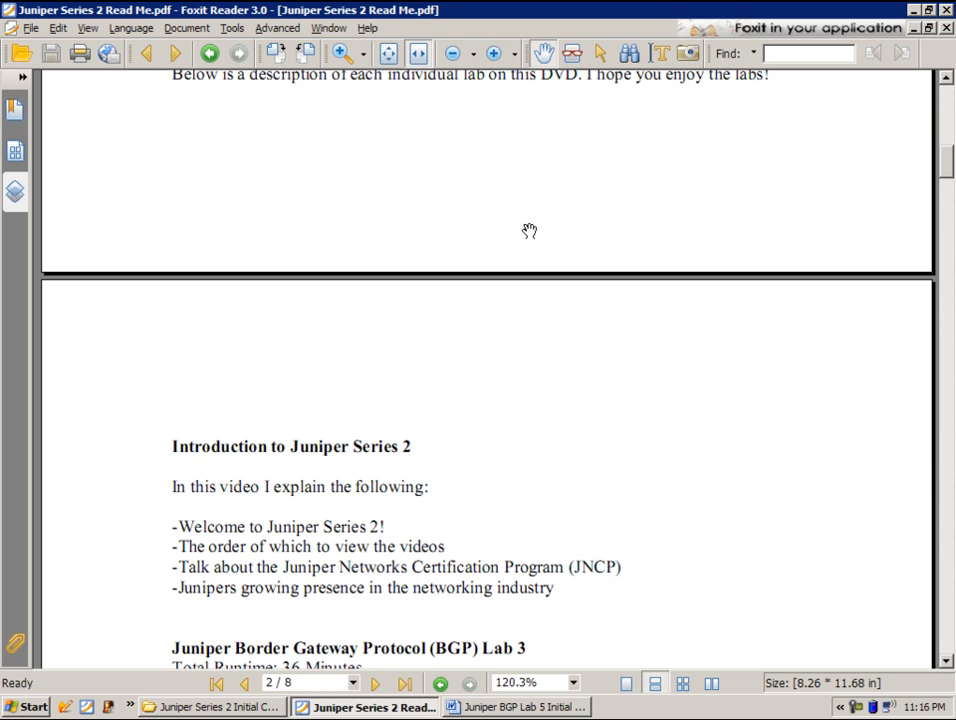
mouse_move(516, 212)
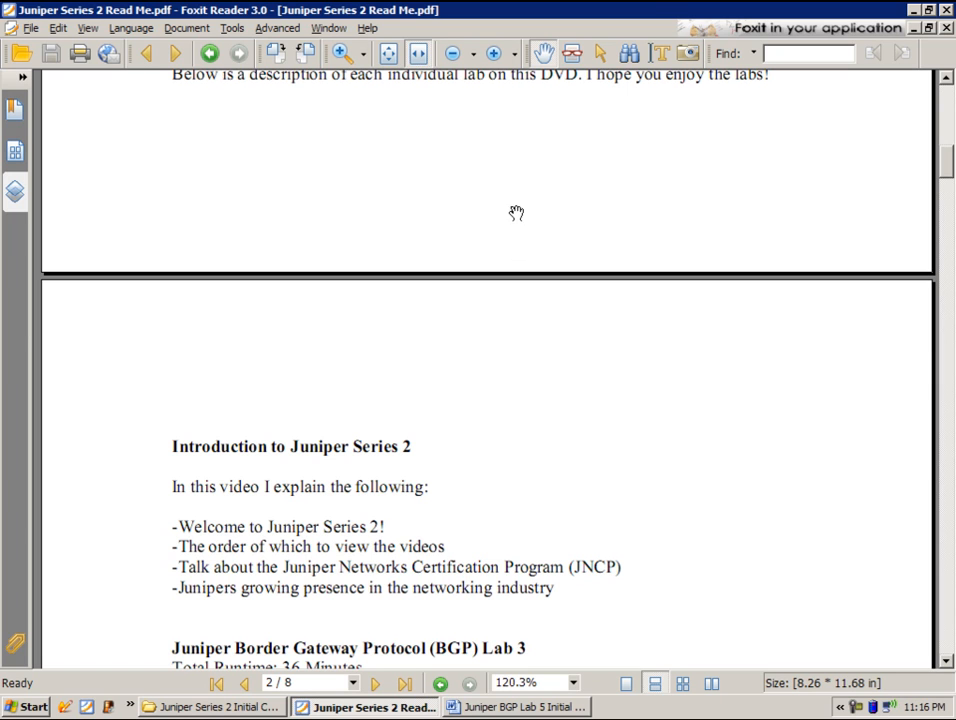
mouse_move(304, 412)
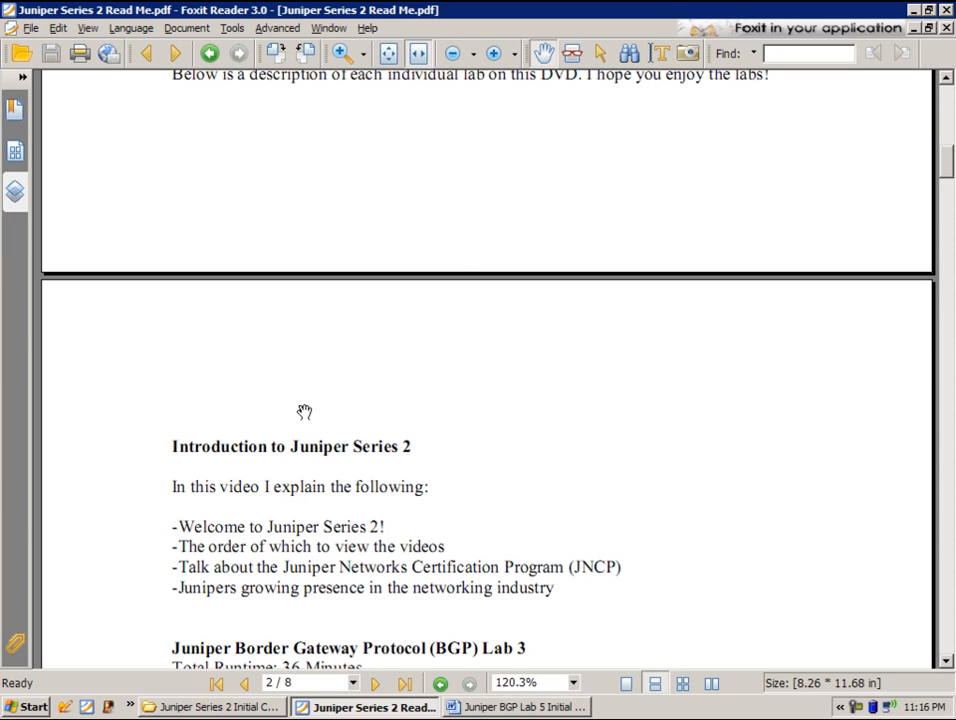
mouse_move(424, 376)
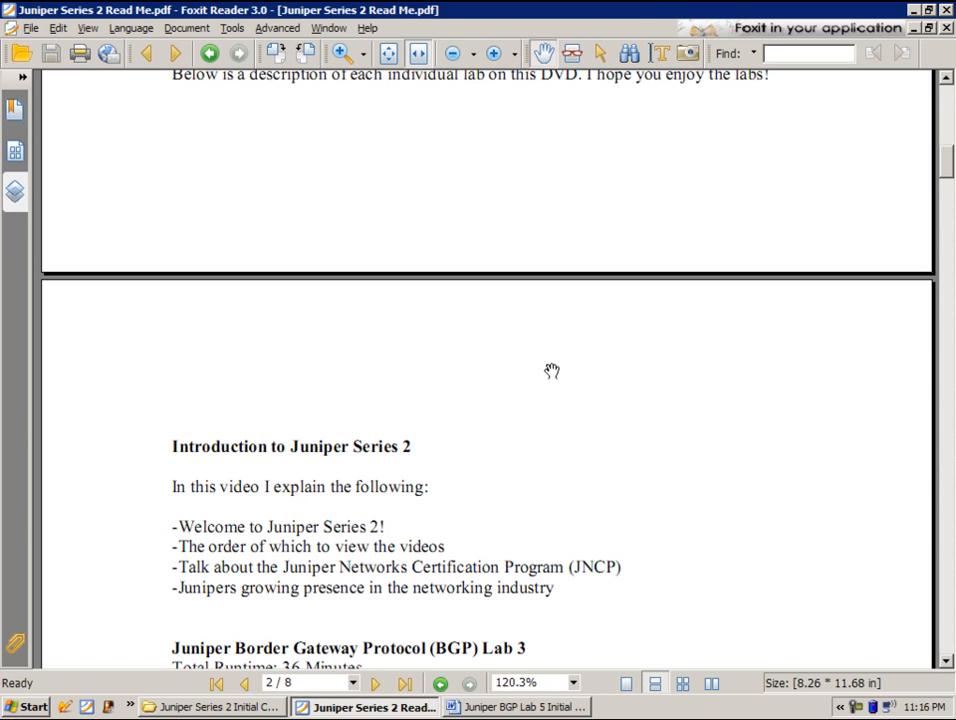
mouse_move(598, 324)
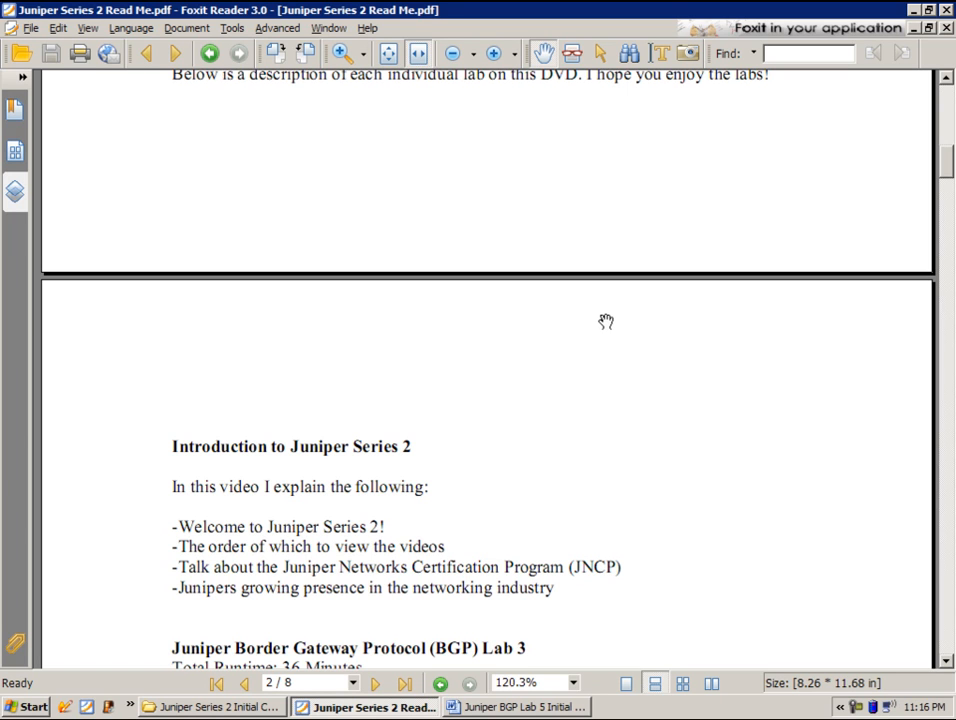
mouse_move(600, 320)
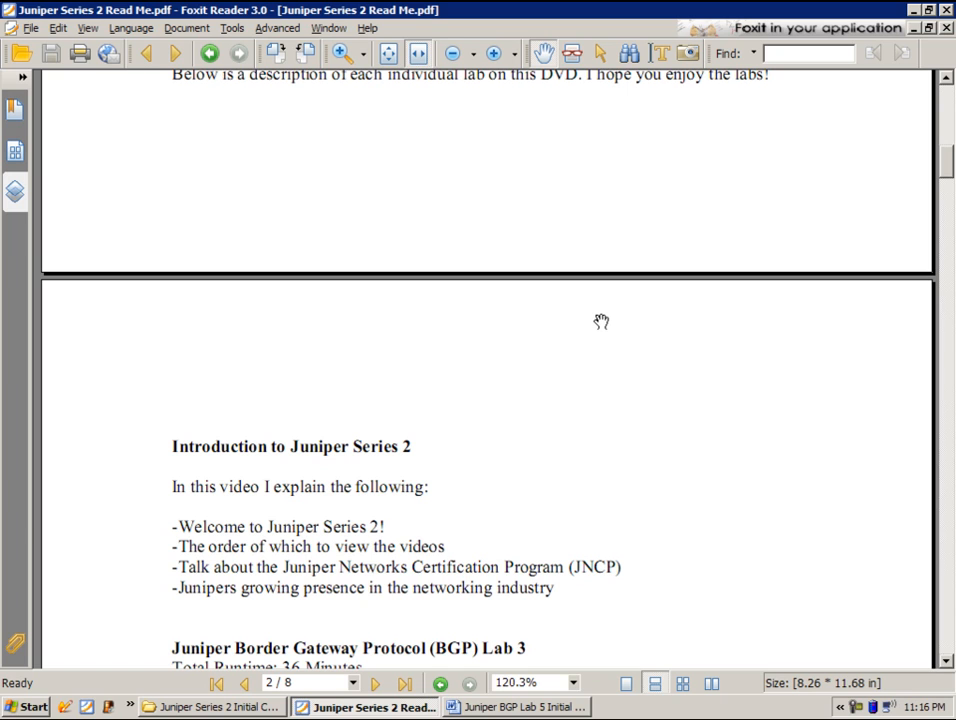
mouse_move(612, 324)
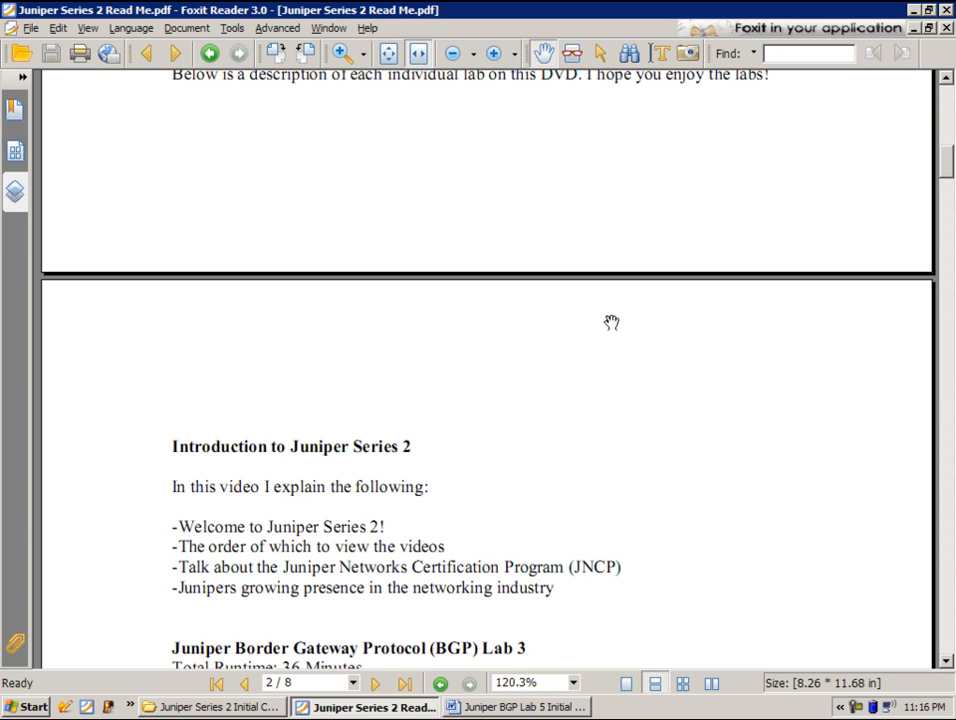
mouse_move(516, 210)
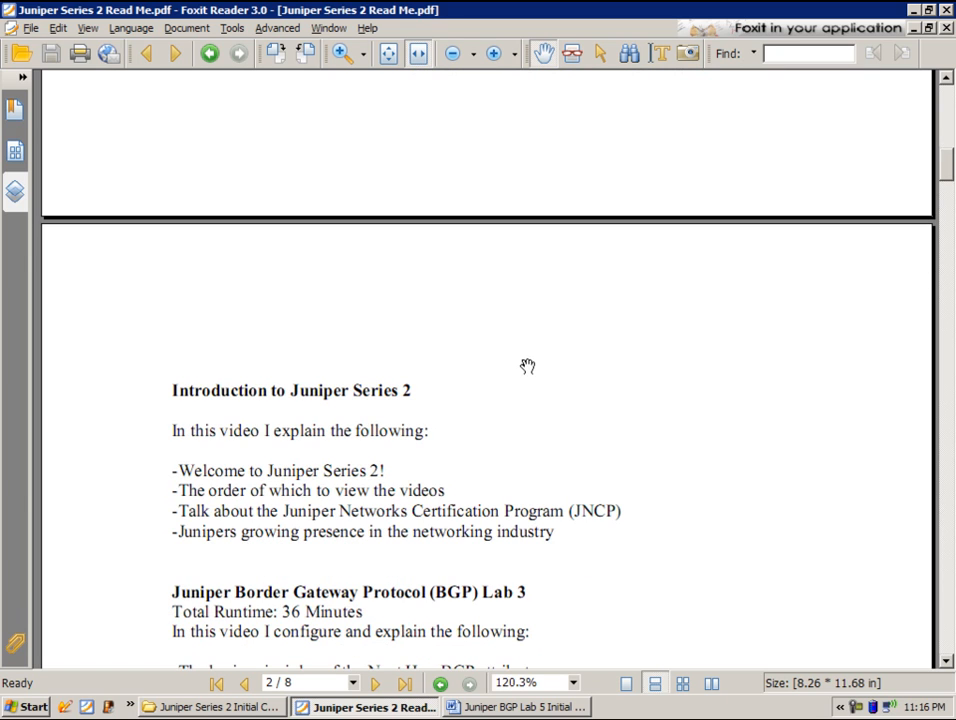
mouse_move(634, 344)
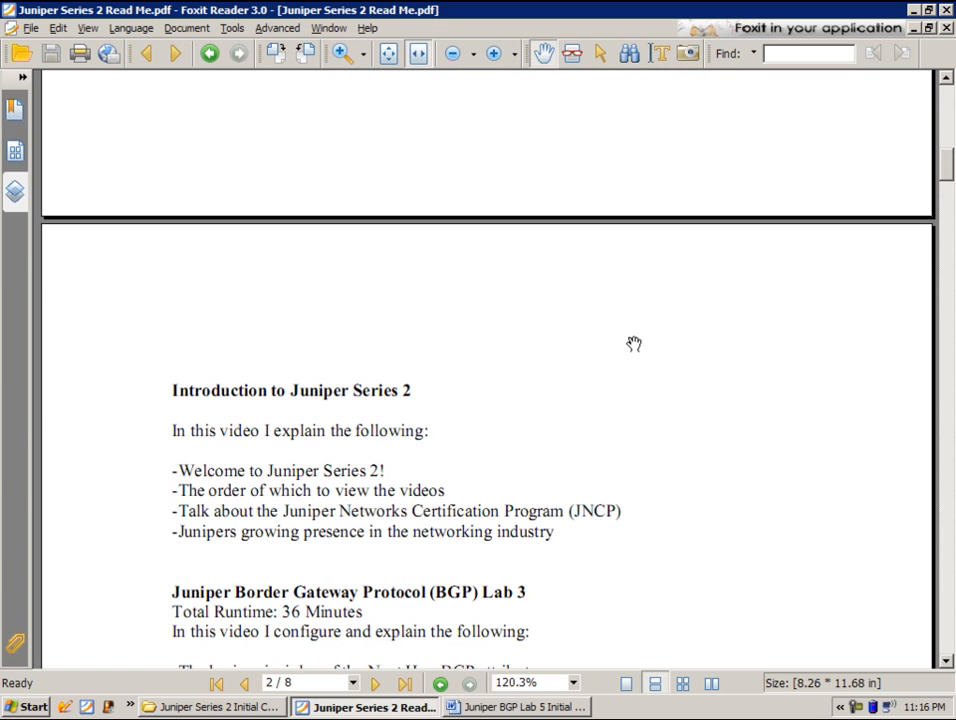
mouse_move(584, 272)
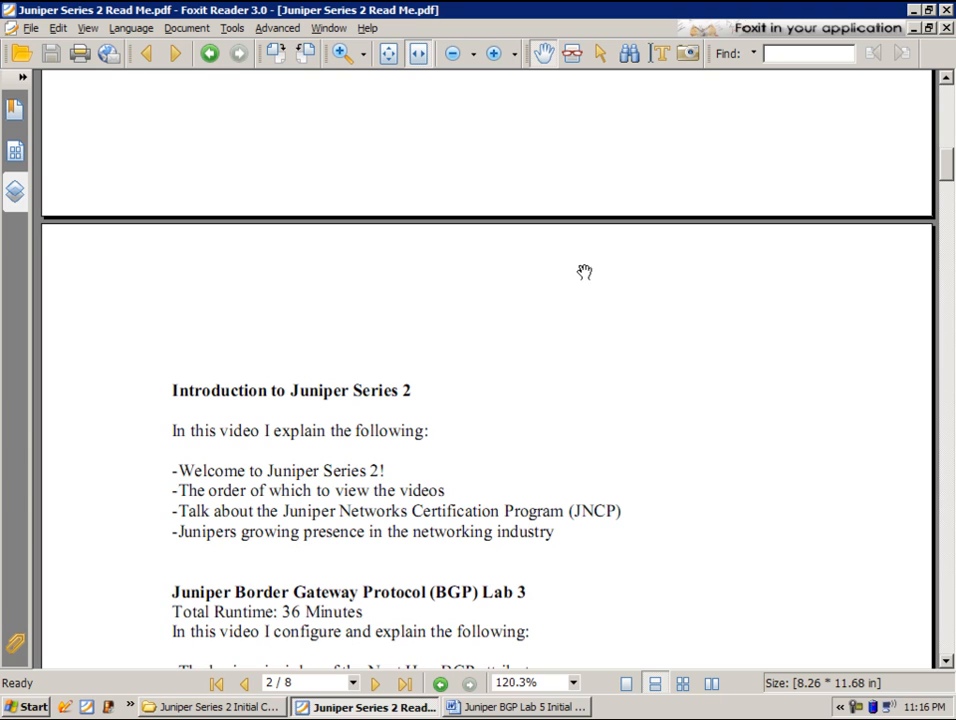
mouse_move(552, 240)
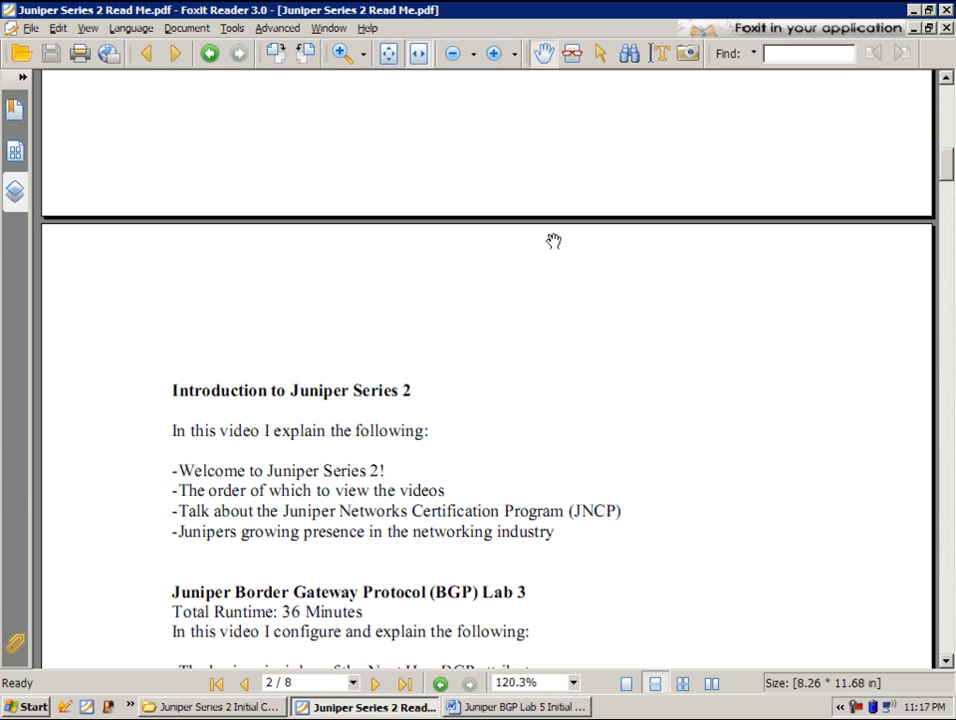
mouse_move(562, 216)
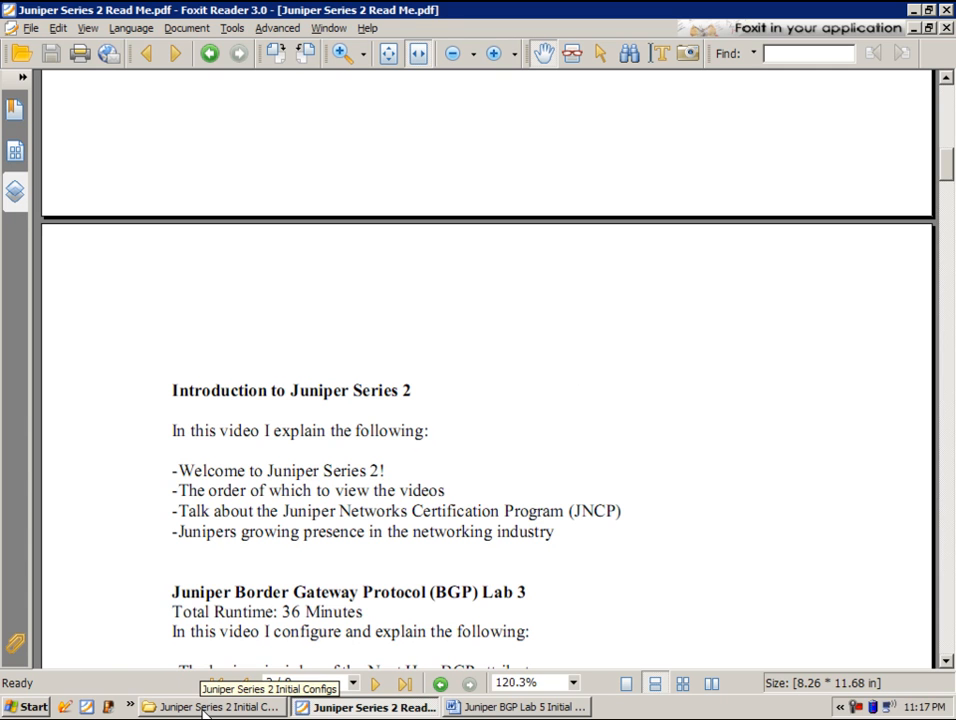
Step: Bring the Initial Configs folder forward and deselect the BGP Lab 5 Initial Configs file
click(216, 708)
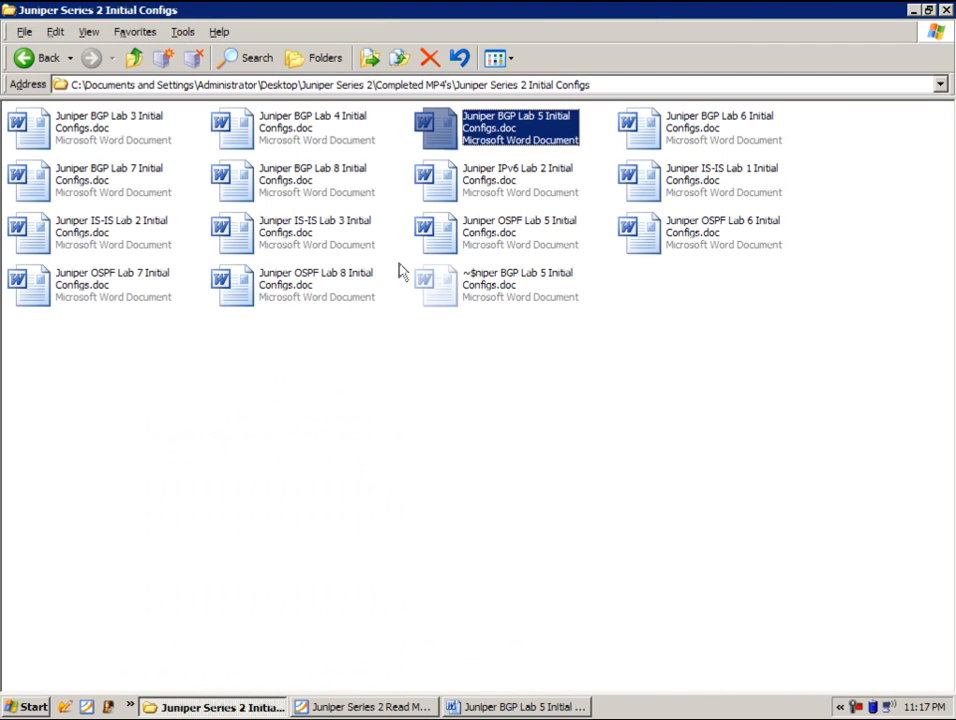
click(448, 348)
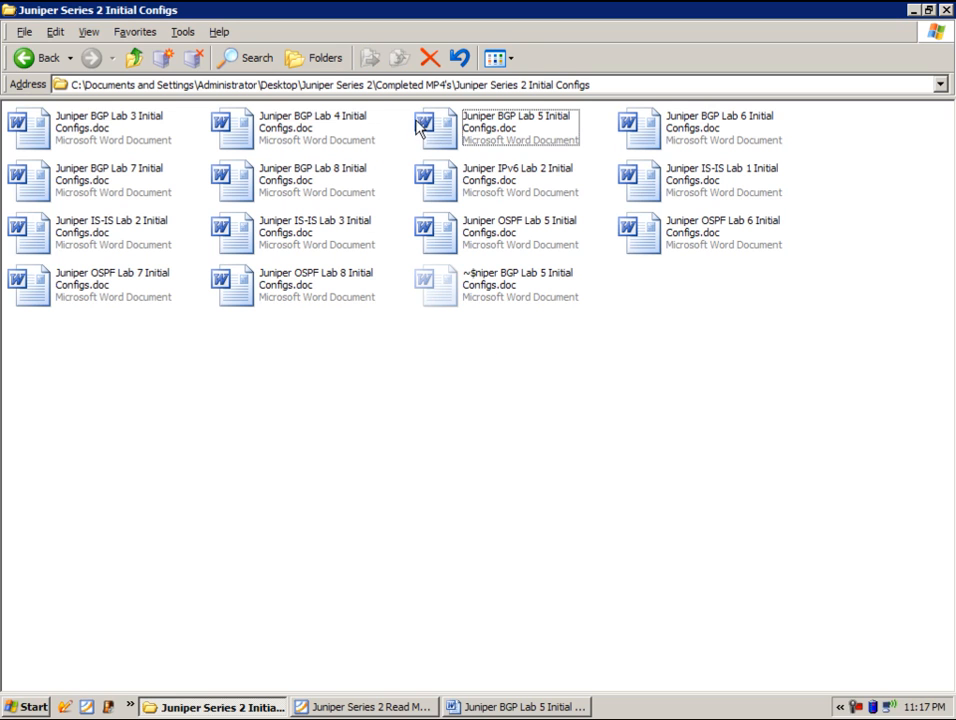
mouse_move(350, 446)
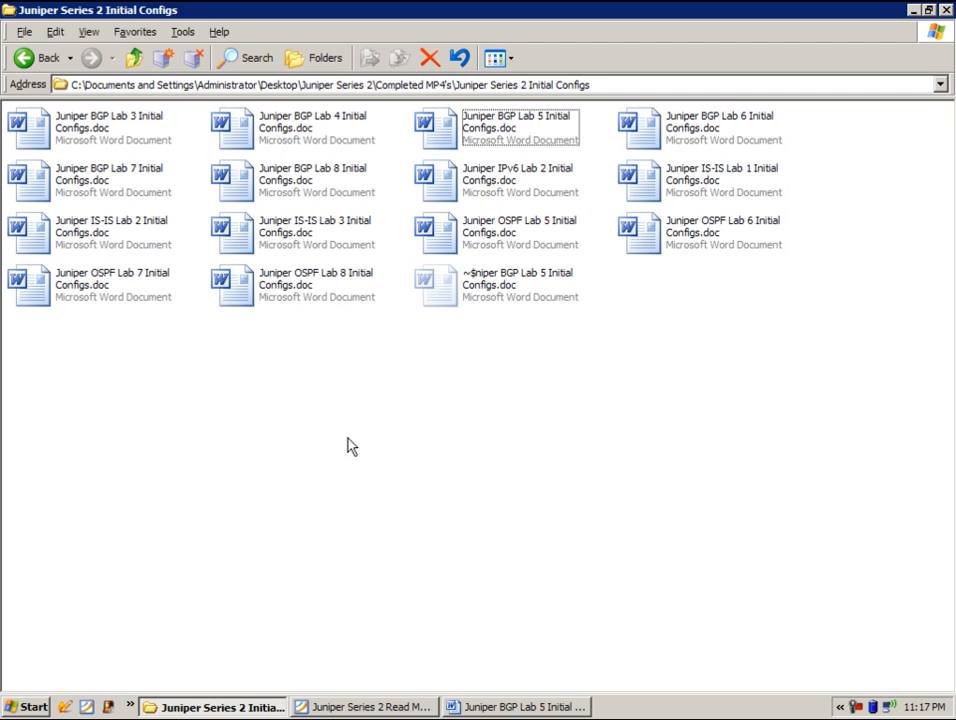
mouse_move(356, 436)
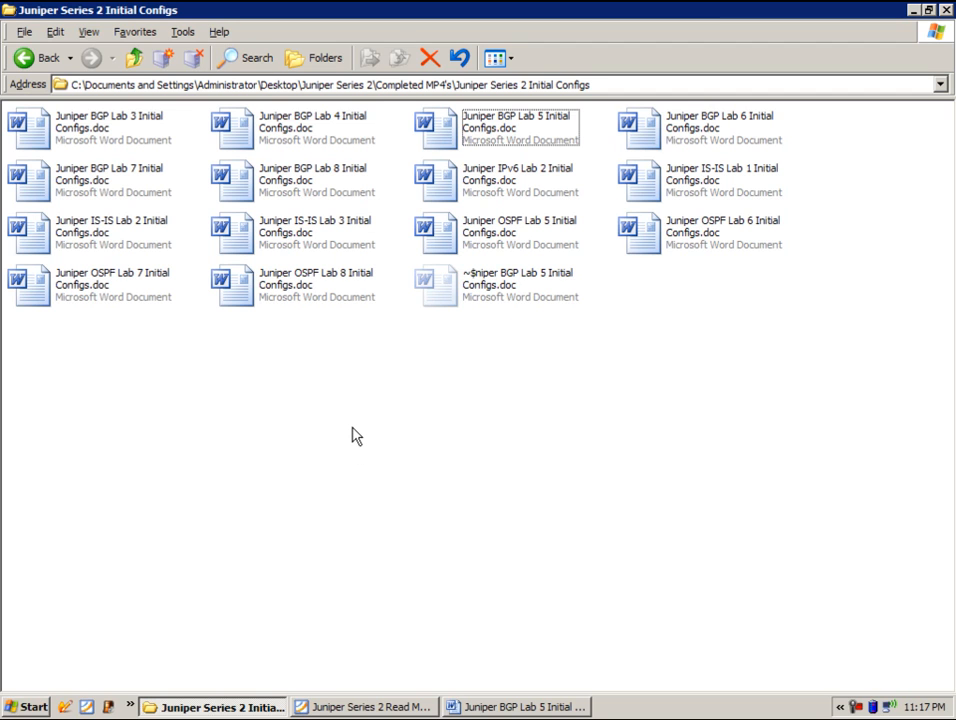
mouse_move(372, 374)
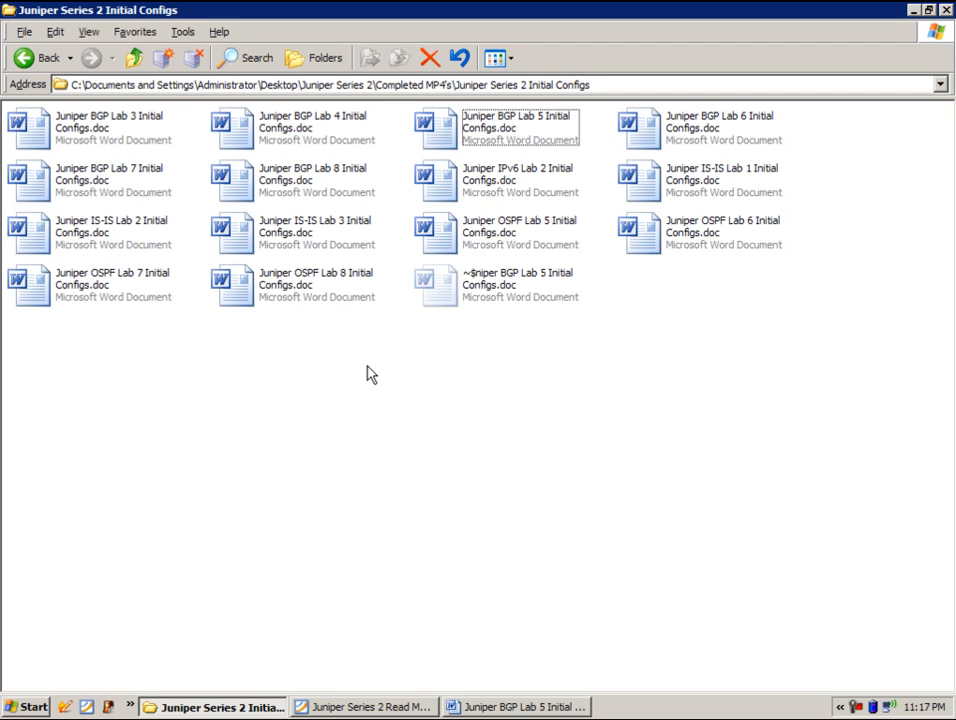
mouse_move(378, 392)
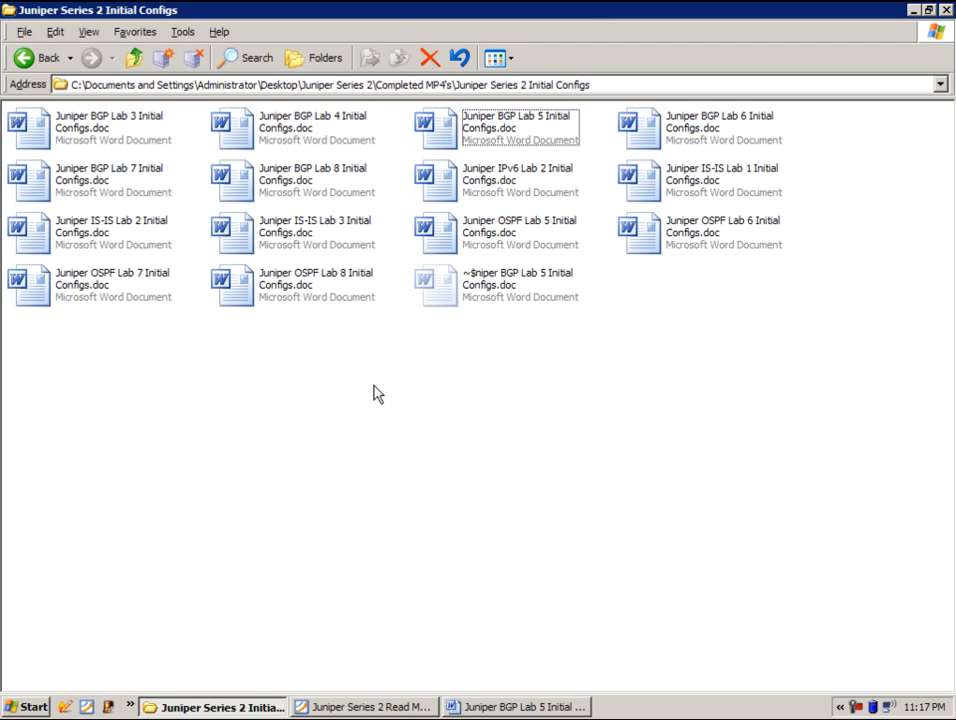
mouse_move(352, 344)
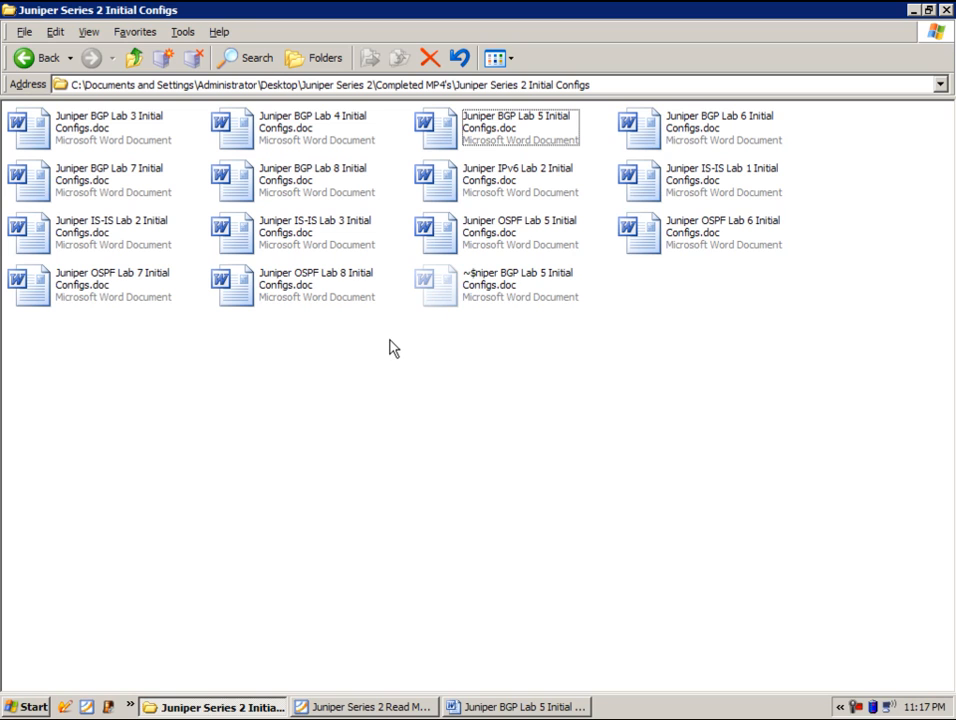
mouse_move(448, 366)
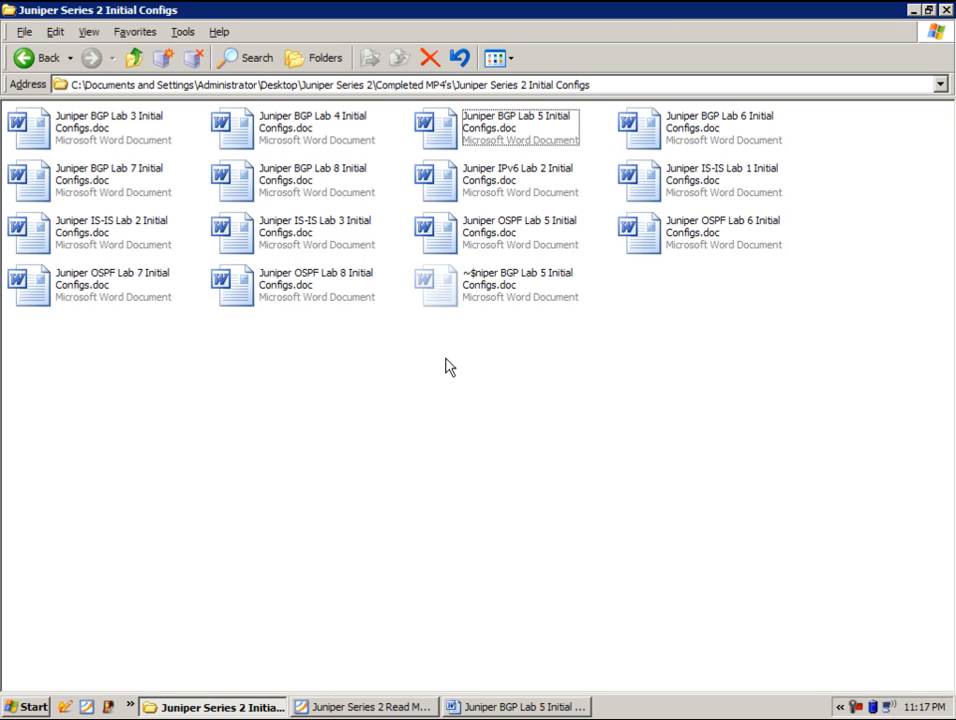
mouse_move(544, 408)
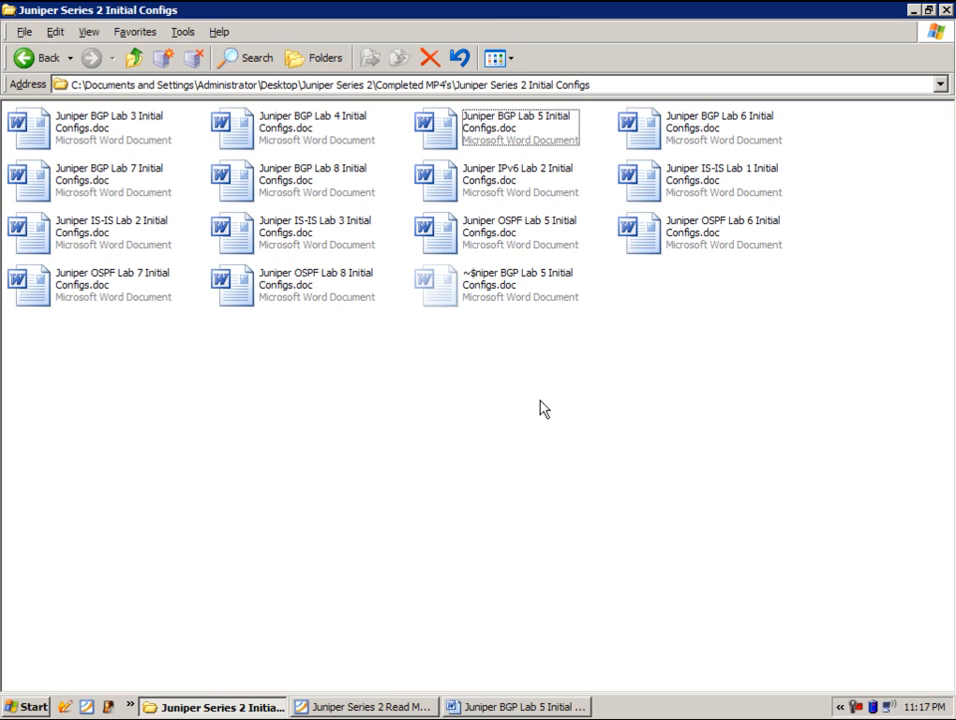
mouse_move(540, 386)
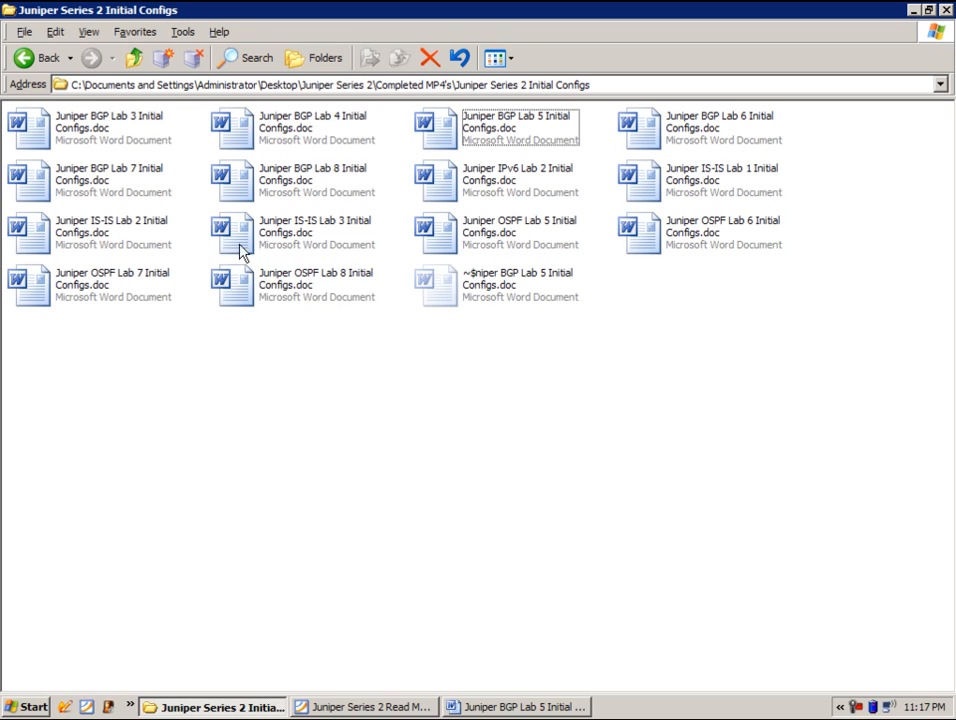
mouse_move(302, 308)
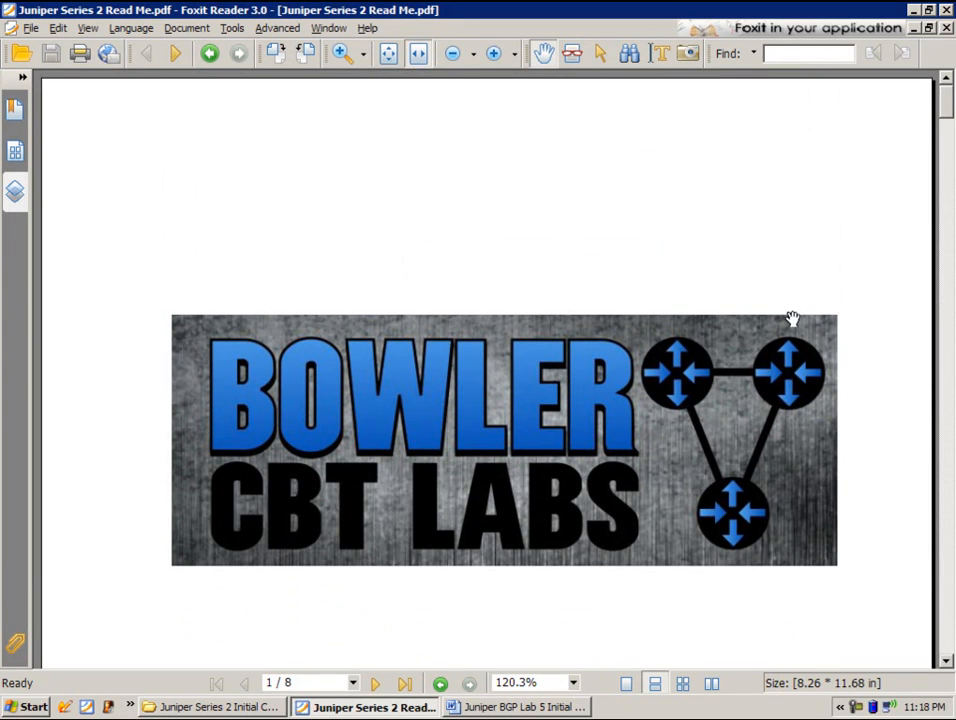
Step: Scroll slightly on page 1 to show the Bowler CBT Labs banner and thank-you text
scroll(down, 3)
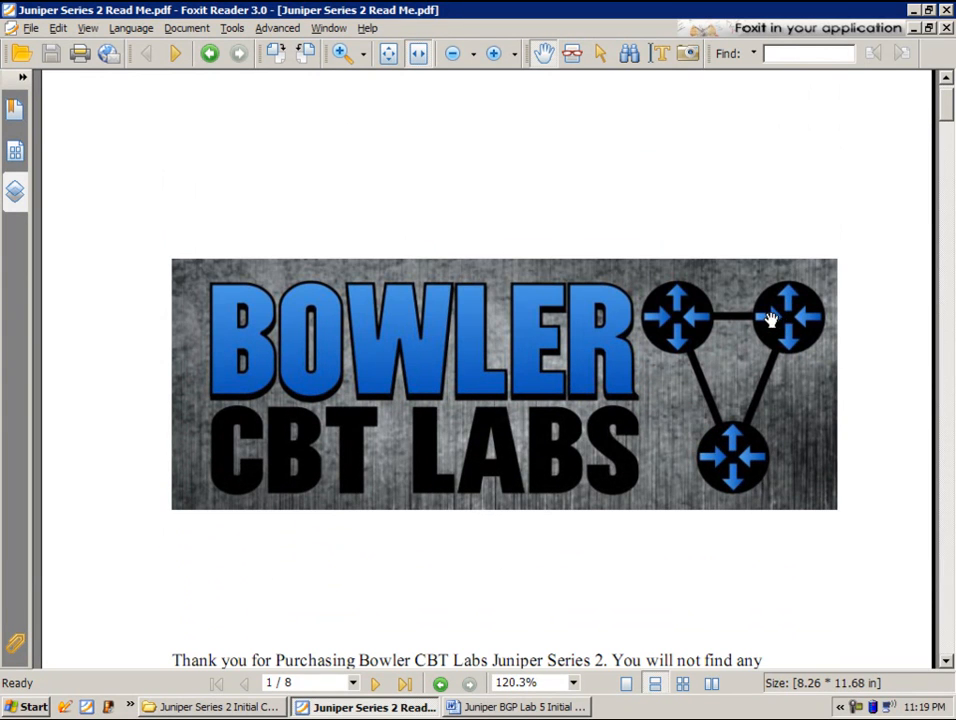
mouse_move(848, 224)
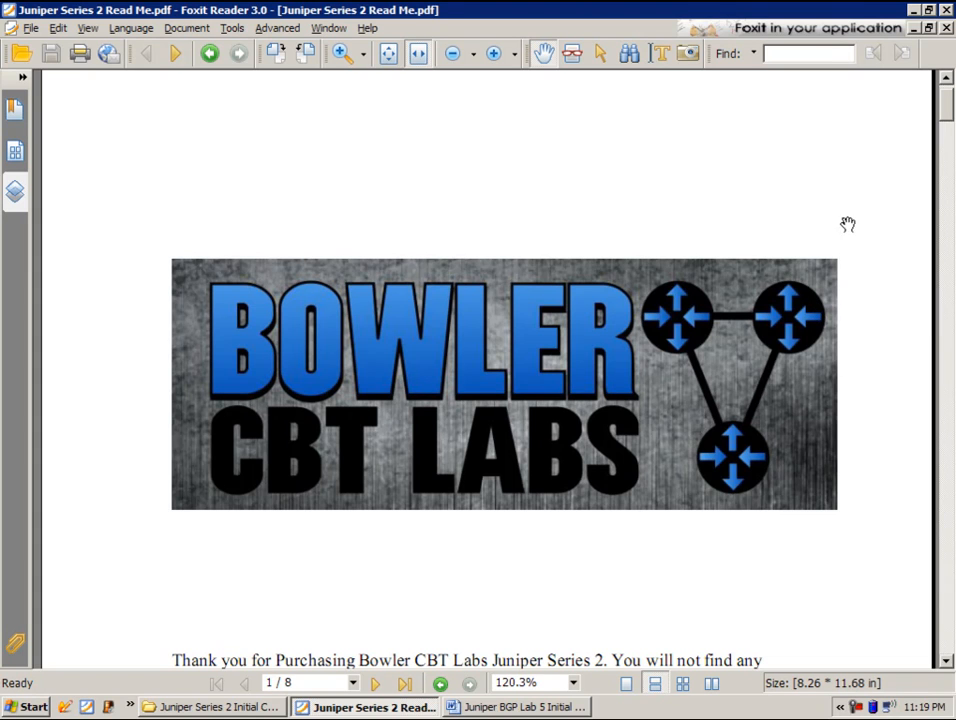
mouse_move(844, 258)
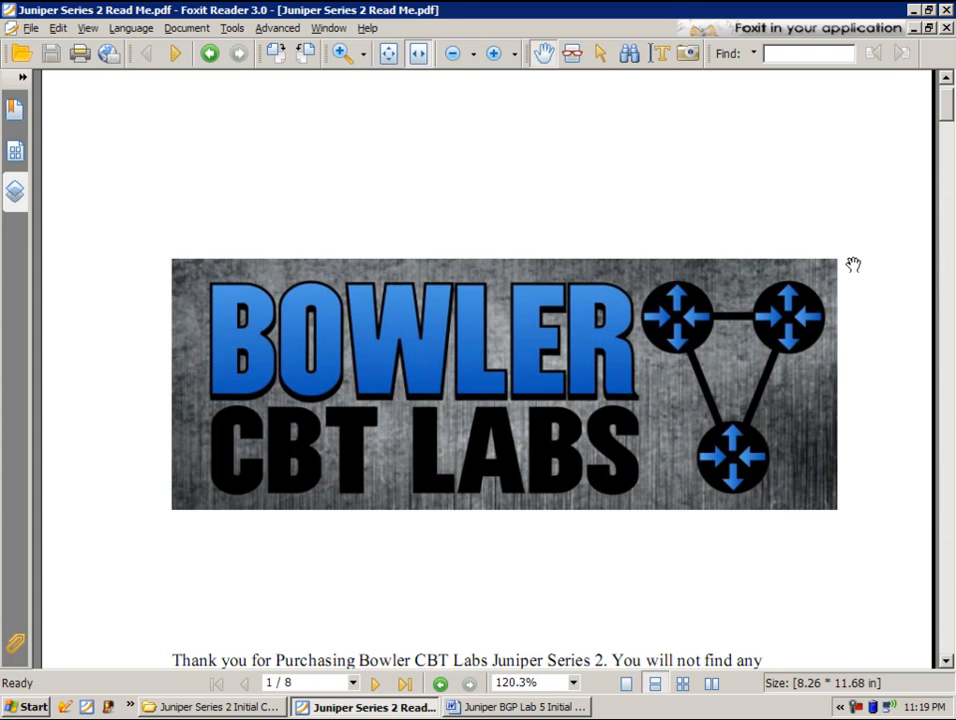
mouse_move(842, 236)
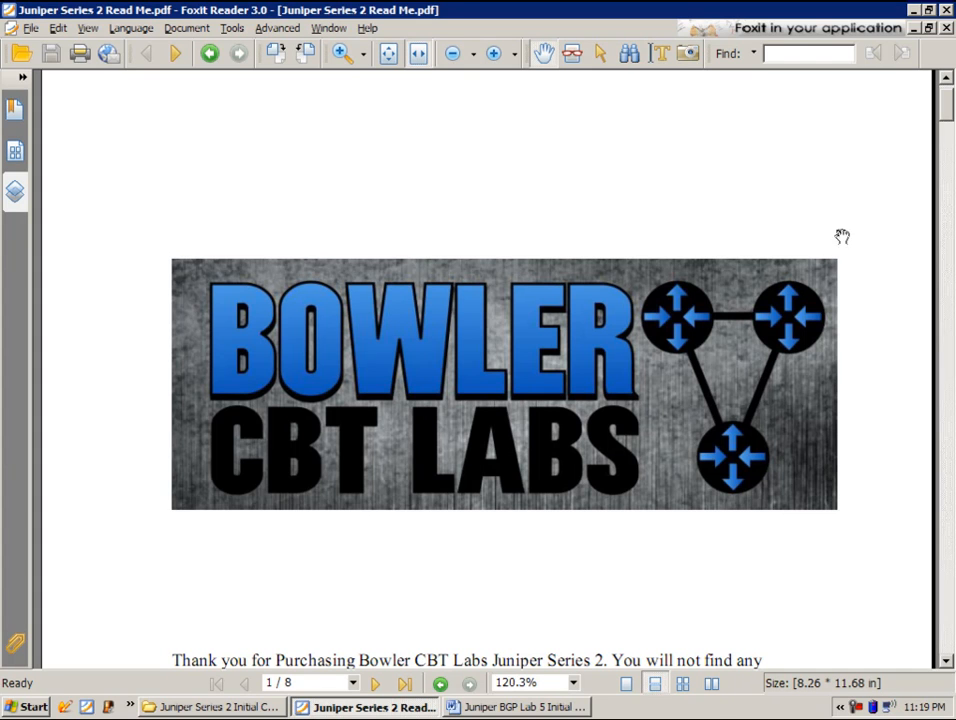
mouse_move(776, 264)
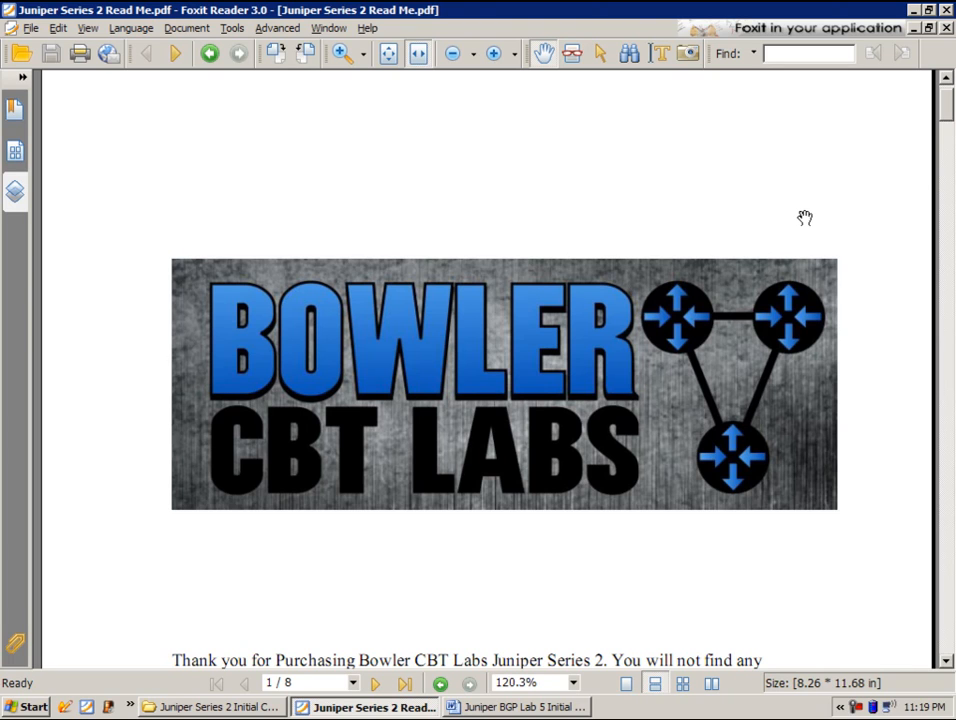
mouse_move(802, 218)
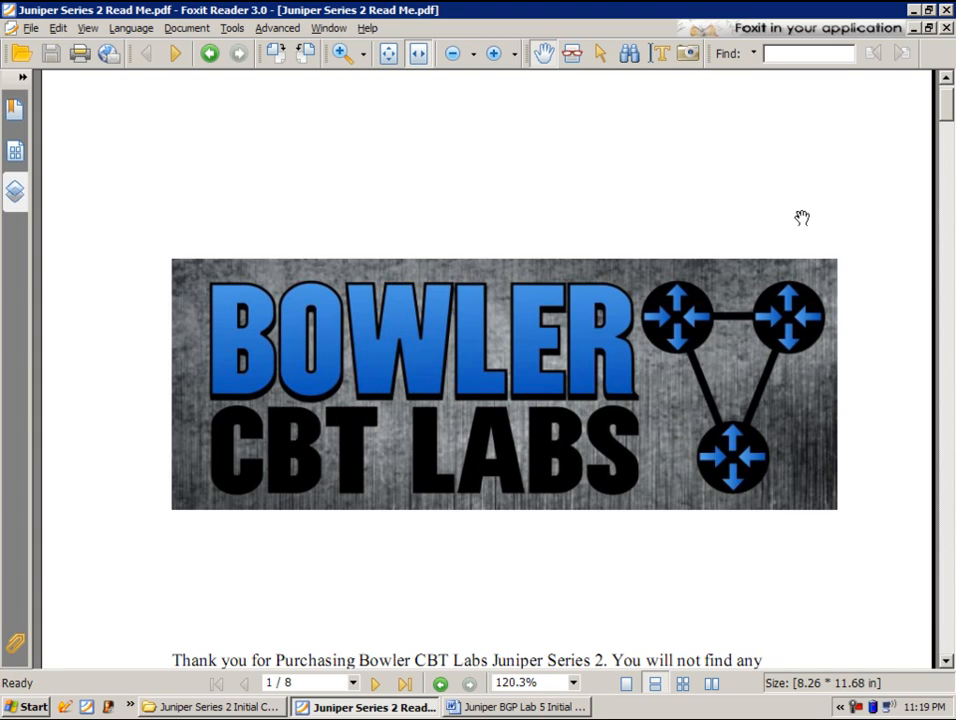
mouse_move(644, 210)
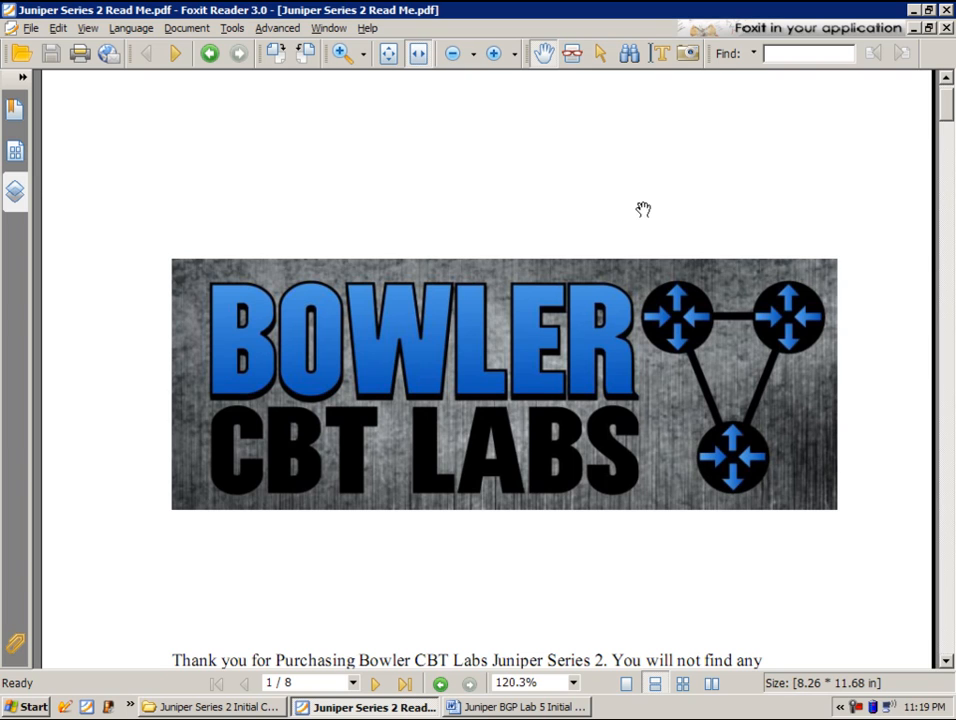
mouse_move(624, 200)
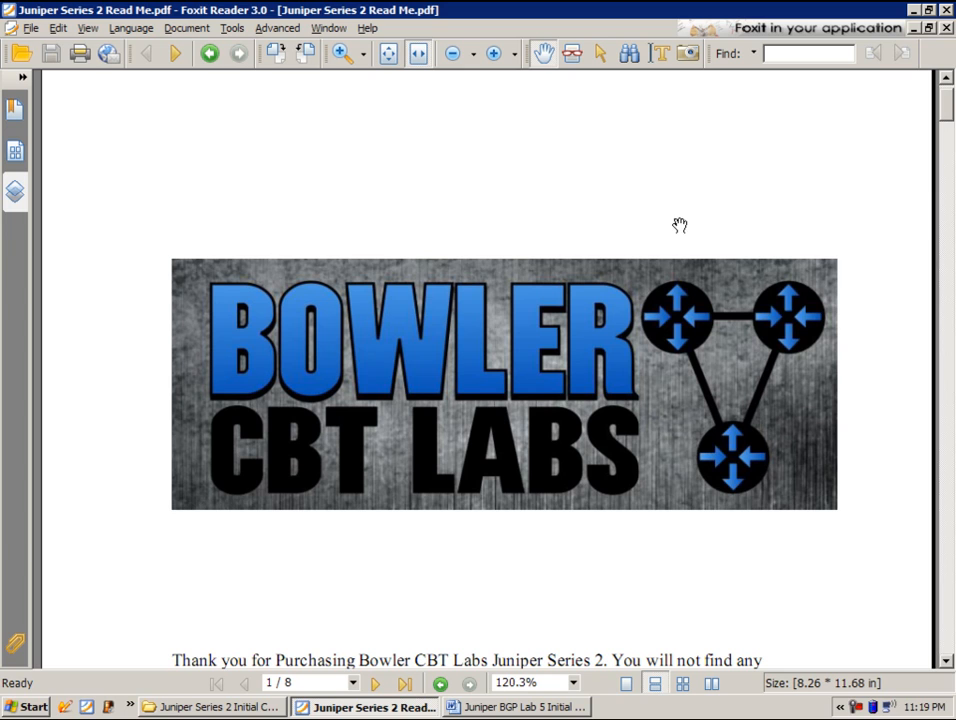
mouse_move(760, 232)
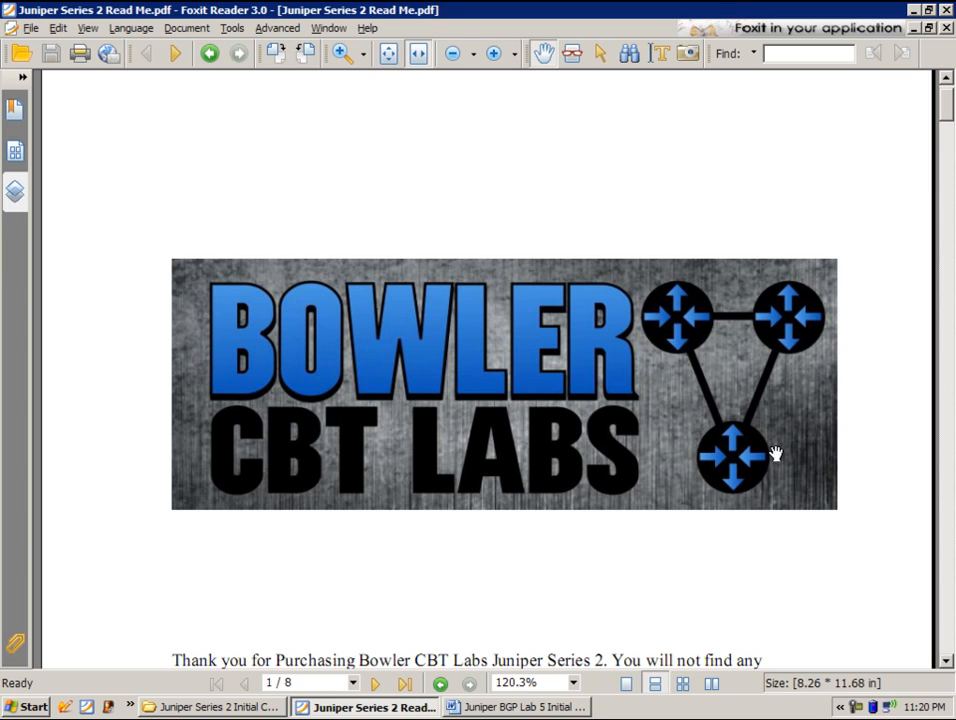
mouse_move(866, 412)
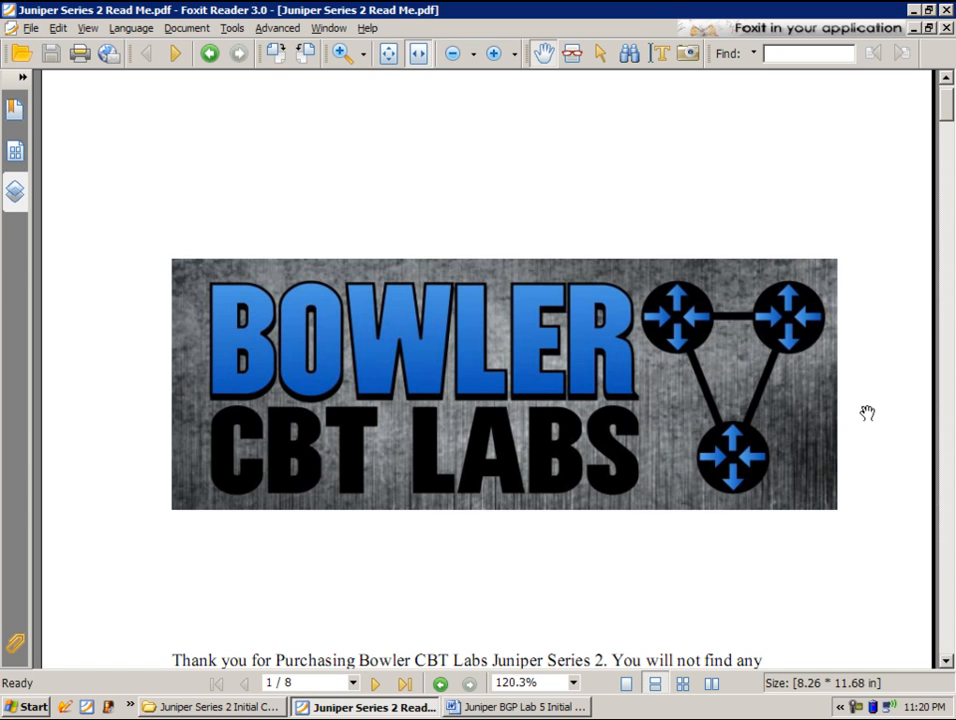